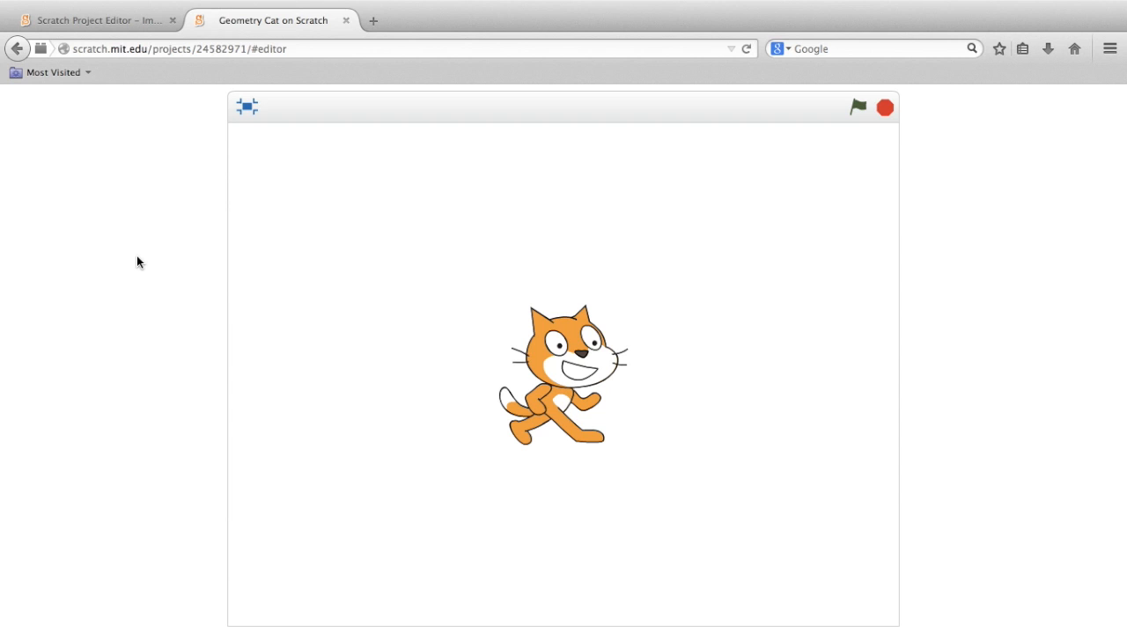
{"action": "mouse_move", "coordinate": [222, 278]}
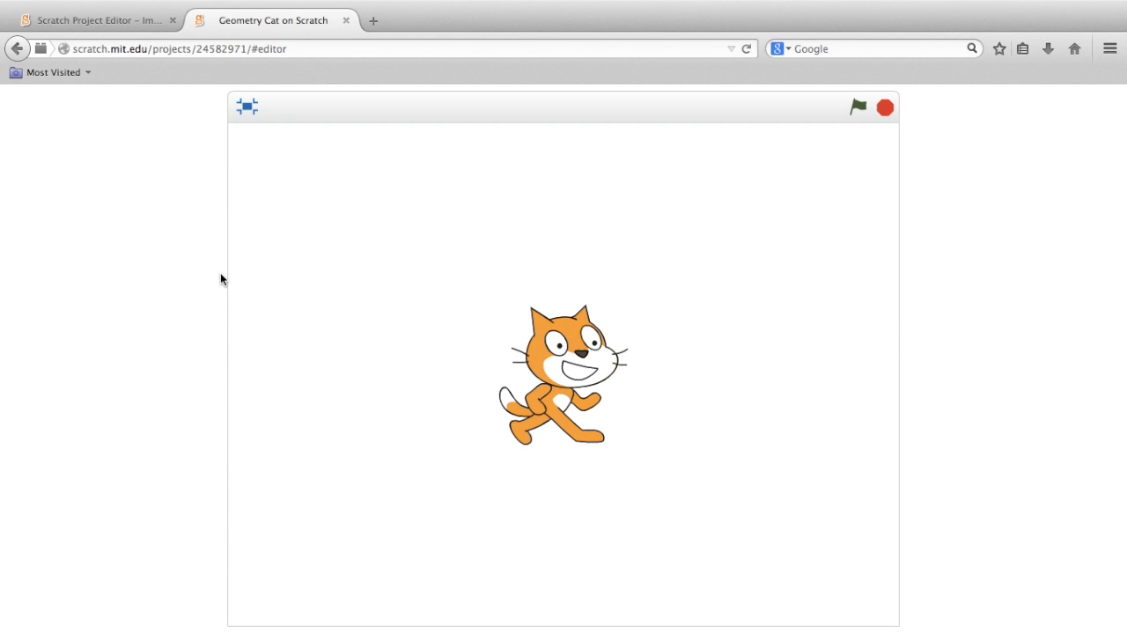
- Run and reset the existing project, then return to the Scratch home page
{"action": "left_click", "coordinate": [855, 107]}
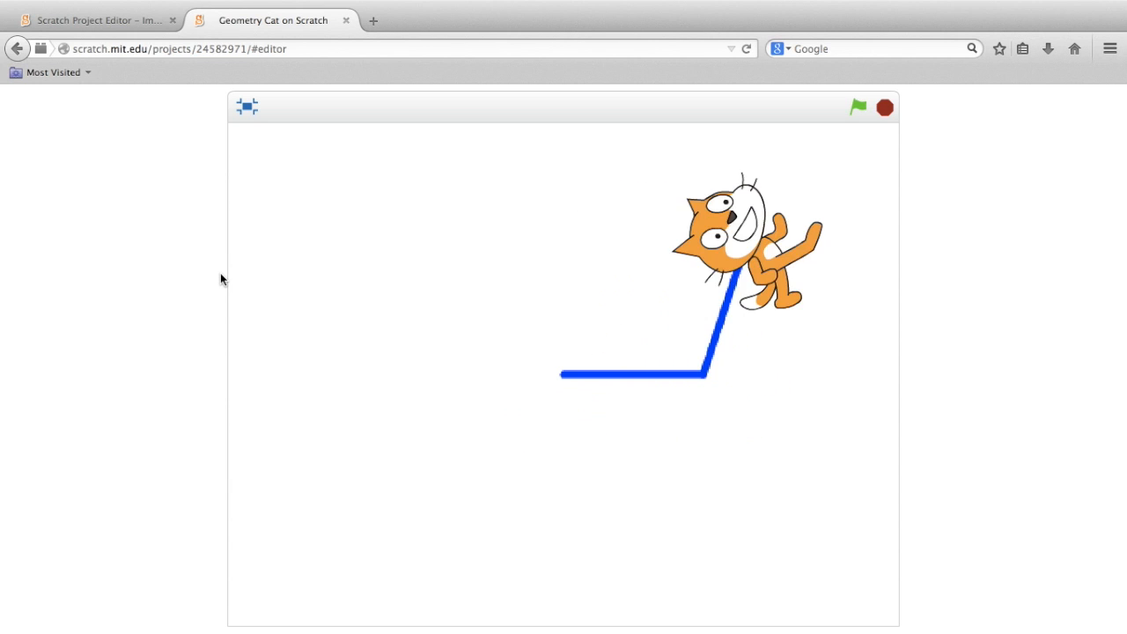
{"action": "left_click", "coordinate": [858, 107]}
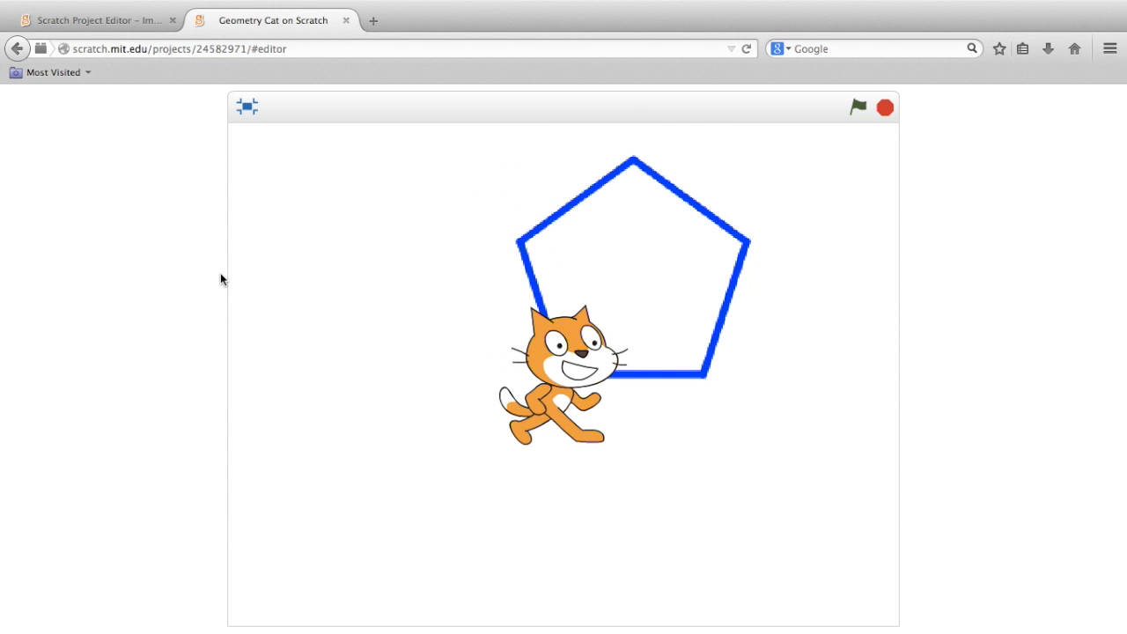
{"action": "left_click", "coordinate": [858, 107]}
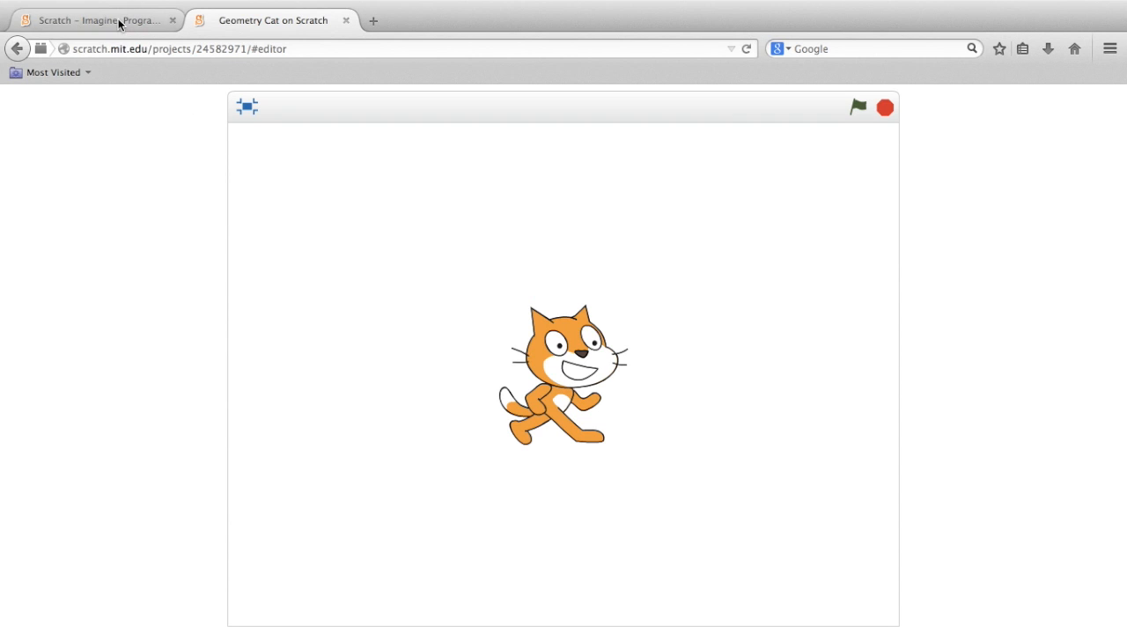
{"action": "left_click", "coordinate": [95, 19]}
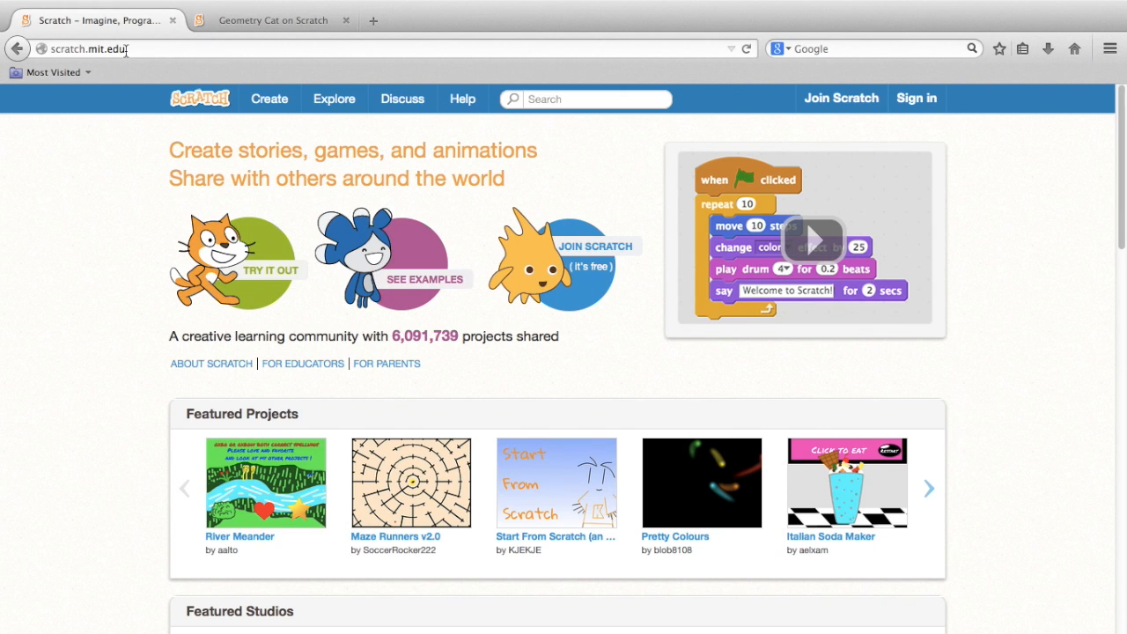
{"action": "mouse_move", "coordinate": [841, 98]}
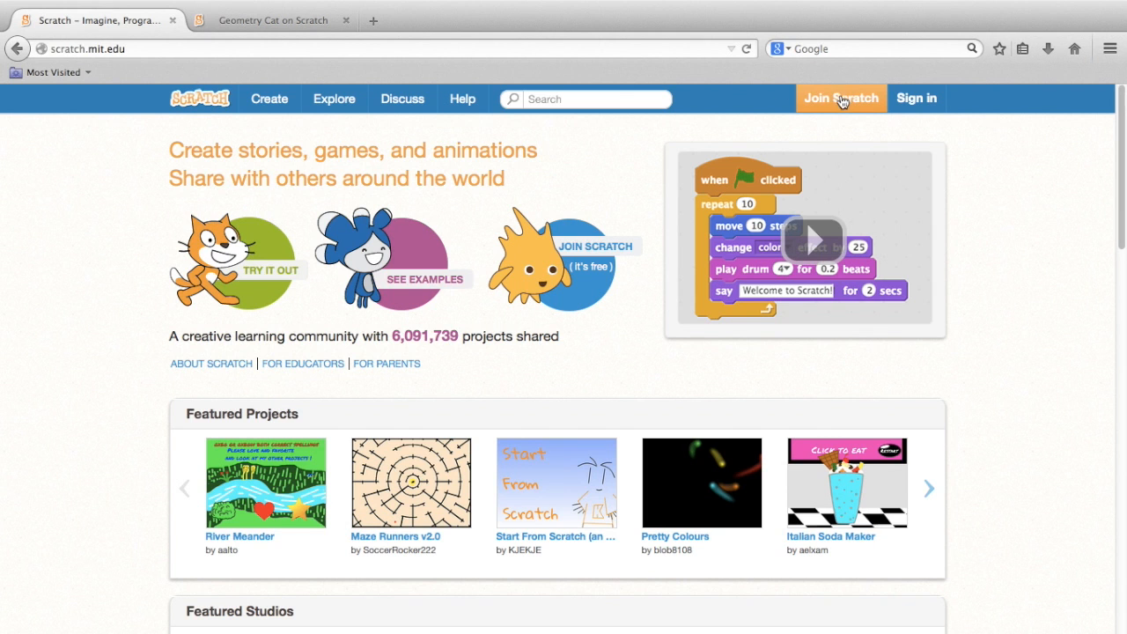
- View and dismiss the Join Scratch sign-up form, then start a new project in the editor
{"action": "left_click", "coordinate": [842, 98]}
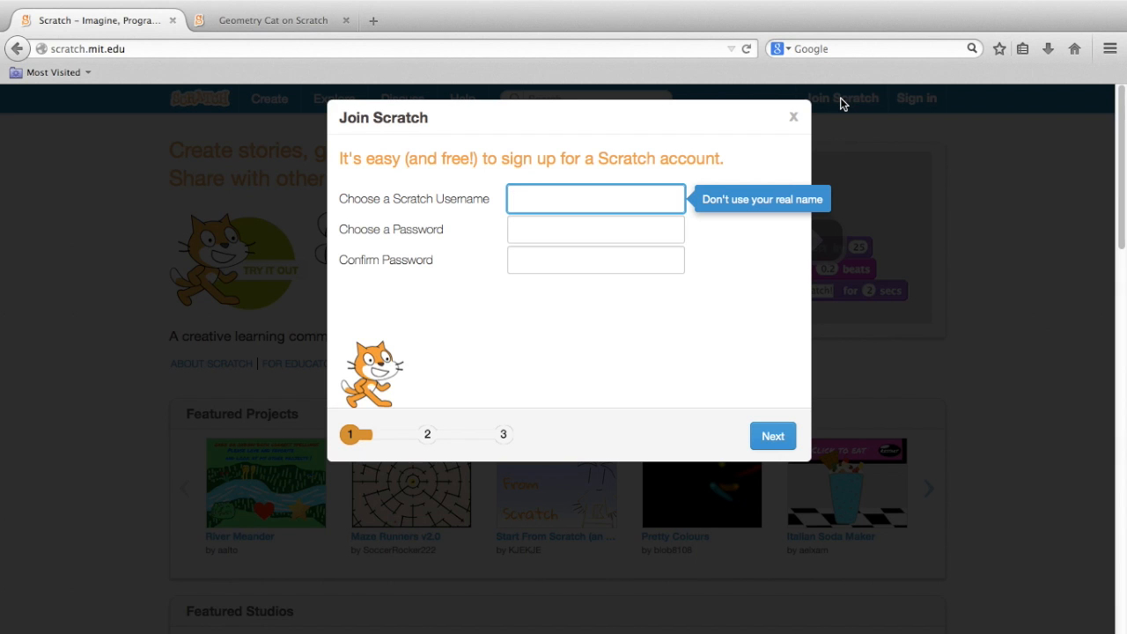
{"action": "mouse_move", "coordinate": [979, 150]}
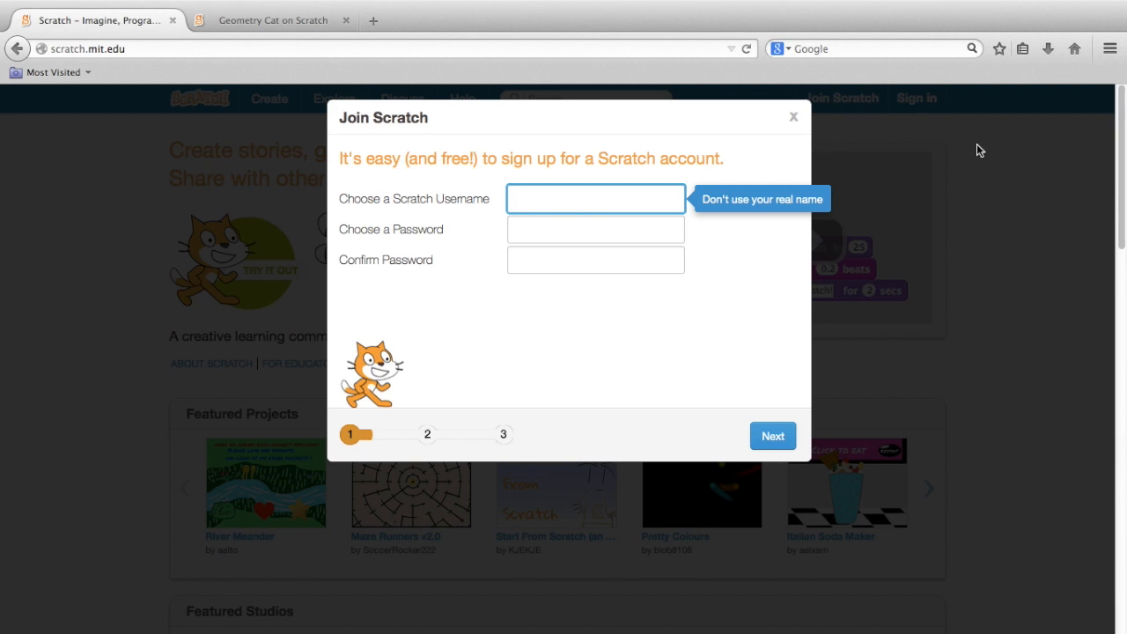
{"action": "left_click", "coordinate": [793, 116]}
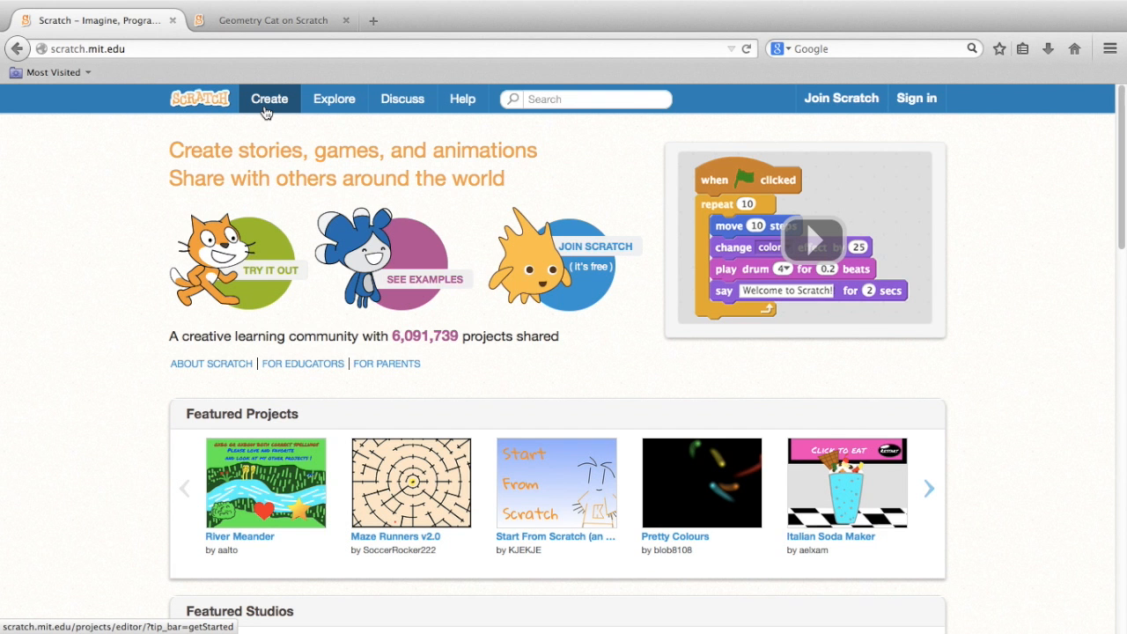
{"action": "left_click", "coordinate": [268, 99]}
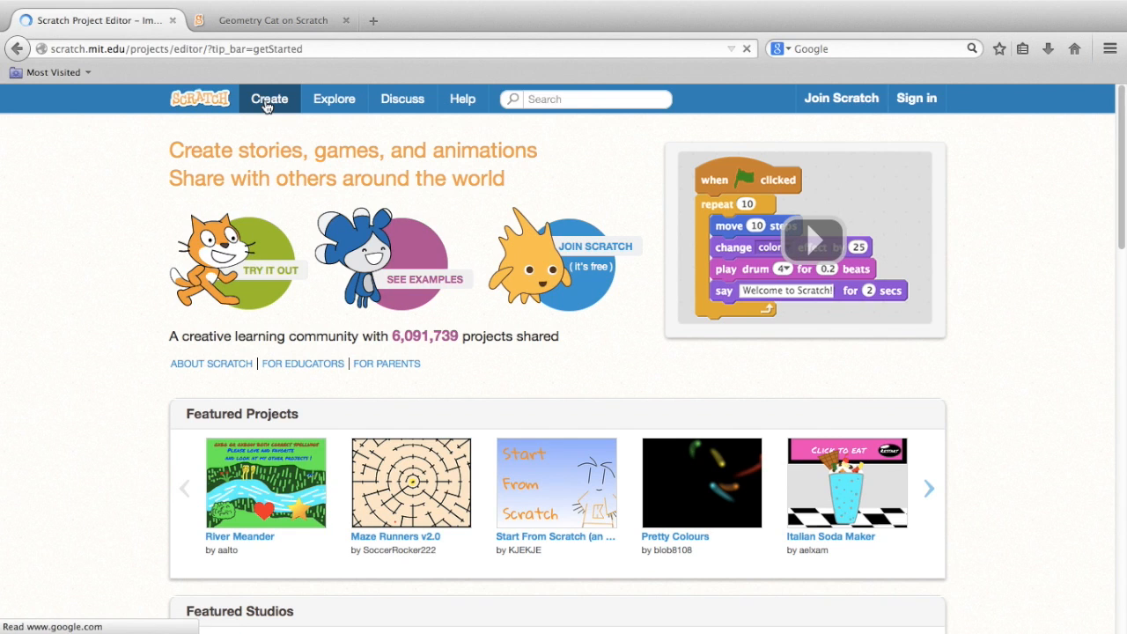
{"action": "left_click", "coordinate": [268, 98]}
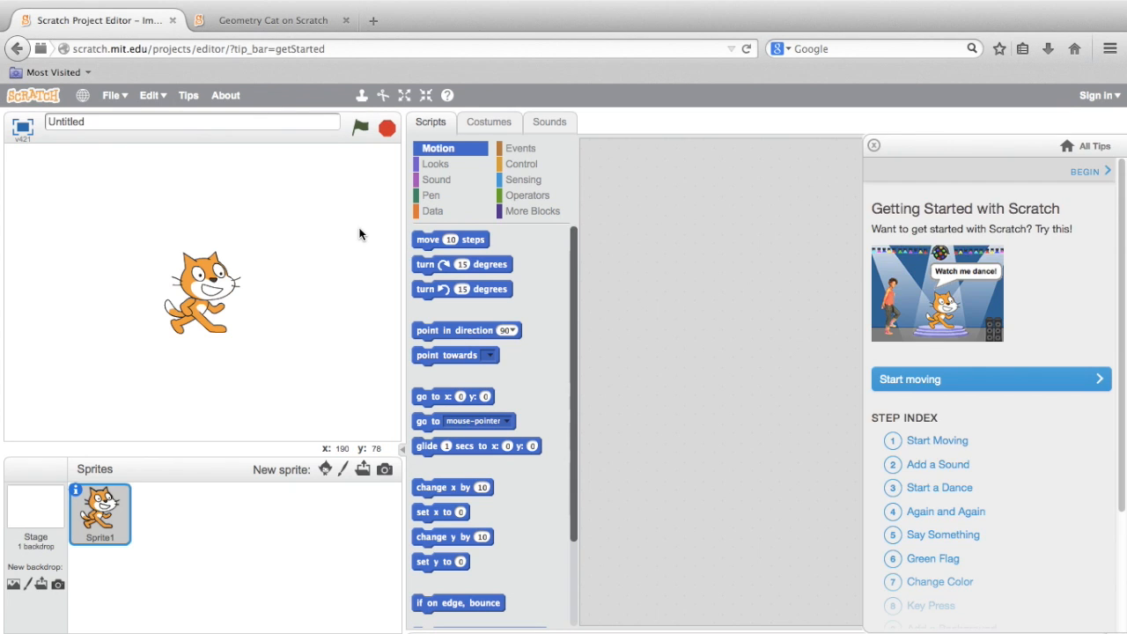
{"action": "mouse_move", "coordinate": [296, 373]}
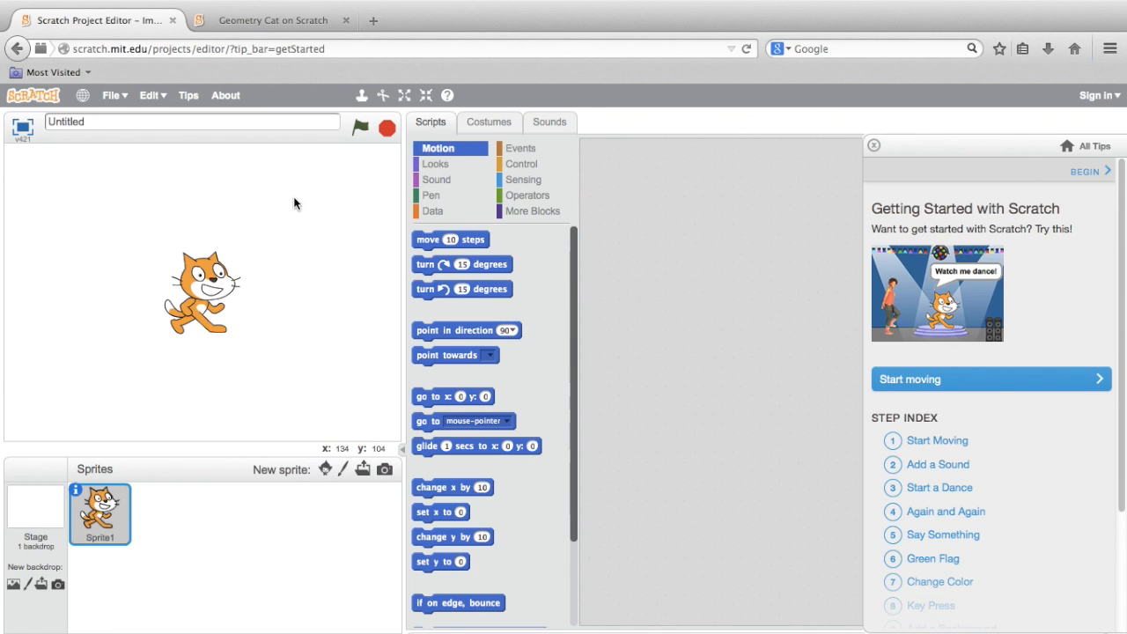
{"action": "mouse_move", "coordinate": [137, 247]}
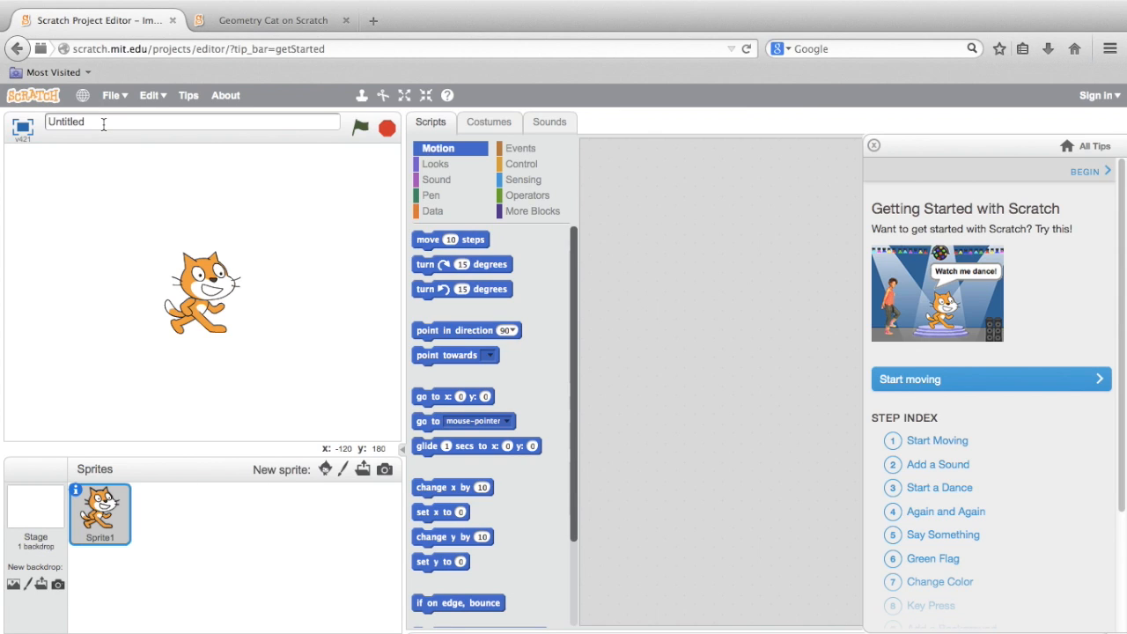
{"action": "mouse_move", "coordinate": [309, 108]}
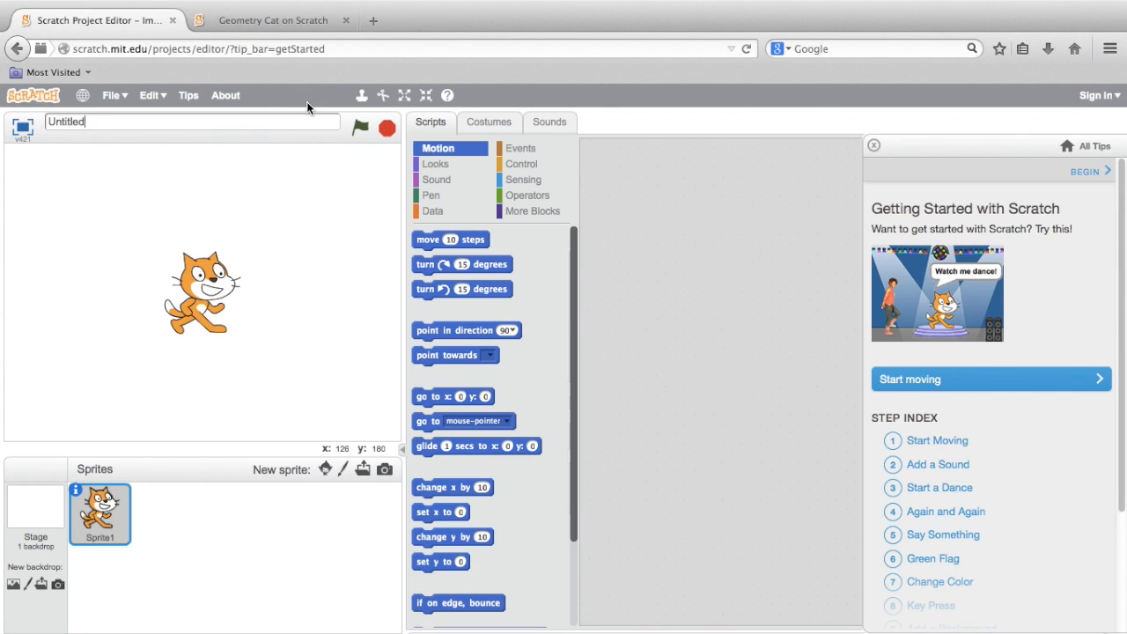
{"action": "mouse_move", "coordinate": [414, 130]}
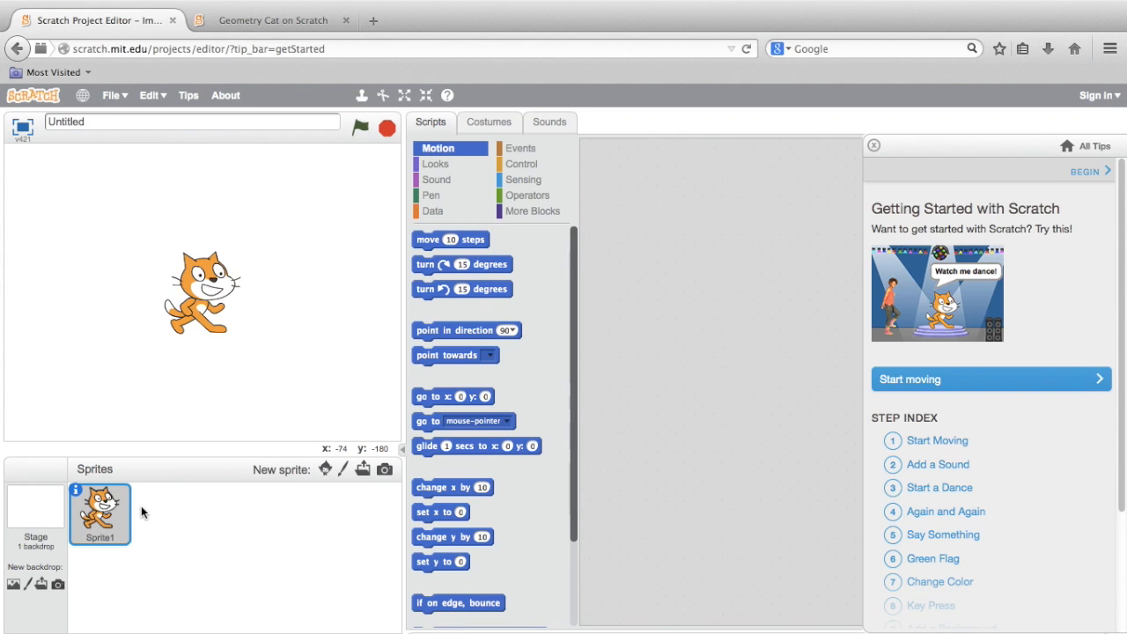
{"action": "mouse_move", "coordinate": [176, 511]}
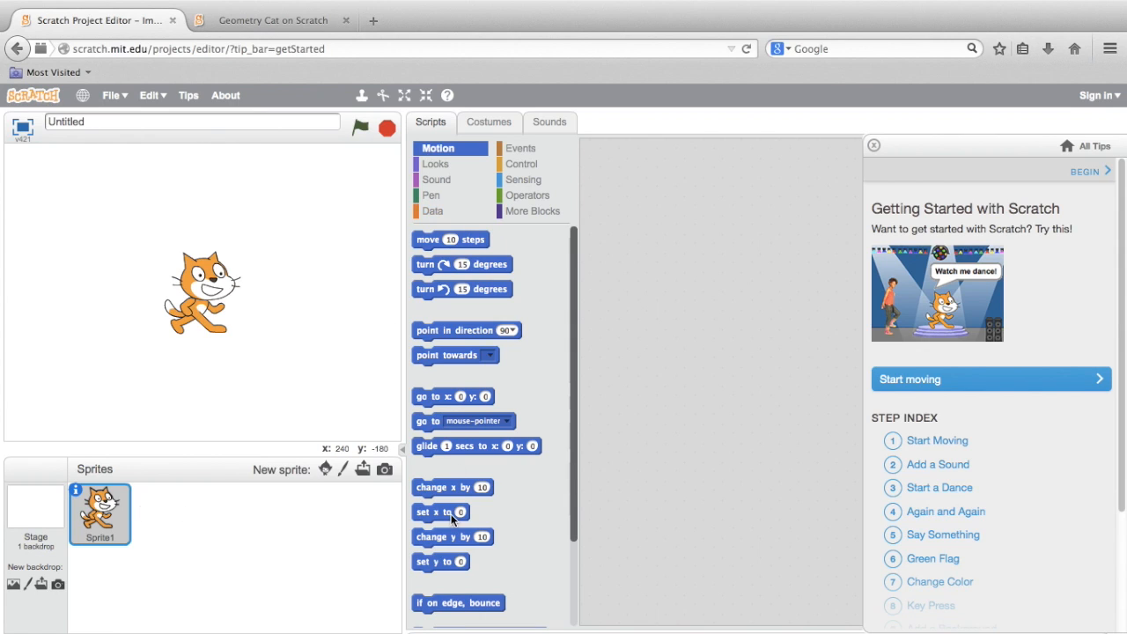
{"action": "mouse_move", "coordinate": [697, 317]}
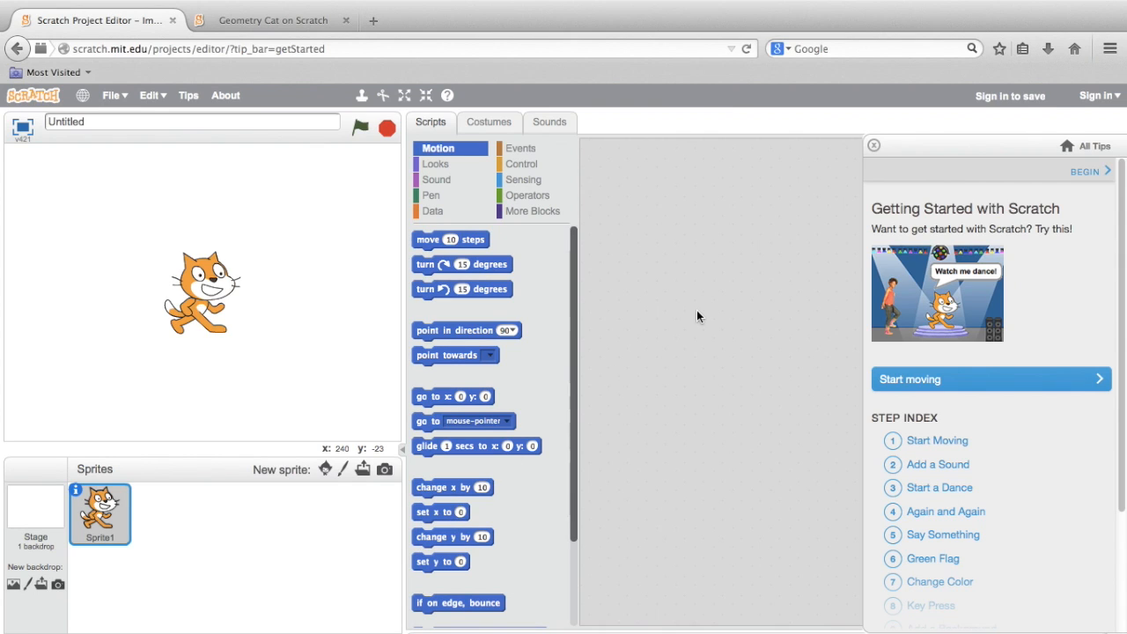
{"action": "mouse_move", "coordinate": [649, 317]}
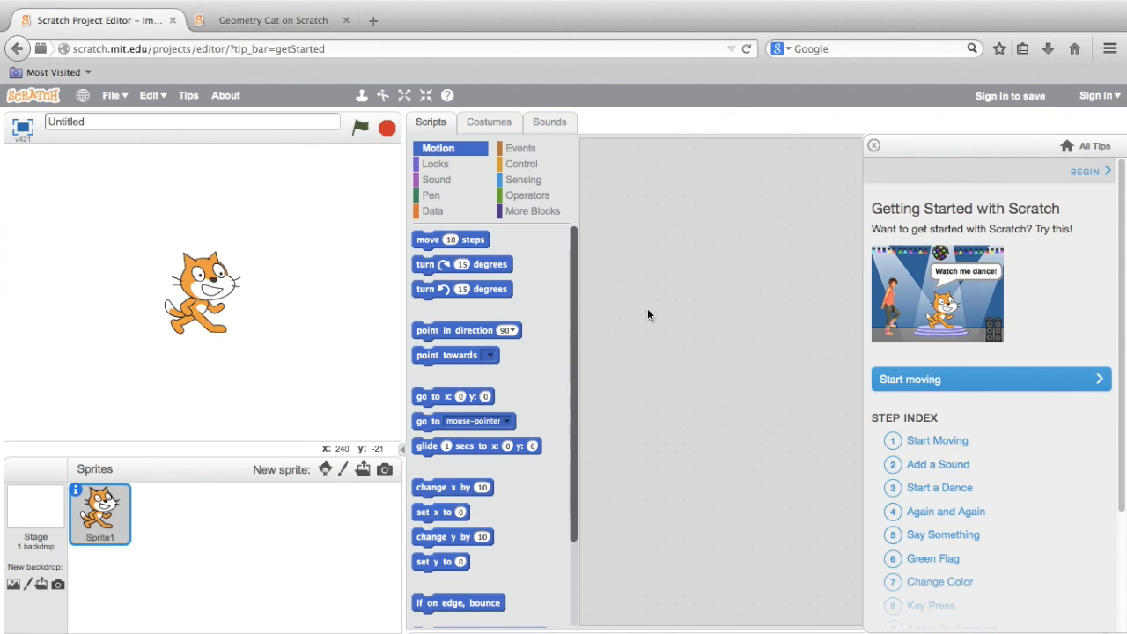
{"action": "mouse_move", "coordinate": [694, 338]}
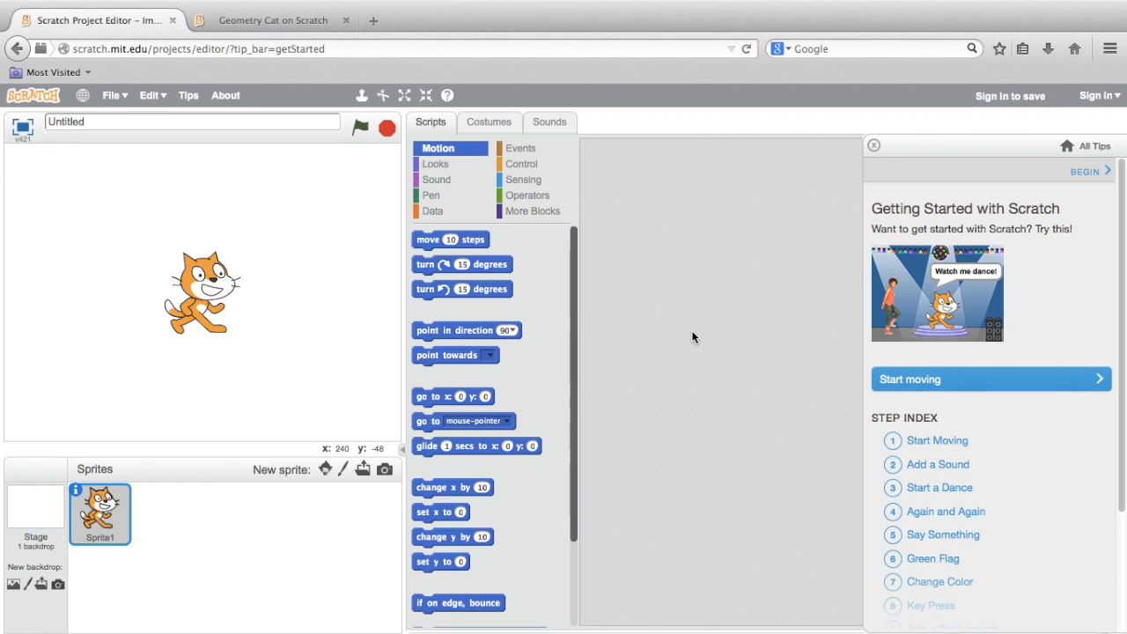
{"action": "mouse_move", "coordinate": [958, 145]}
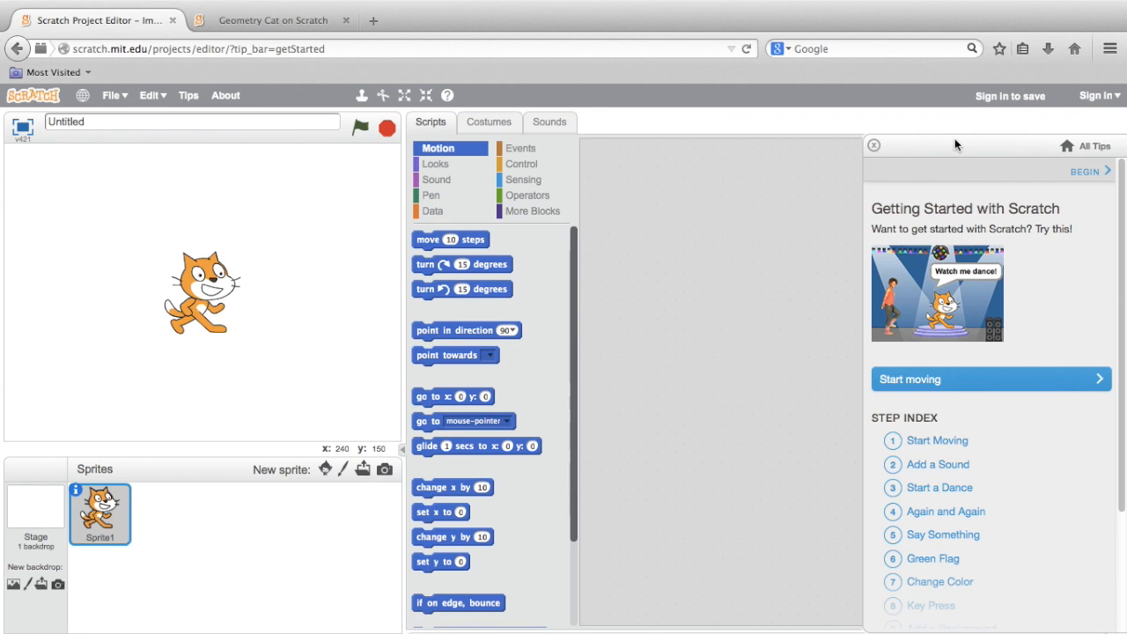
{"action": "mouse_move", "coordinate": [873, 144]}
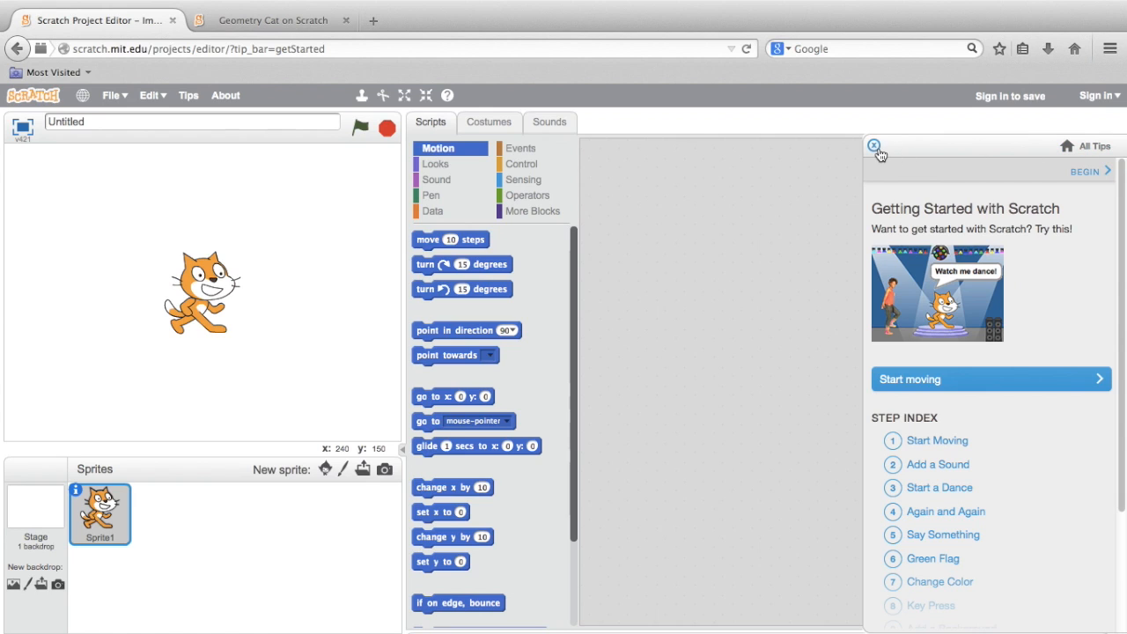
- Hide the getting-started tips panel to clear the scripts area
{"action": "left_click", "coordinate": [874, 144]}
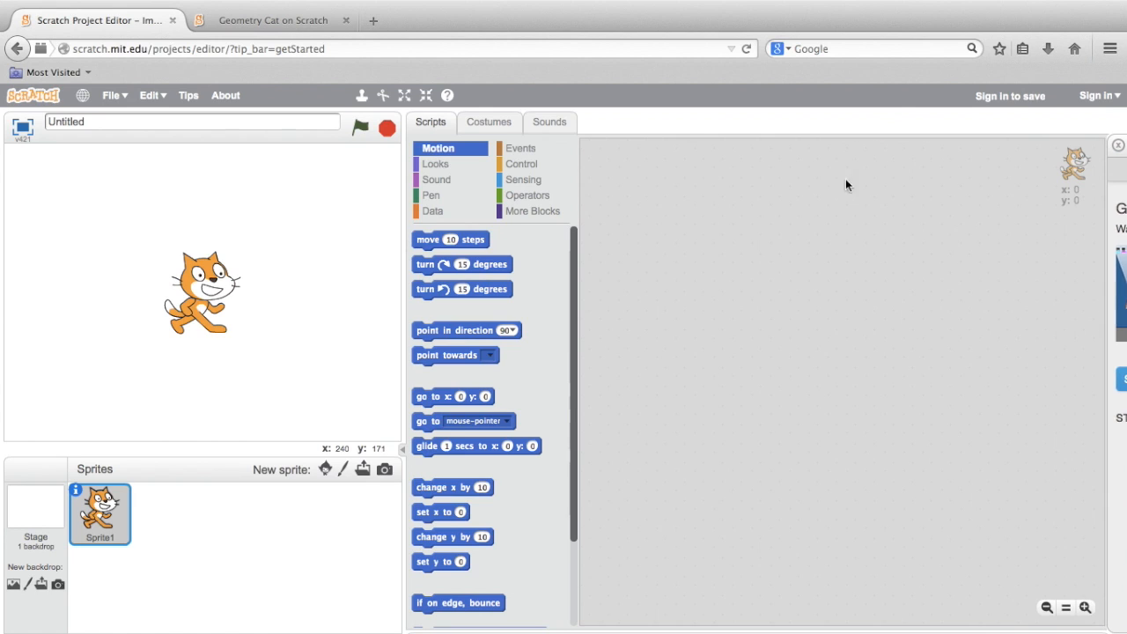
{"action": "mouse_move", "coordinate": [831, 204]}
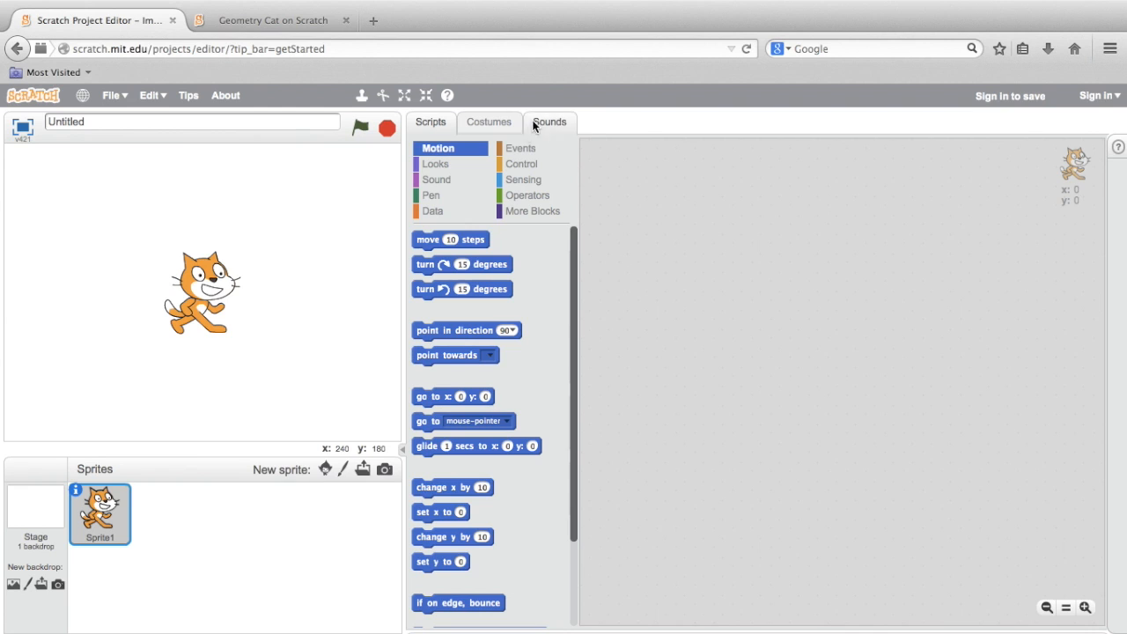
- Start a script with a when-green-flag-clicked hat block followed by pen down
{"action": "left_click", "coordinate": [522, 148]}
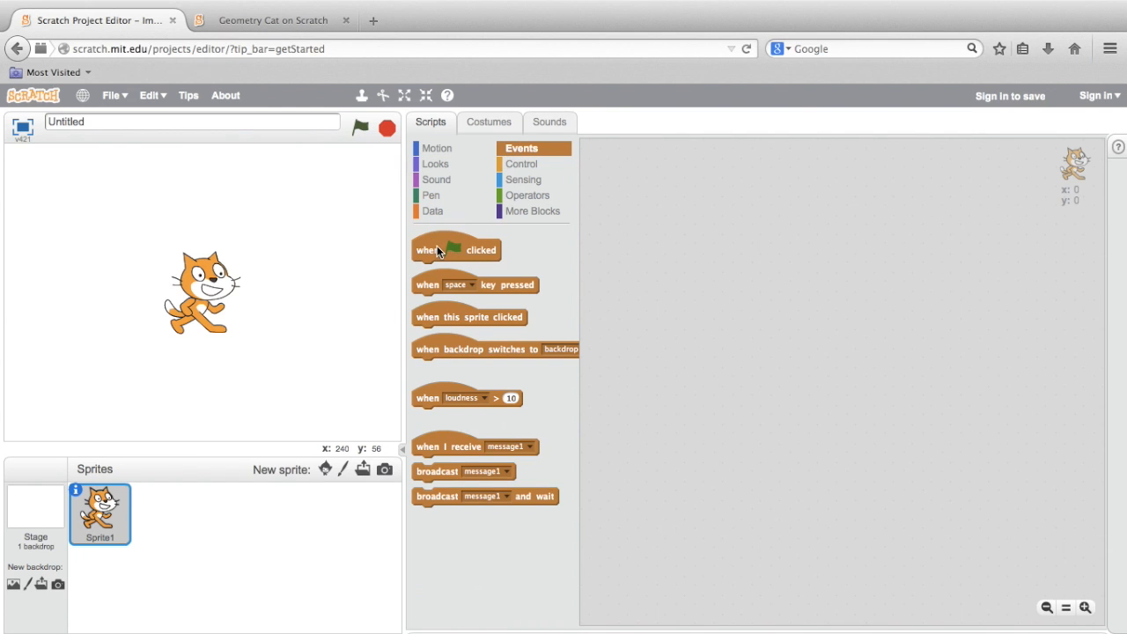
{"action": "left_click_drag", "start_coordinate": [456, 251], "coordinate": [651, 186]}
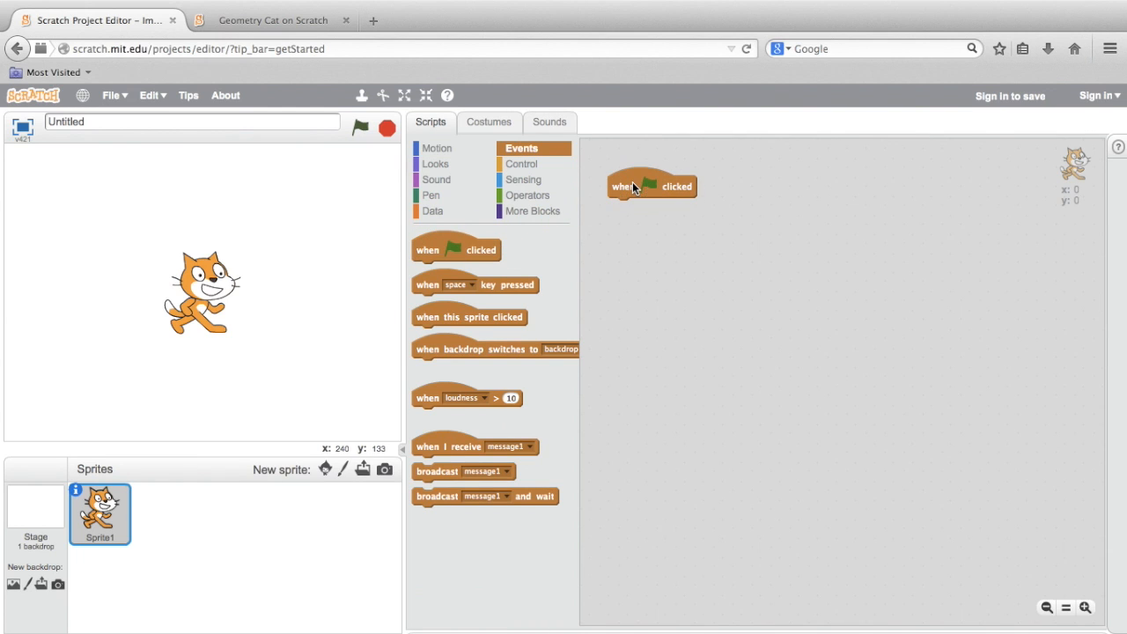
{"action": "mouse_move", "coordinate": [649, 257]}
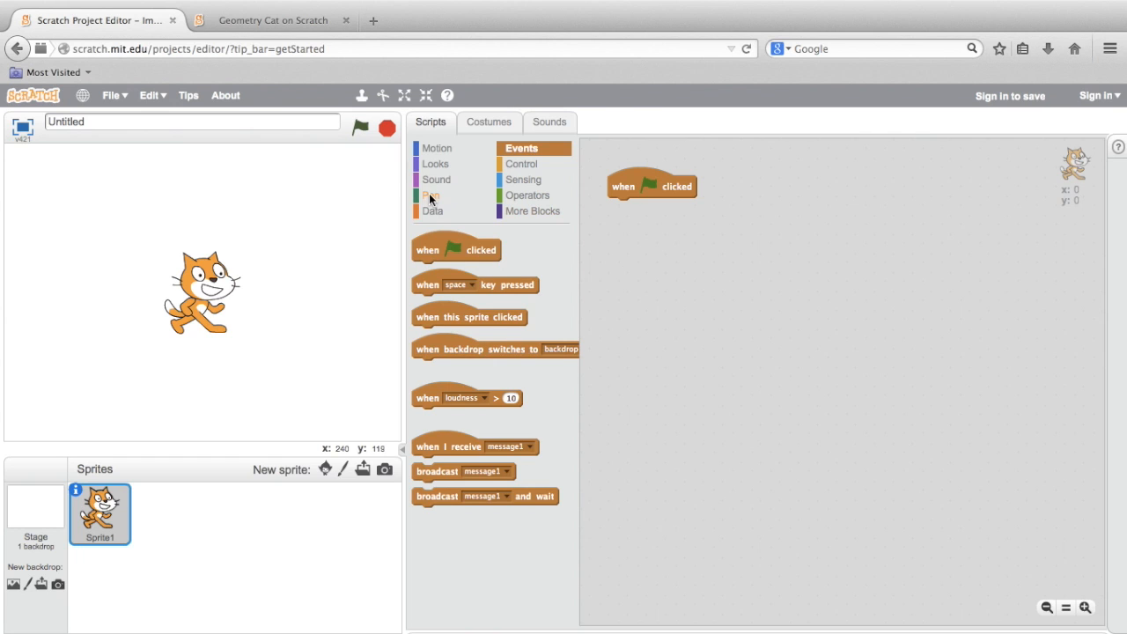
{"action": "left_click", "coordinate": [430, 194]}
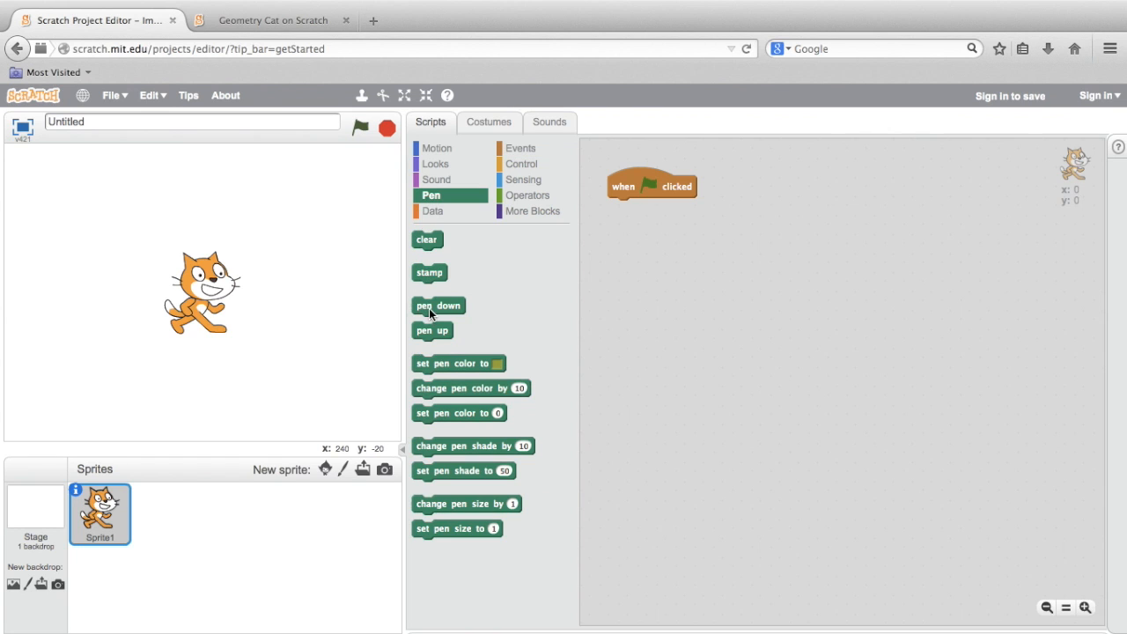
{"action": "left_click_drag", "start_coordinate": [436, 306], "coordinate": [634, 208]}
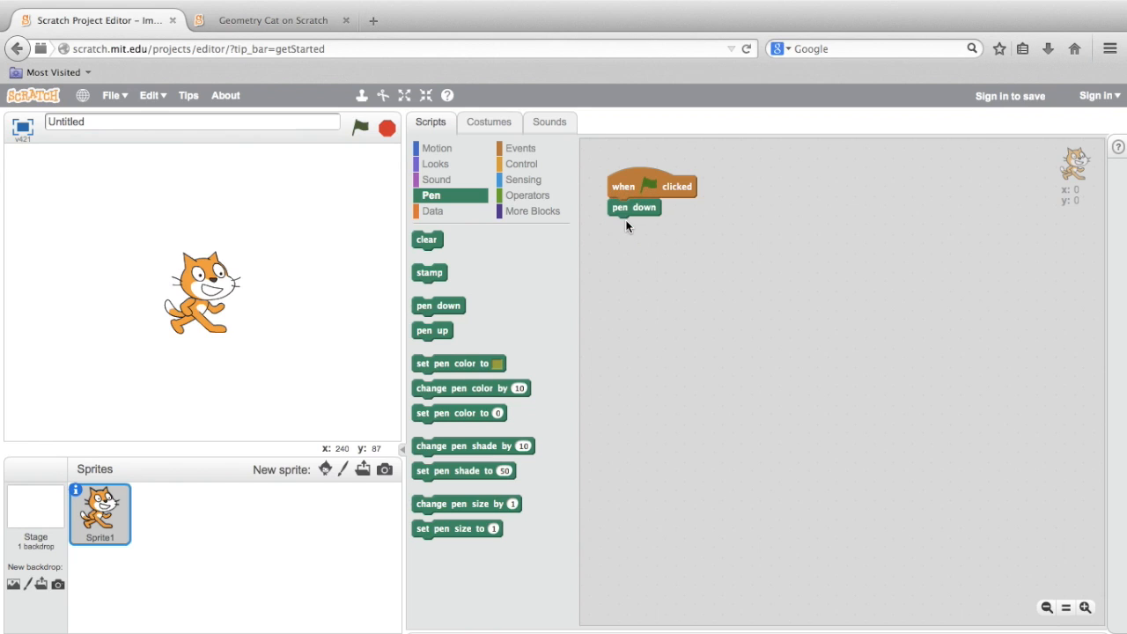
{"action": "mouse_move", "coordinate": [637, 264]}
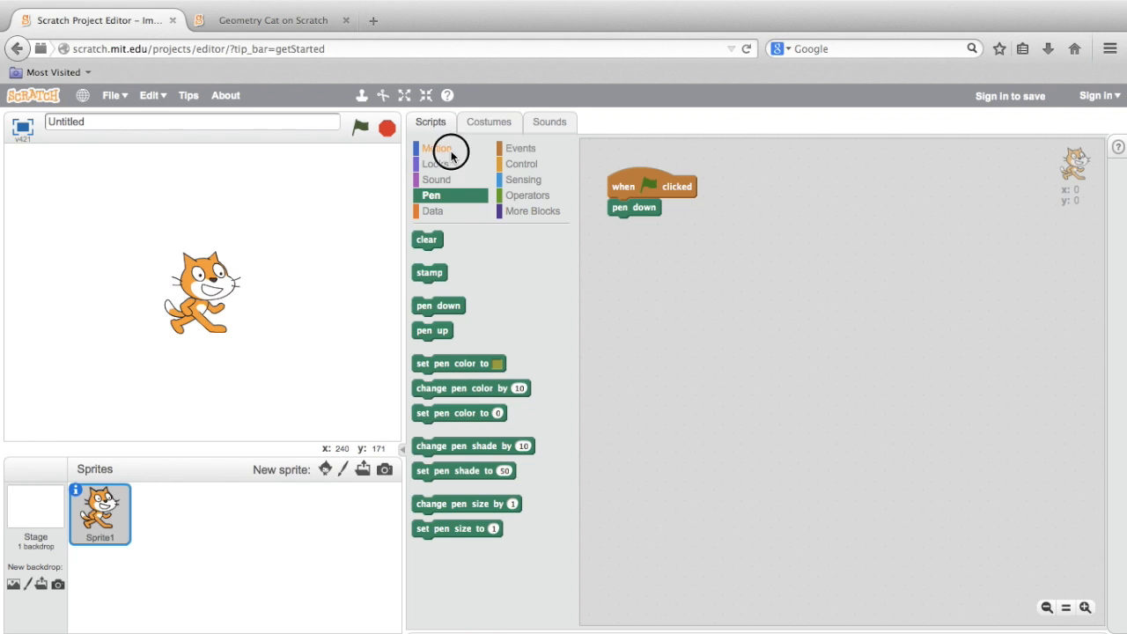
- Add a move 100 steps and turn 90 degrees pair under pen down
{"action": "left_click", "coordinate": [437, 147]}
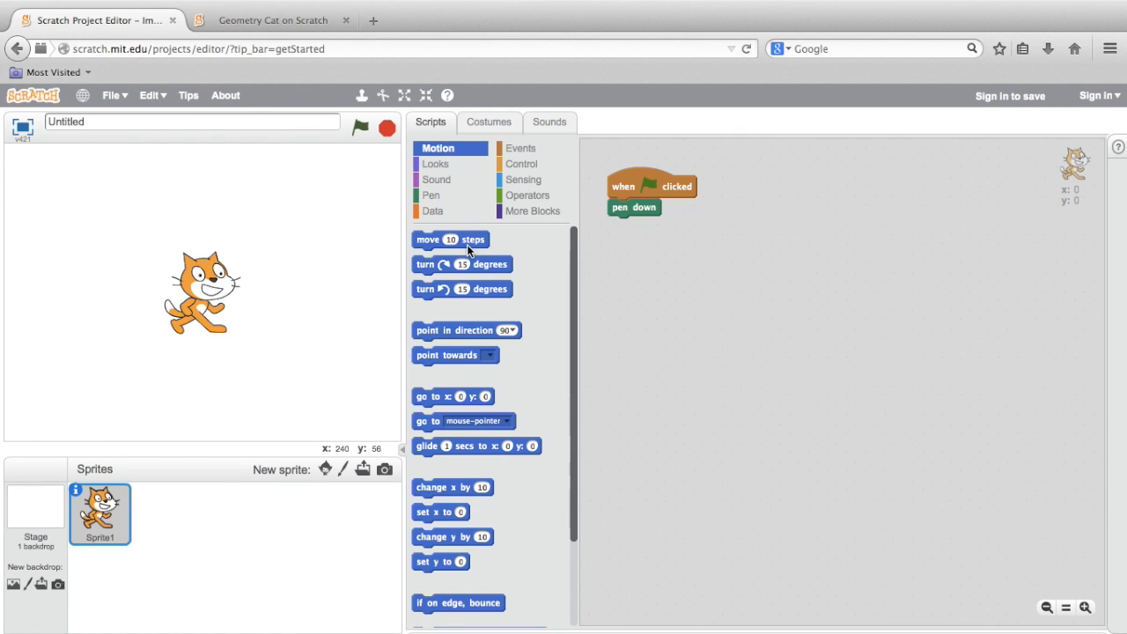
{"action": "left_click_drag", "start_coordinate": [451, 240], "coordinate": [655, 236]}
{"action": "type", "text": "100"}
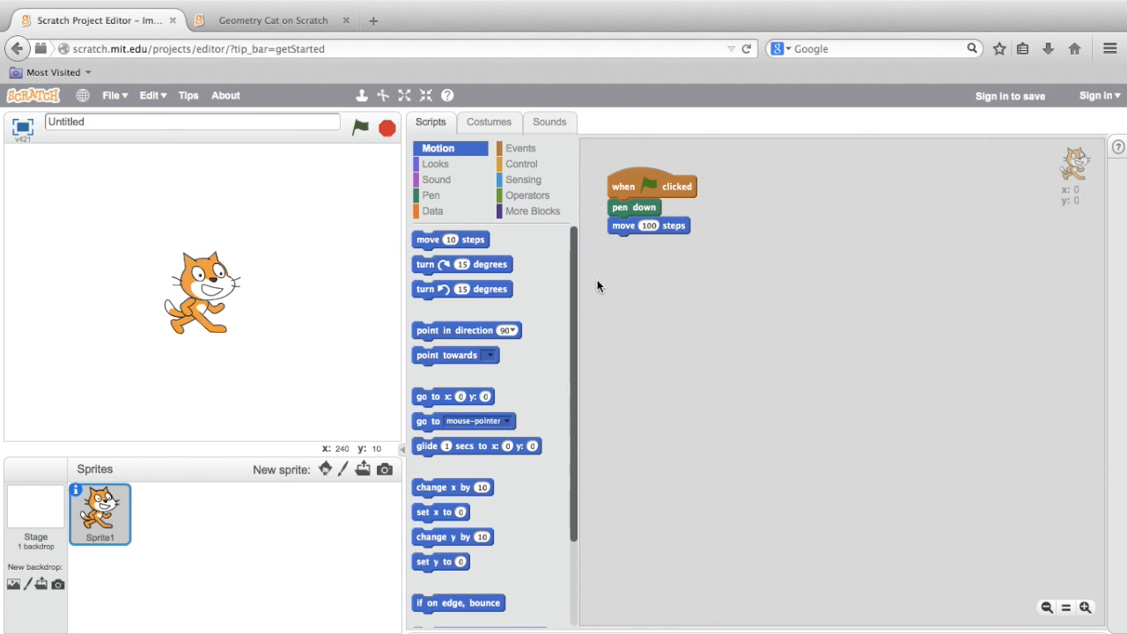
{"action": "left_click_drag", "start_coordinate": [461, 289], "coordinate": [634, 277]}
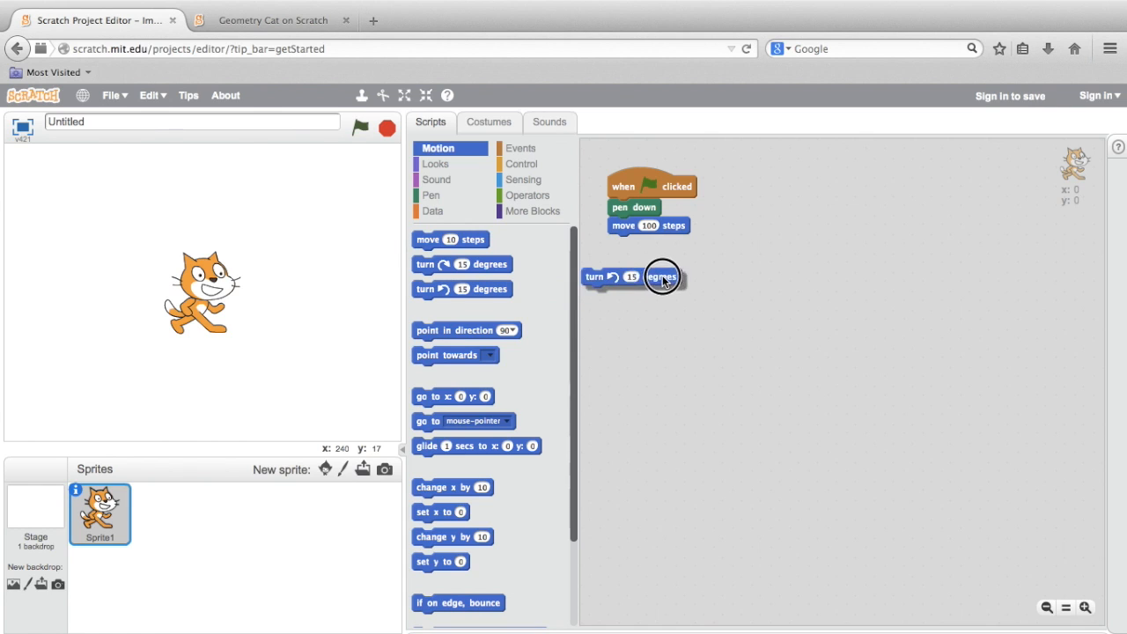
{"action": "left_click_drag", "start_coordinate": [660, 277], "coordinate": [659, 243]}
{"action": "type", "text": "90"}
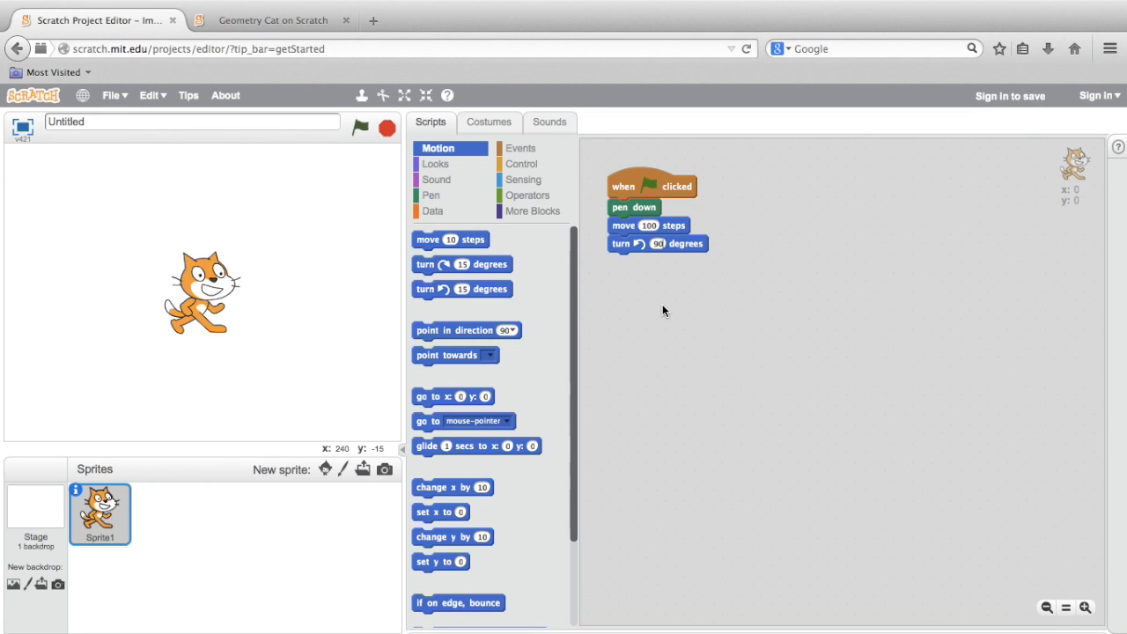
{"action": "mouse_move", "coordinate": [729, 257]}
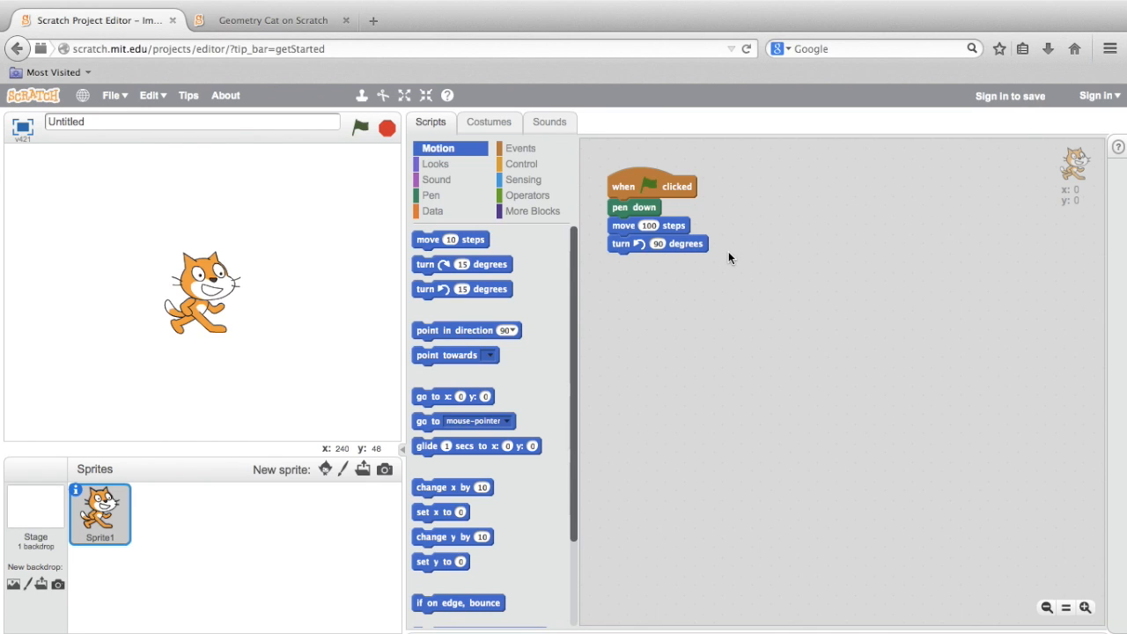
{"action": "mouse_move", "coordinate": [730, 257]}
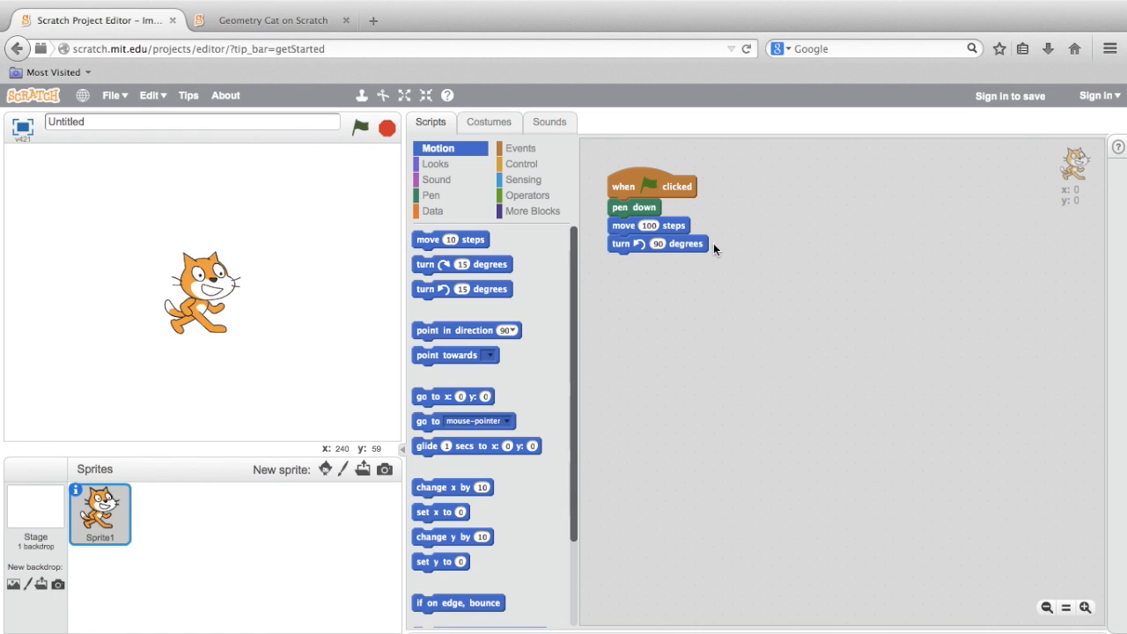
{"action": "mouse_move", "coordinate": [718, 253]}
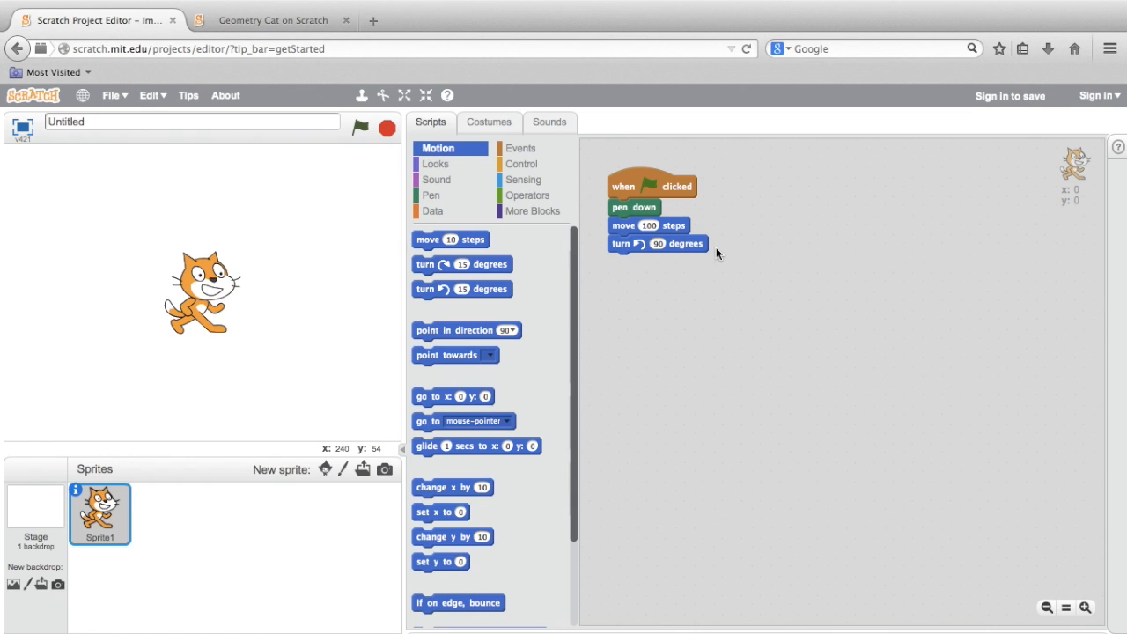
- Stack a second move 100 steps and turn 90 degrees pair beneath the first
{"action": "left_click_drag", "start_coordinate": [451, 239], "coordinate": [651, 271]}
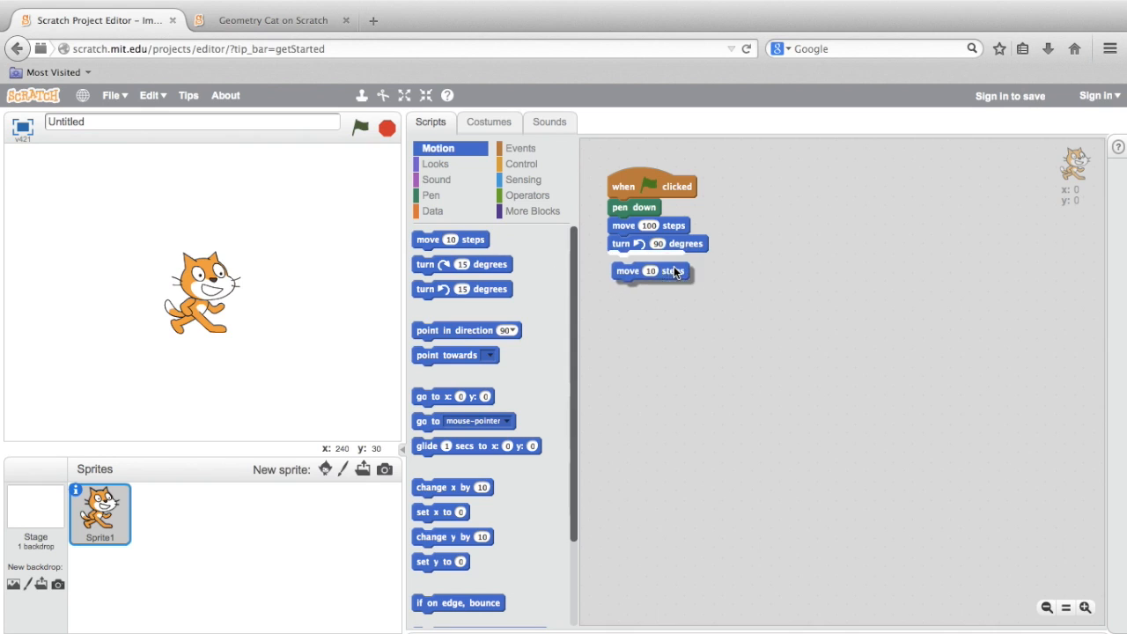
{"action": "left_click_drag", "start_coordinate": [651, 271], "coordinate": [646, 260]}
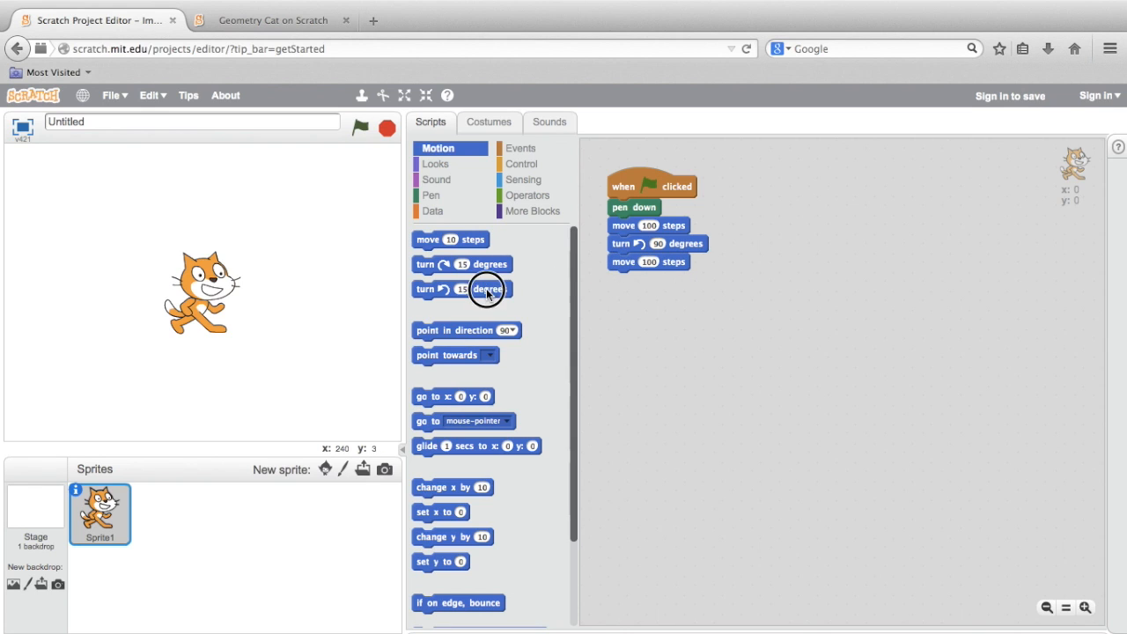
{"action": "left_click_drag", "start_coordinate": [486, 289], "coordinate": [659, 280]}
{"action": "type", "text": "90"}
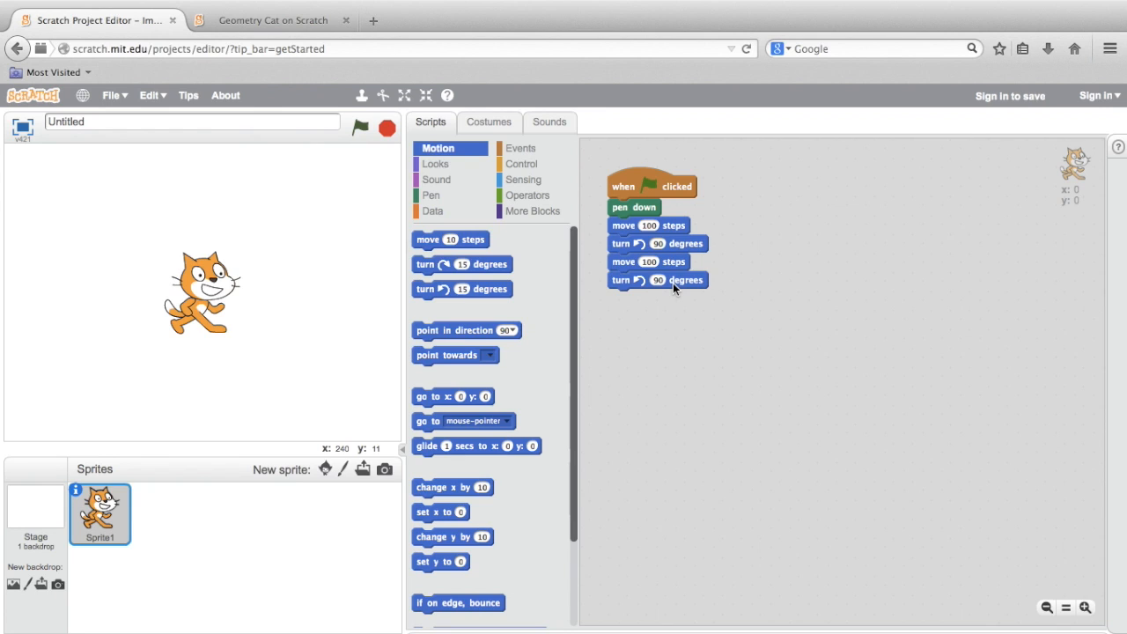
{"action": "mouse_move", "coordinate": [398, 109]}
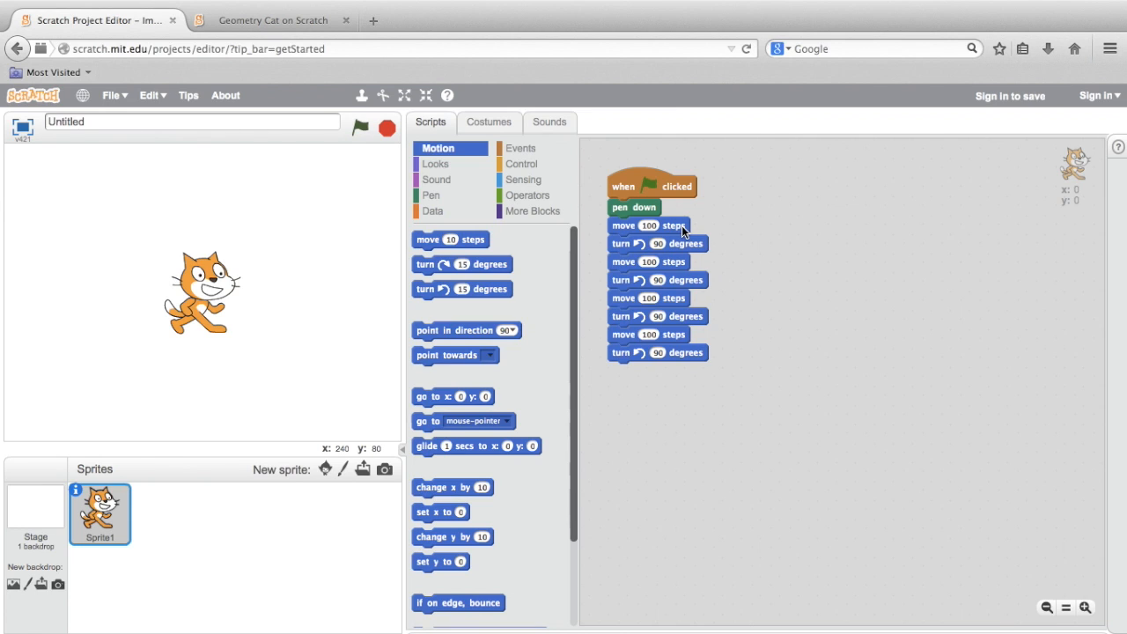
{"action": "mouse_move", "coordinate": [680, 260]}
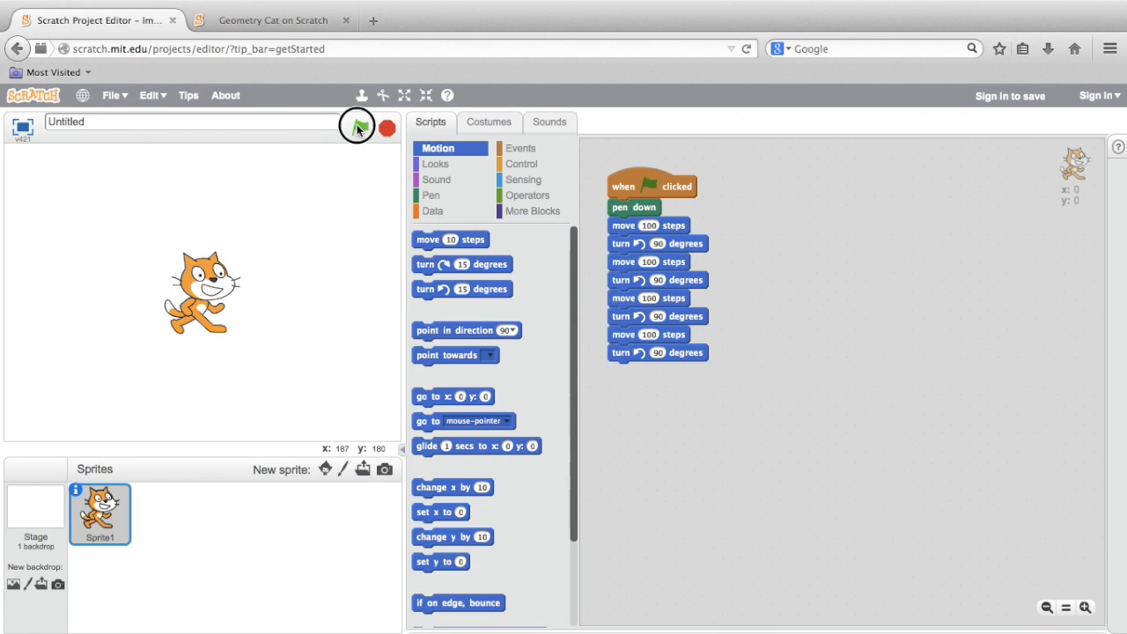
- Run the green-flag script so the sprite draws a blue square on the stage
{"action": "left_click", "coordinate": [361, 129]}
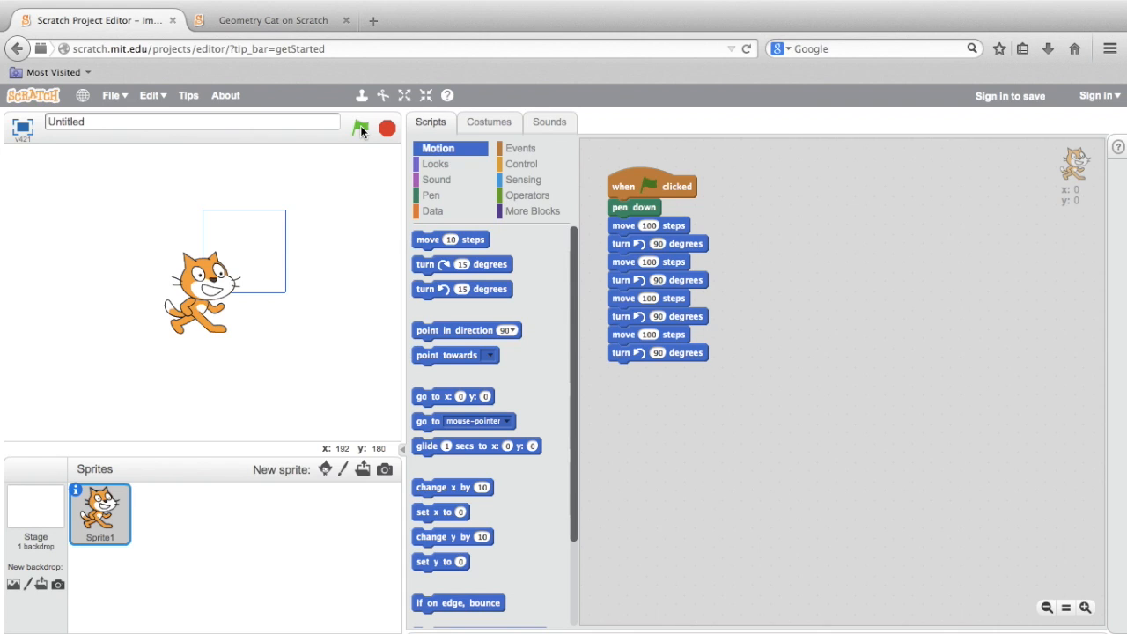
{"action": "mouse_move", "coordinate": [643, 255]}
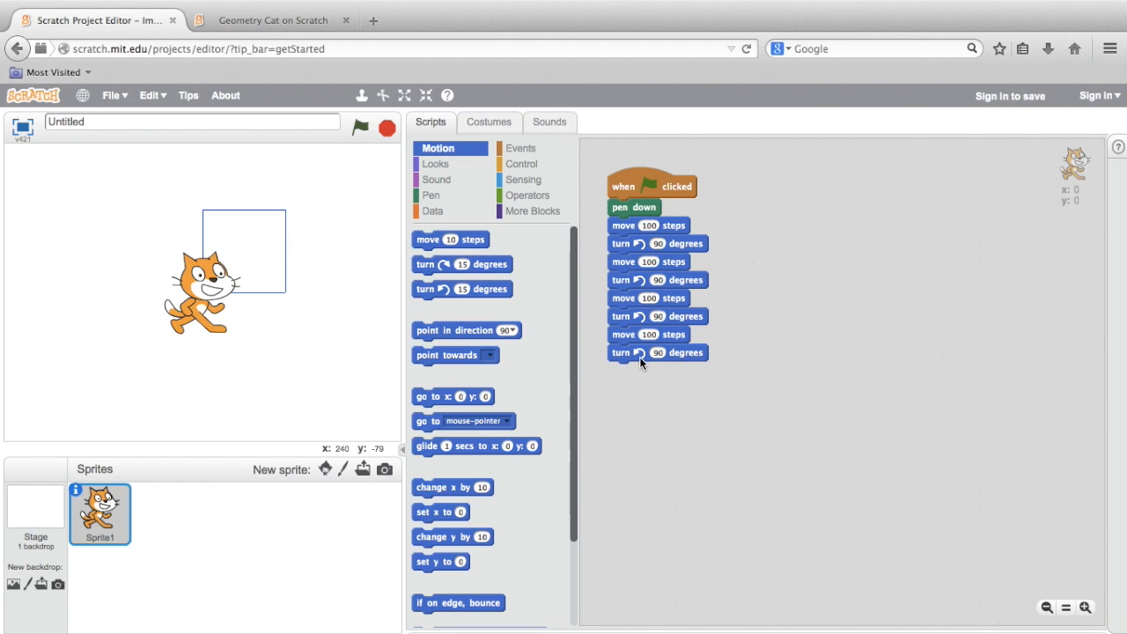
{"action": "mouse_move", "coordinate": [650, 391]}
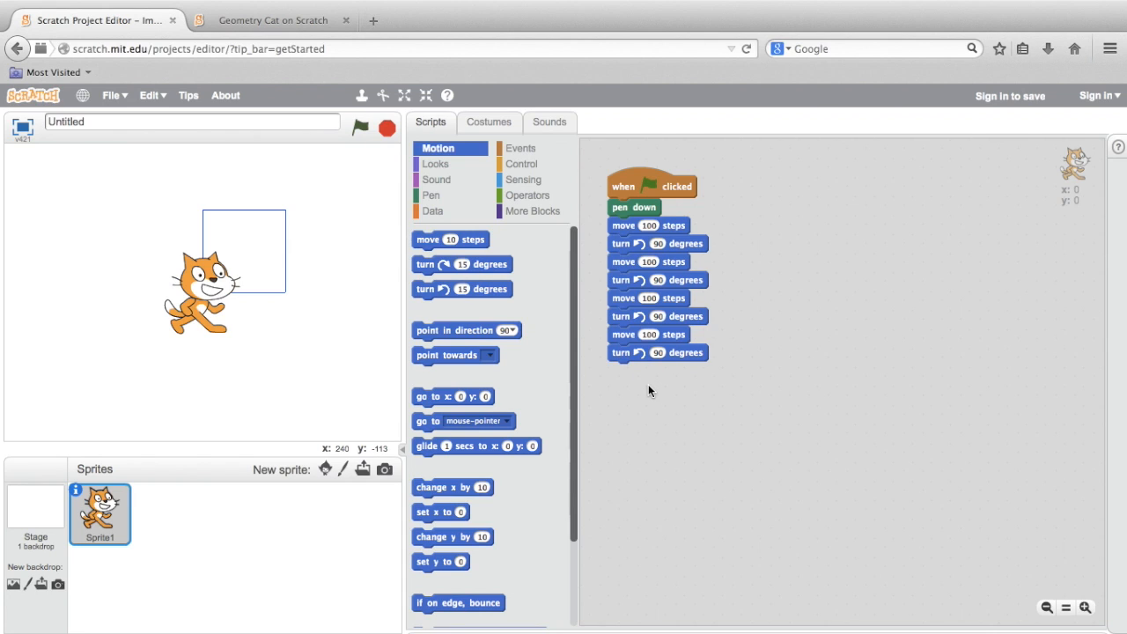
{"action": "mouse_move", "coordinate": [527, 386]}
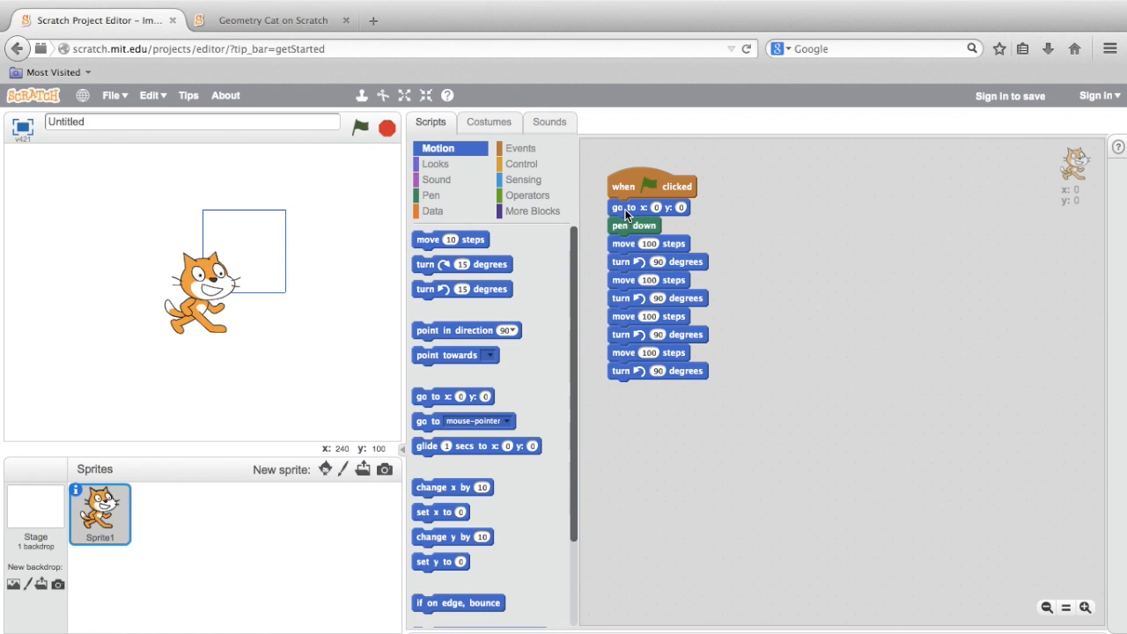
{"action": "mouse_move", "coordinate": [465, 331]}
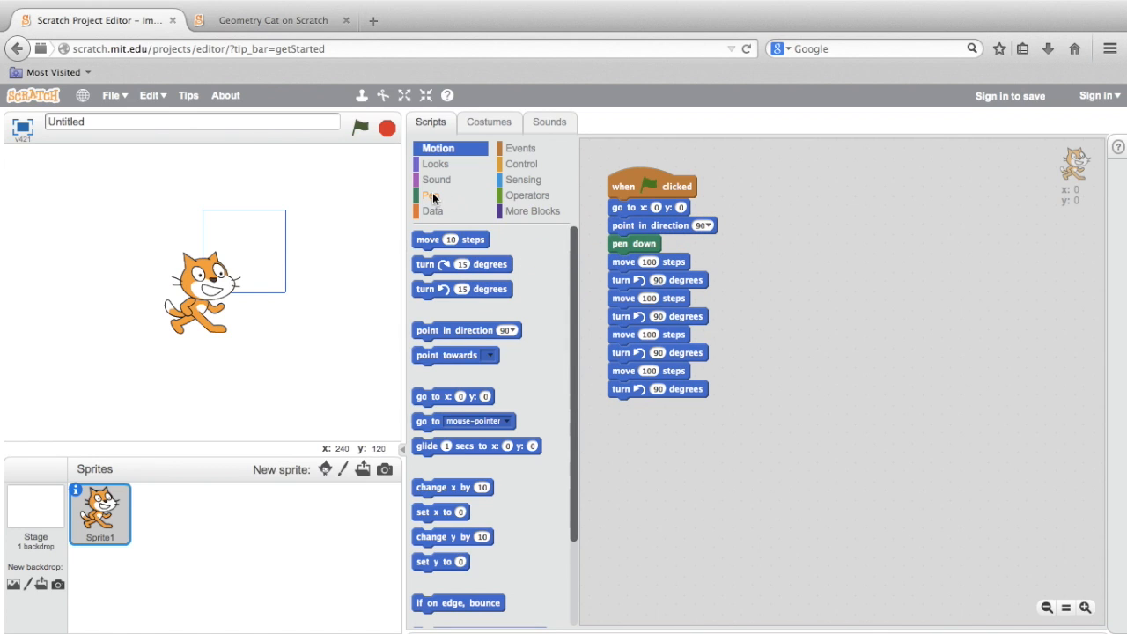
- Add a set pen size block above pen down, after go to x 0 y 0 and point in direction 90
{"action": "left_click", "coordinate": [430, 194]}
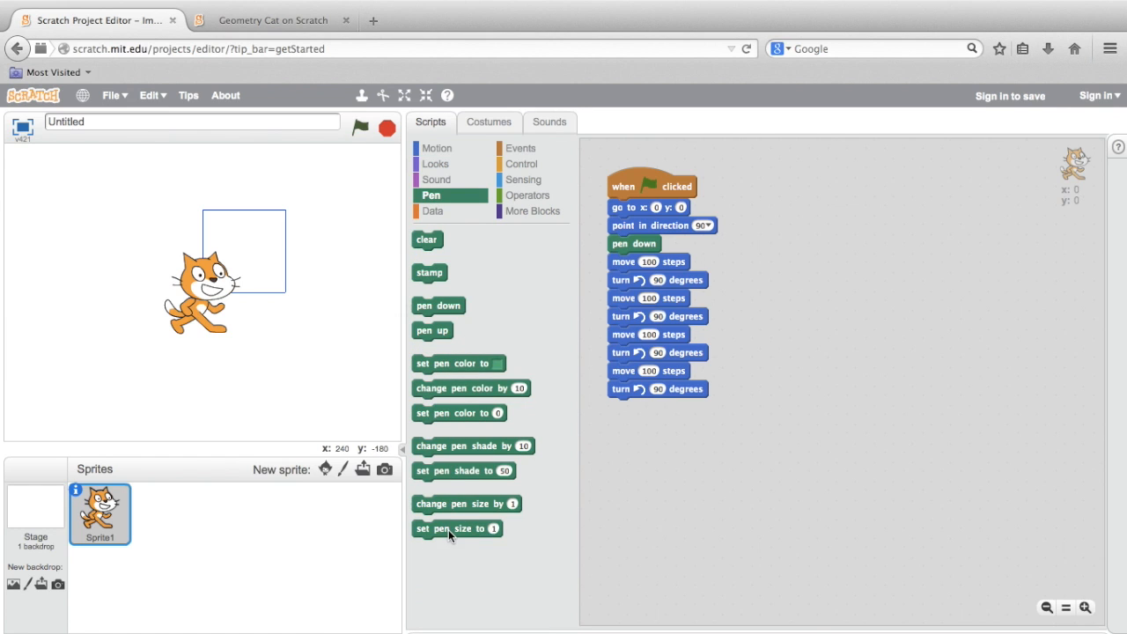
{"action": "left_click_drag", "start_coordinate": [458, 528], "coordinate": [651, 255]}
{"action": "type", "text": "5"}
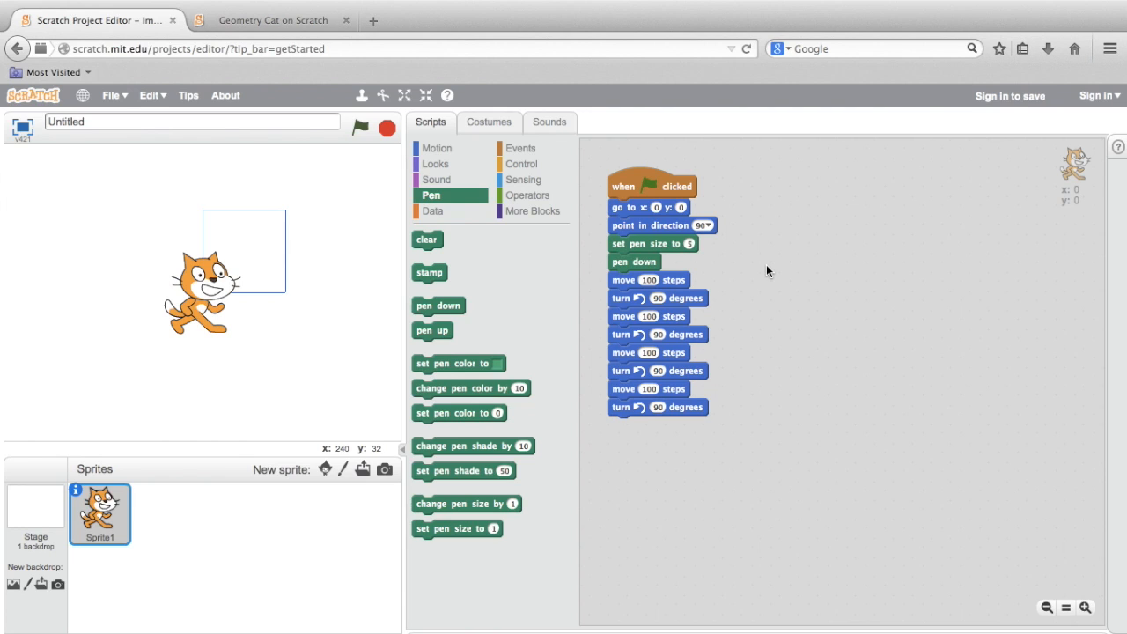
{"action": "mouse_move", "coordinate": [359, 129]}
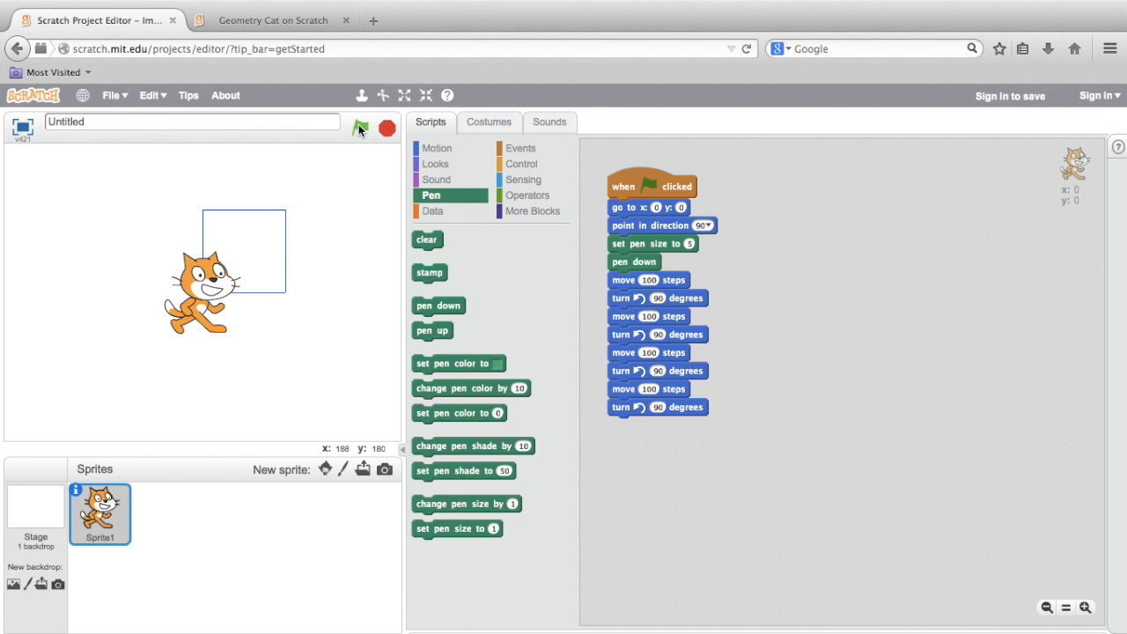
- Rerun the script so the square is redrawn with a thicker blue outline
{"action": "left_click", "coordinate": [361, 128]}
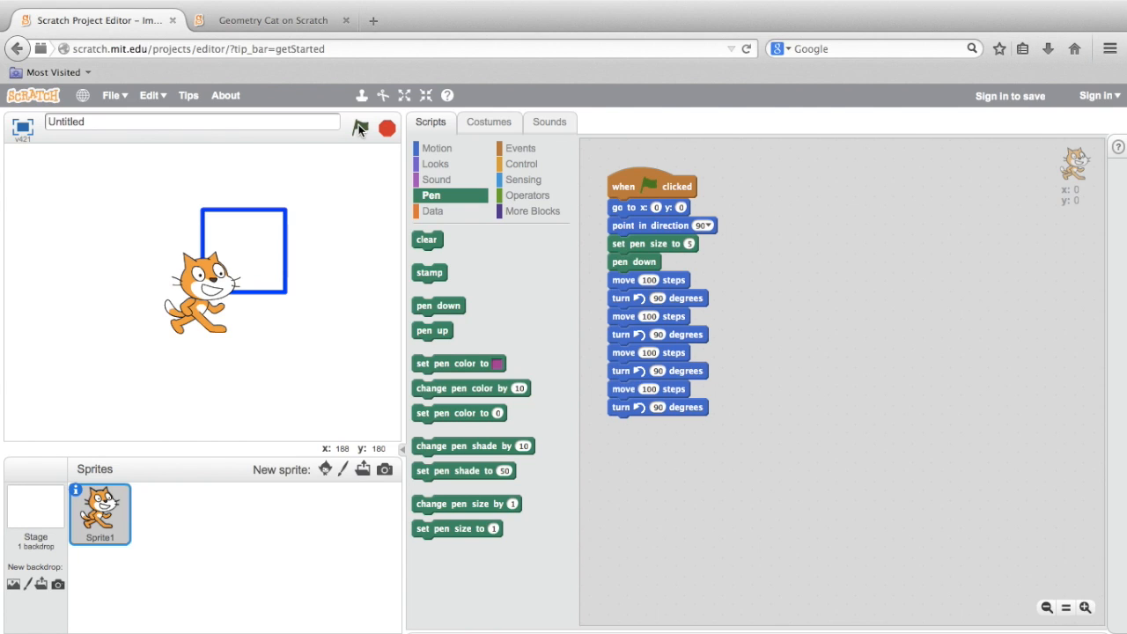
{"action": "left_click", "coordinate": [524, 164]}
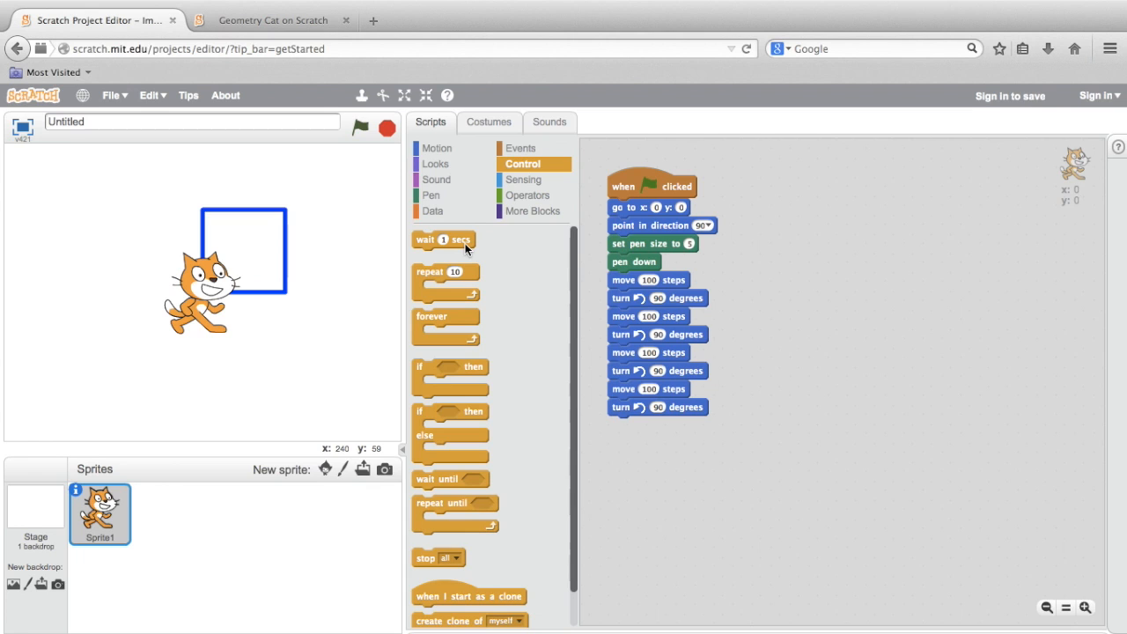
- Bring a control loop block into the script and run it repeatedly to trace the square in slow steps
{"action": "left_click_drag", "start_coordinate": [443, 240], "coordinate": [634, 287]}
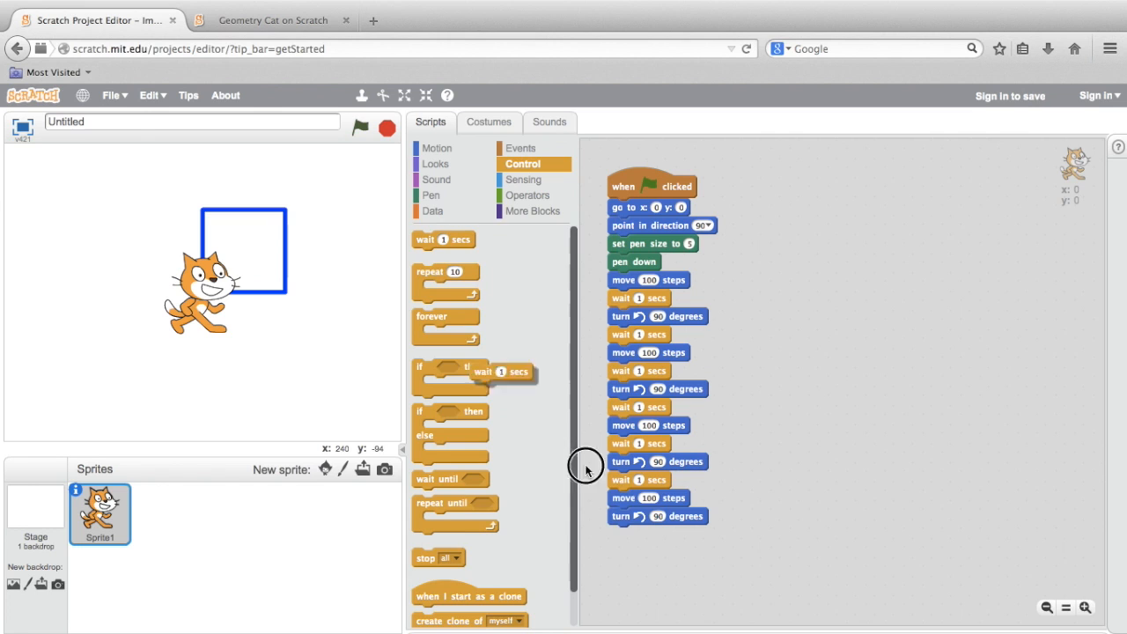
{"action": "left_click", "coordinate": [361, 128]}
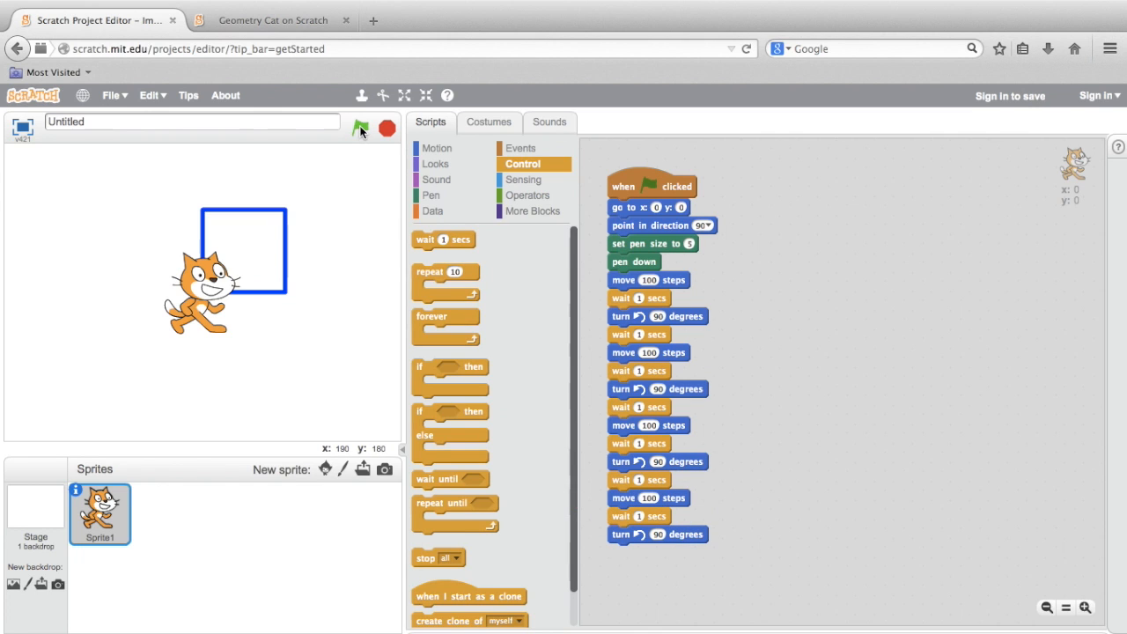
{"action": "left_click", "coordinate": [361, 129]}
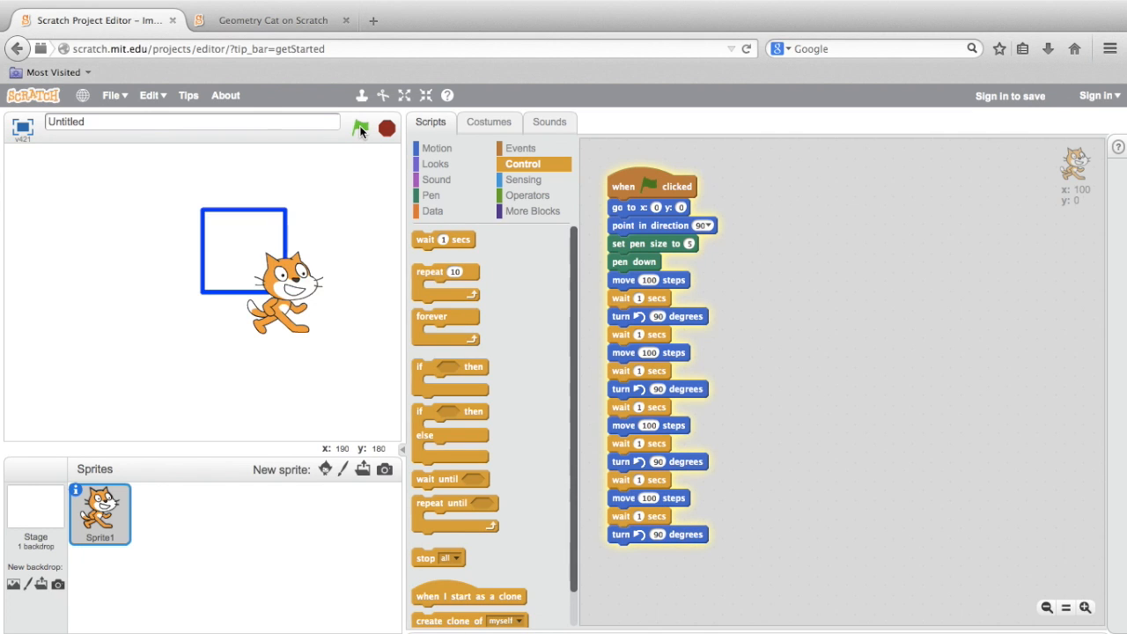
{"action": "left_click", "coordinate": [361, 129]}
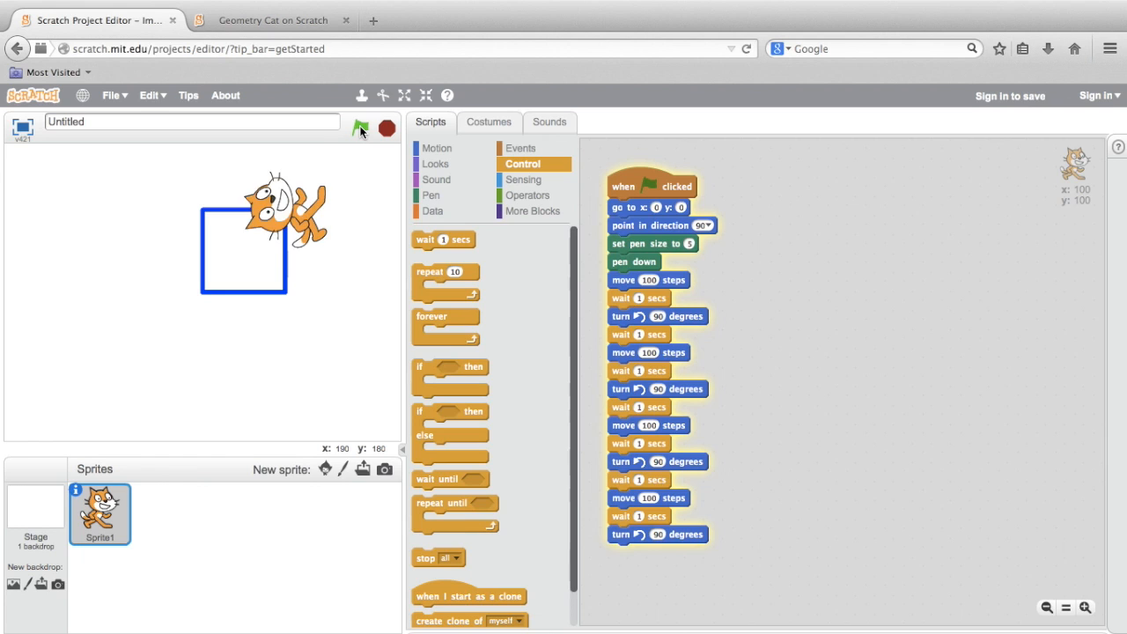
{"action": "left_click", "coordinate": [359, 128]}
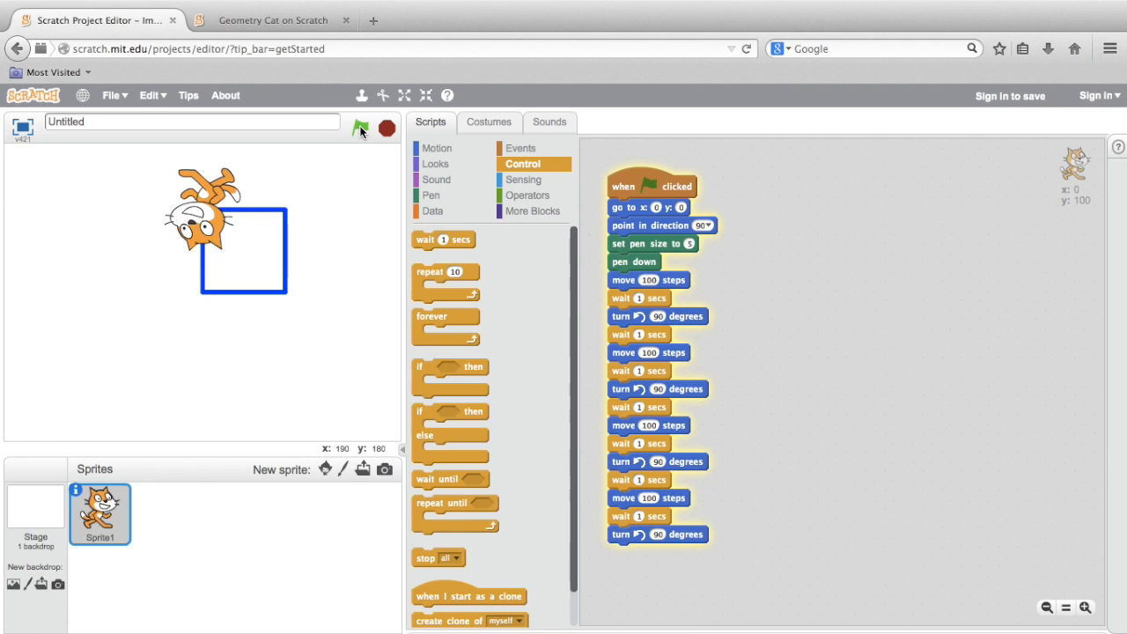
{"action": "left_click", "coordinate": [359, 128]}
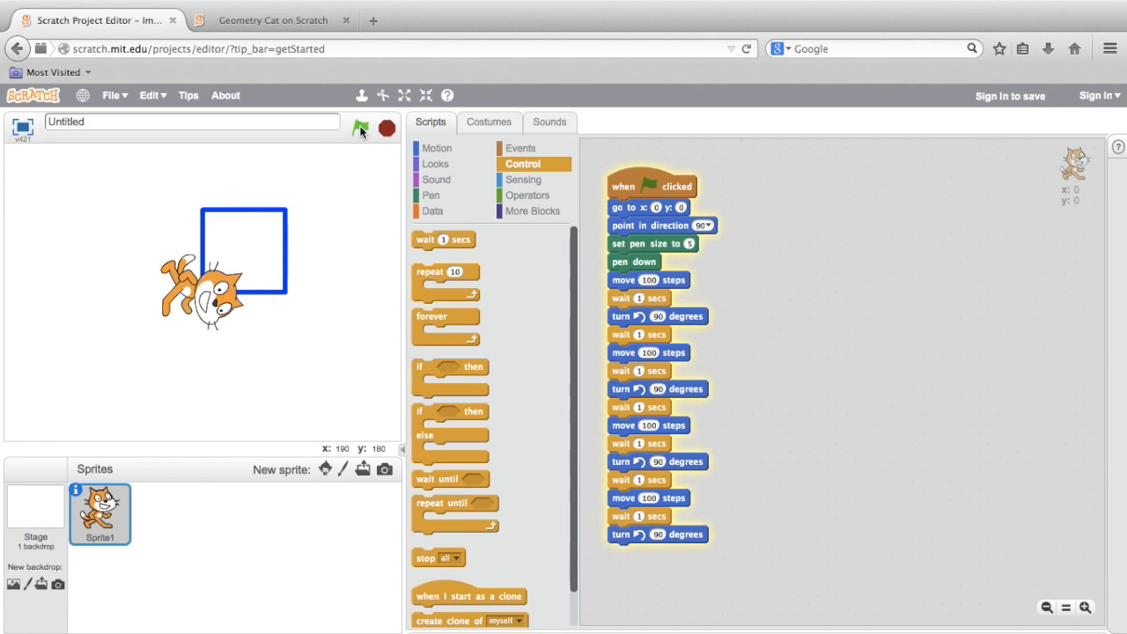
{"action": "left_click", "coordinate": [361, 129]}
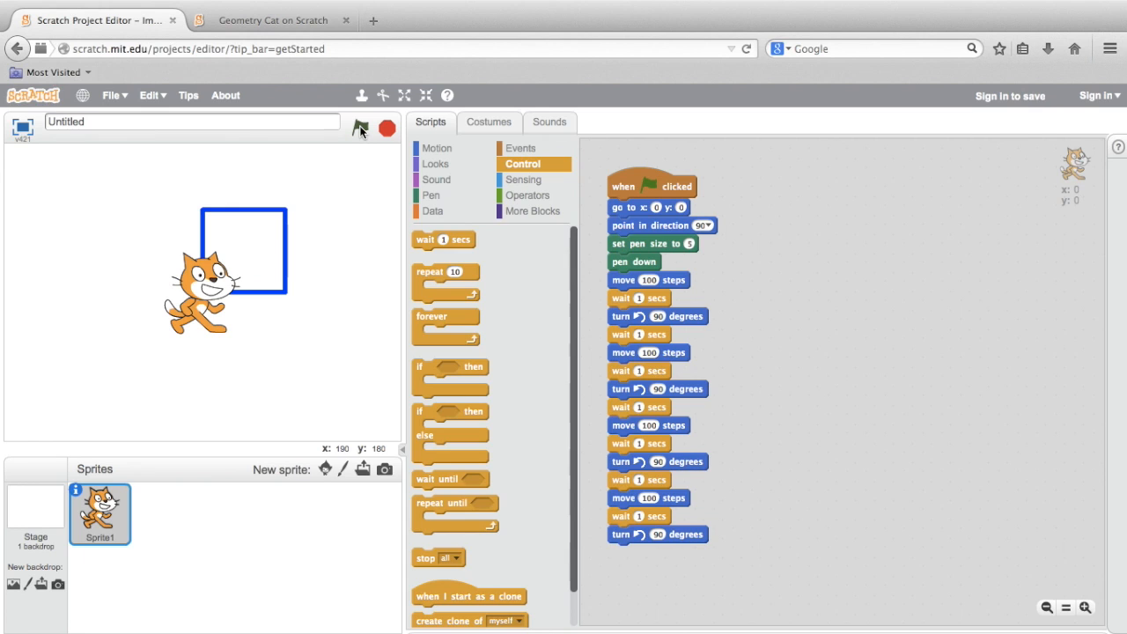
{"action": "mouse_move", "coordinate": [429, 196]}
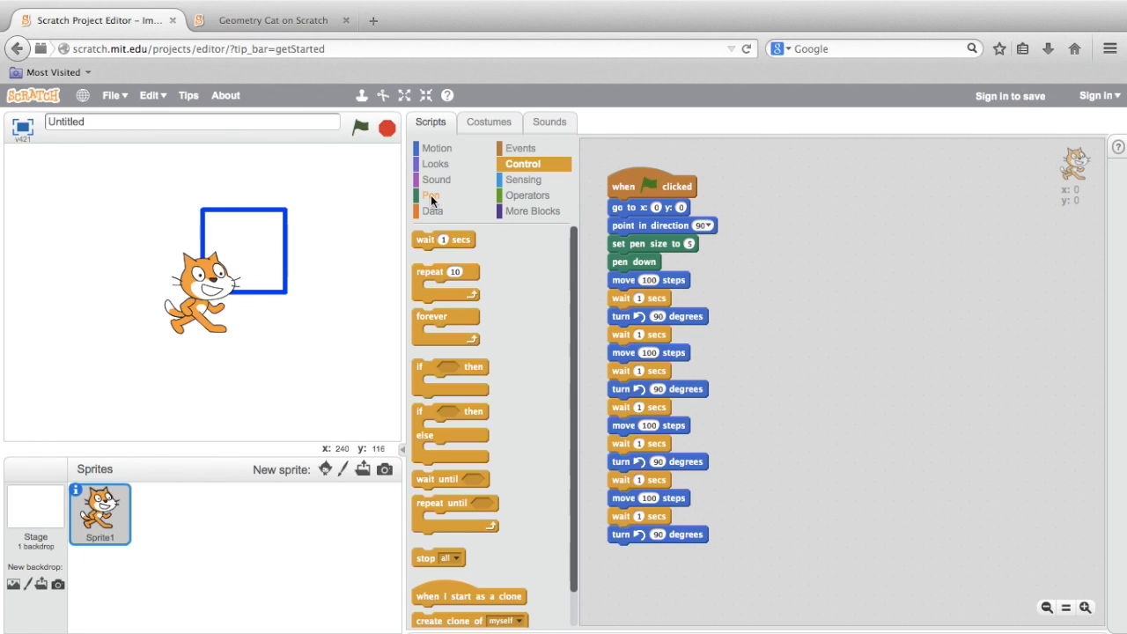
- Insert a clear block after set pen size and rerun so each run redraws the square from a blank stage
{"action": "left_click", "coordinate": [429, 194]}
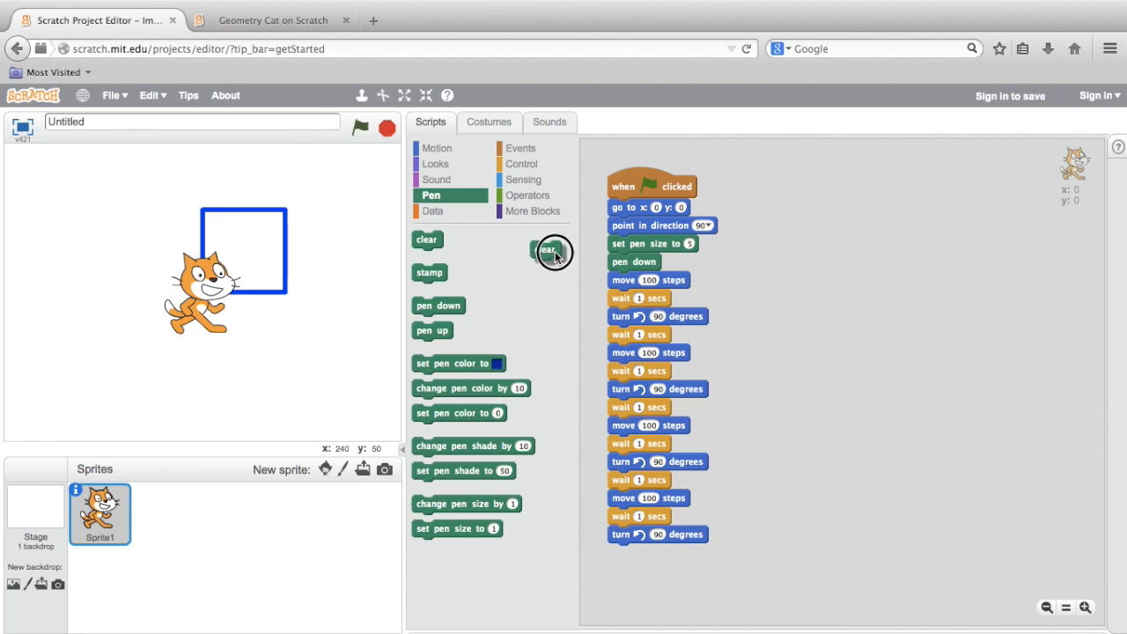
{"action": "left_click_drag", "start_coordinate": [550, 250], "coordinate": [626, 260]}
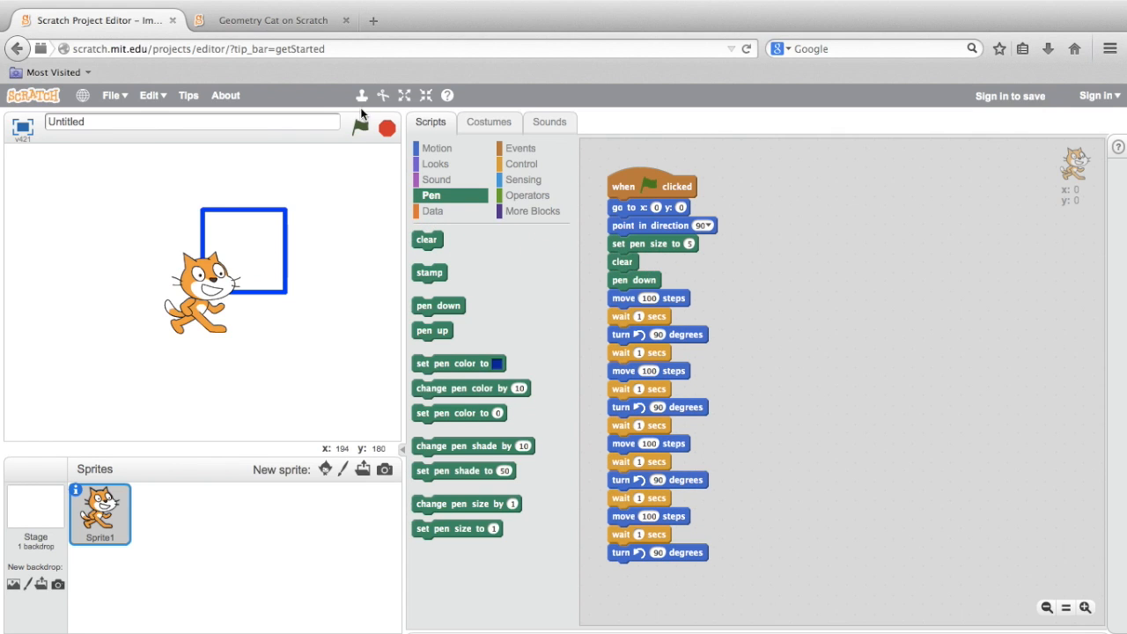
{"action": "left_click", "coordinate": [359, 127]}
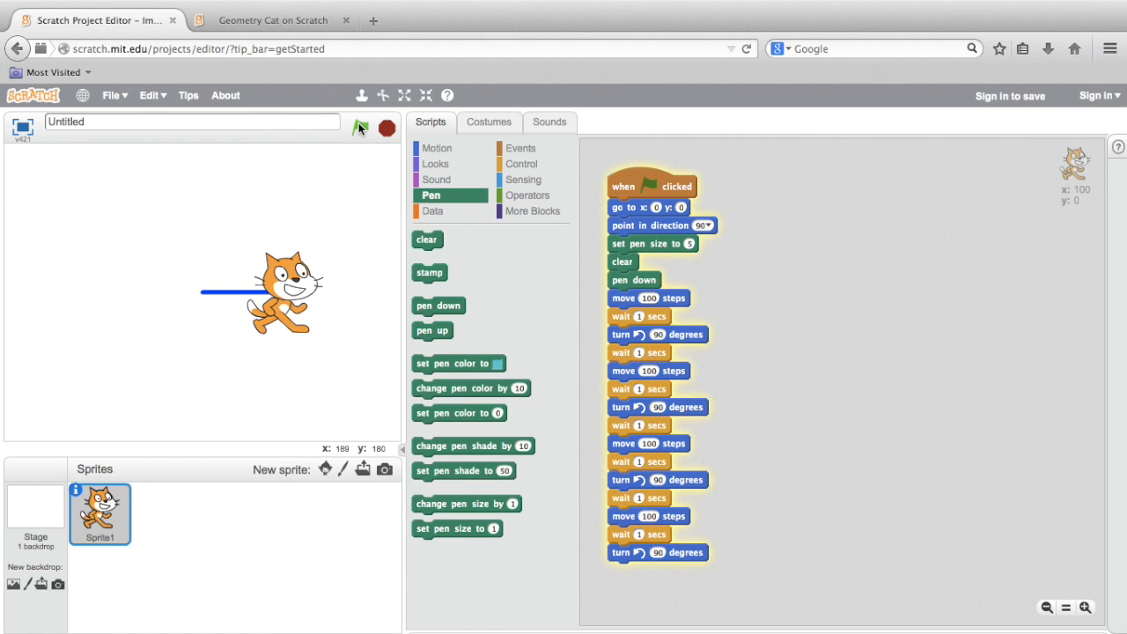
{"action": "left_click", "coordinate": [359, 127]}
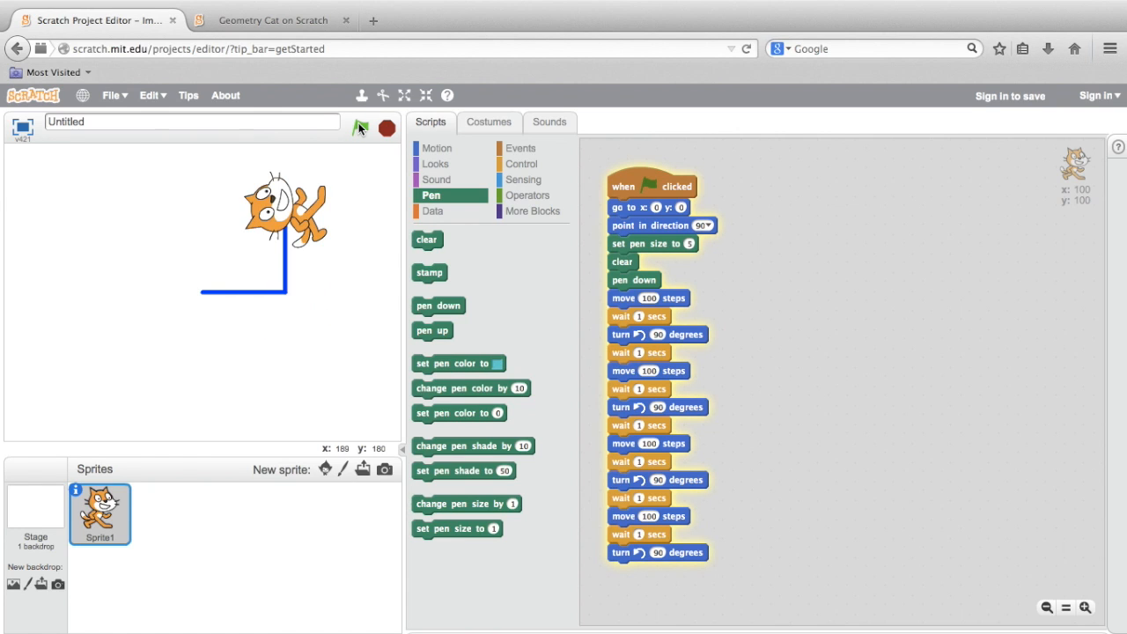
{"action": "left_click", "coordinate": [360, 127]}
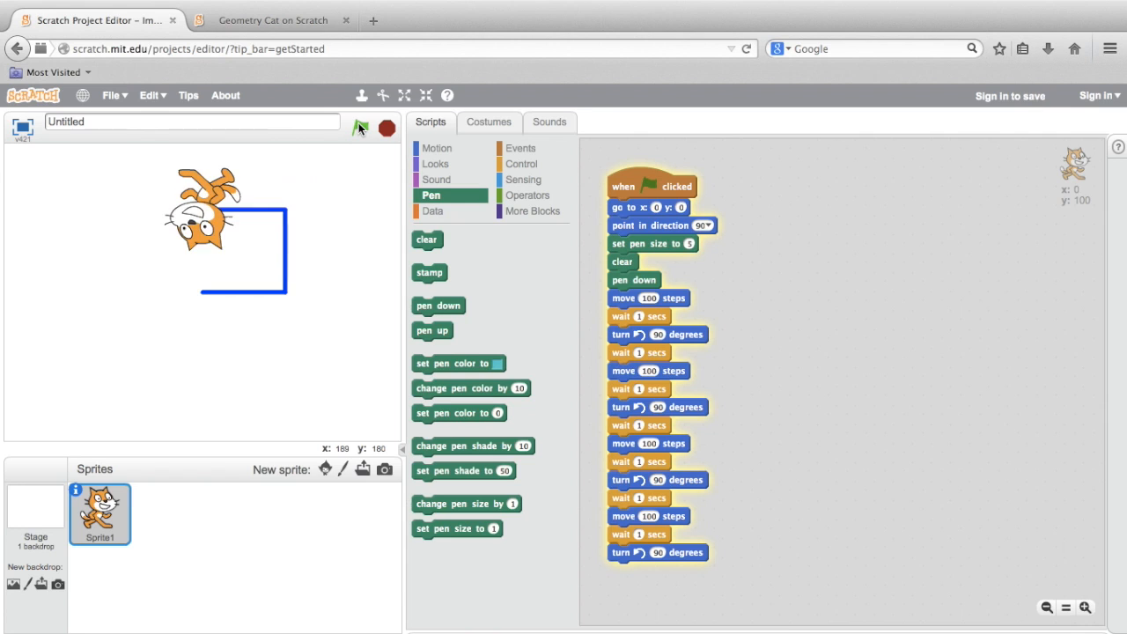
{"action": "left_click", "coordinate": [359, 128]}
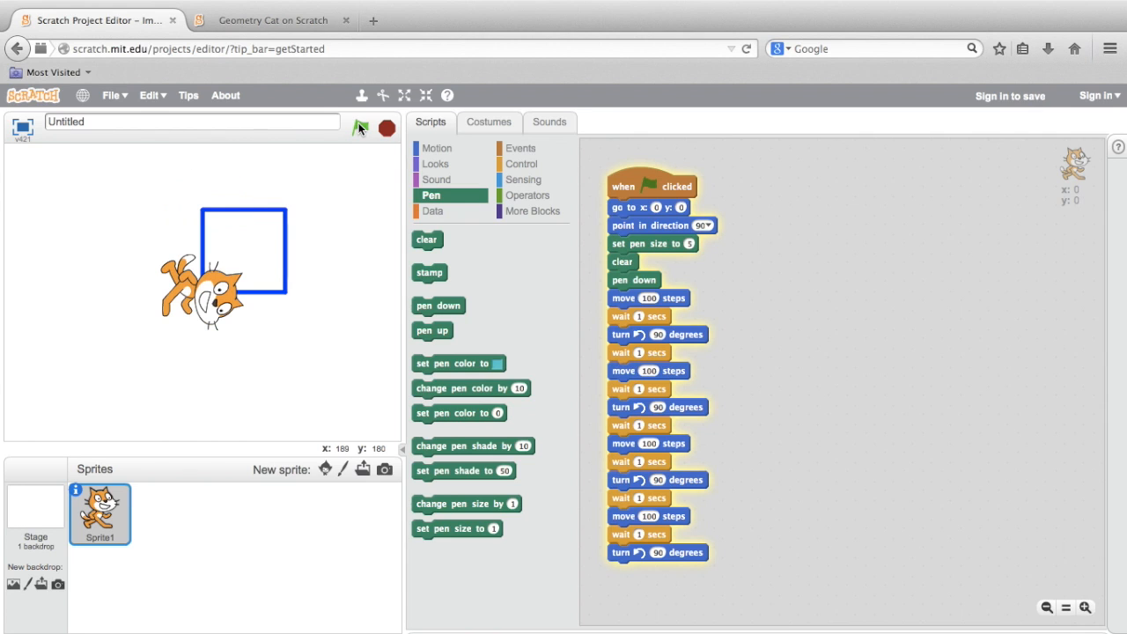
{"action": "left_click", "coordinate": [361, 127]}
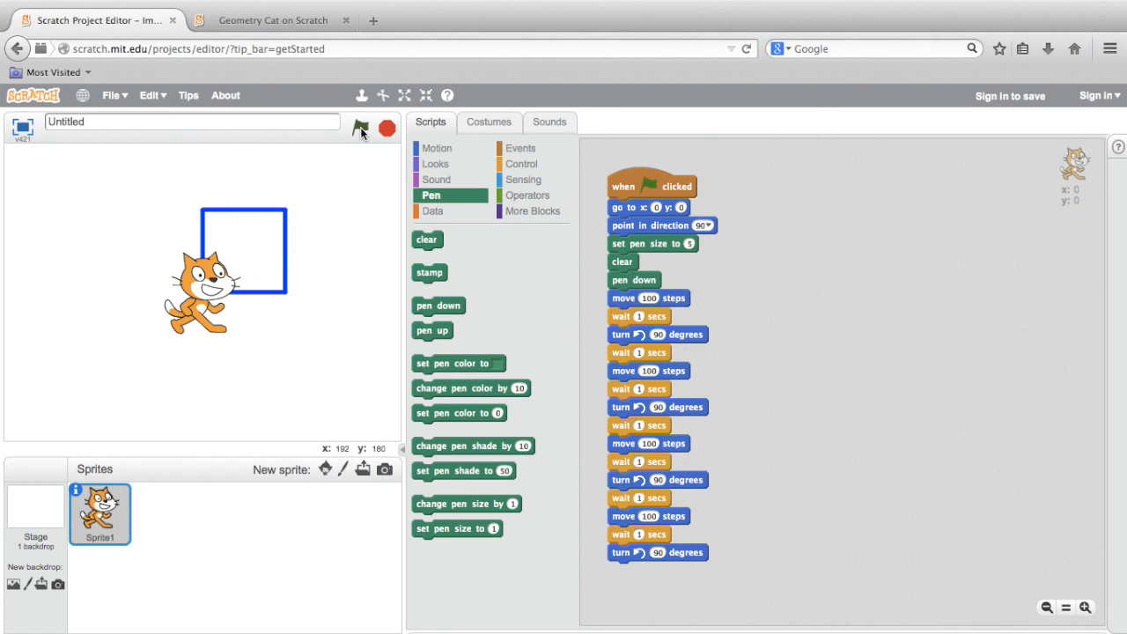
{"action": "mouse_move", "coordinate": [365, 141]}
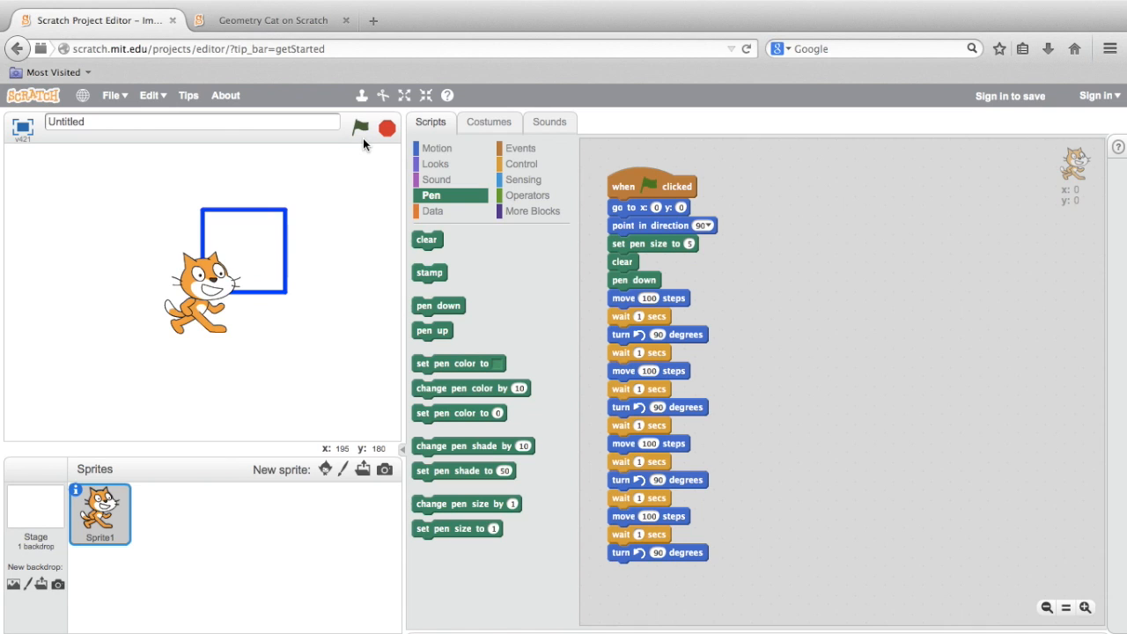
{"action": "mouse_move", "coordinate": [619, 303]}
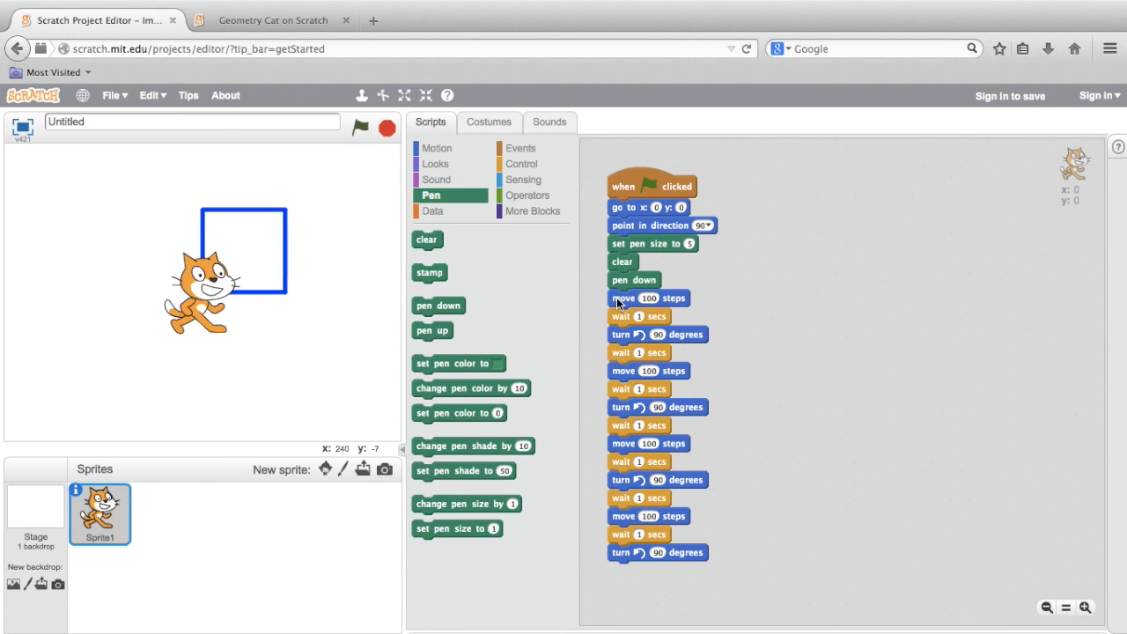
- Delete the move, wait and turn stack so the script ends at pen down
{"action": "left_click_drag", "start_coordinate": [624, 297], "coordinate": [819, 278]}
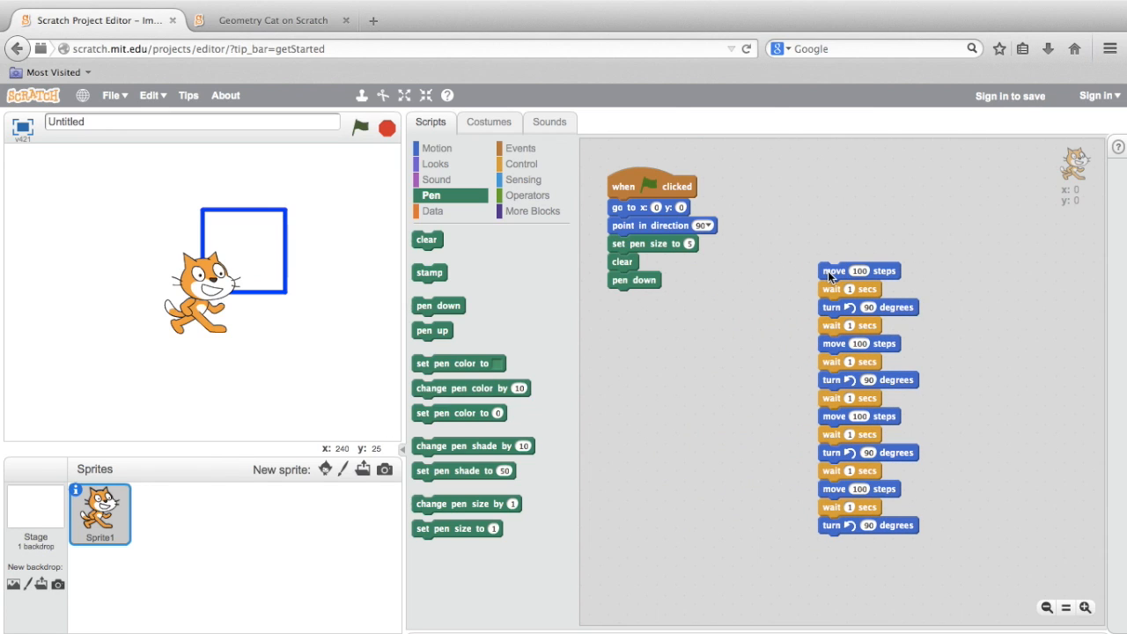
{"action": "mouse_move", "coordinate": [748, 201]}
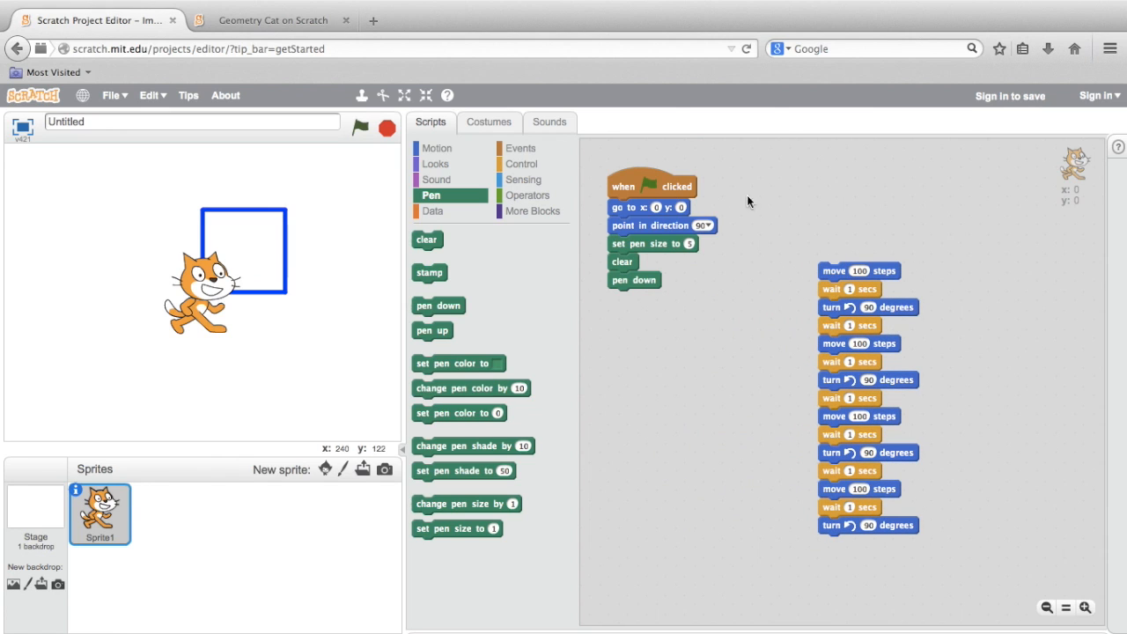
{"action": "mouse_move", "coordinate": [759, 204]}
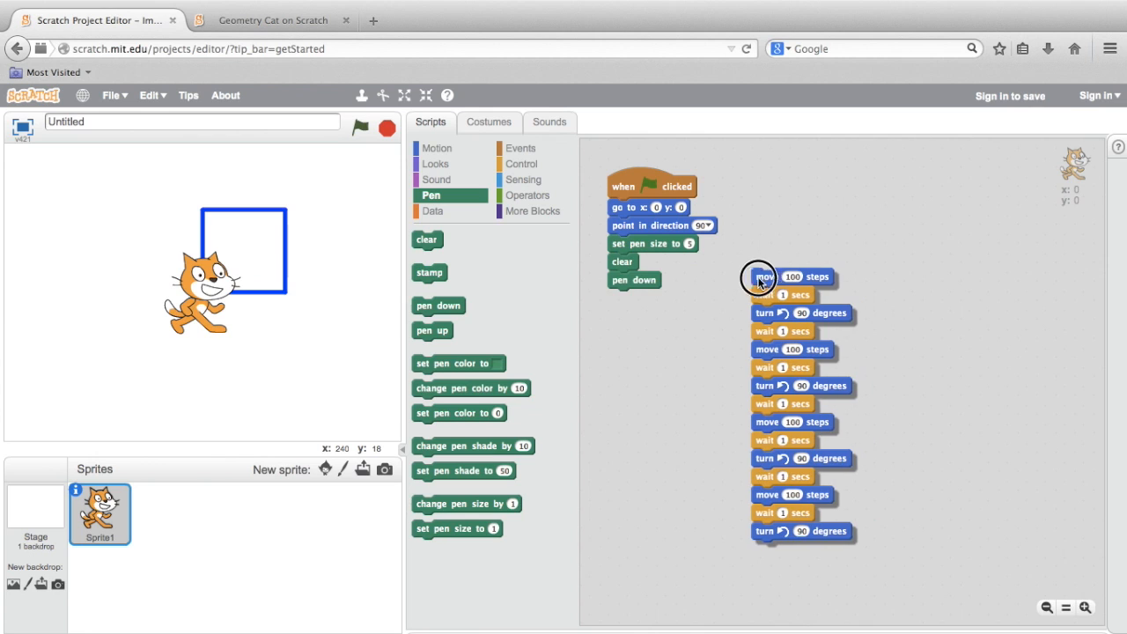
{"action": "left_click_drag", "start_coordinate": [759, 276], "coordinate": [493, 271]}
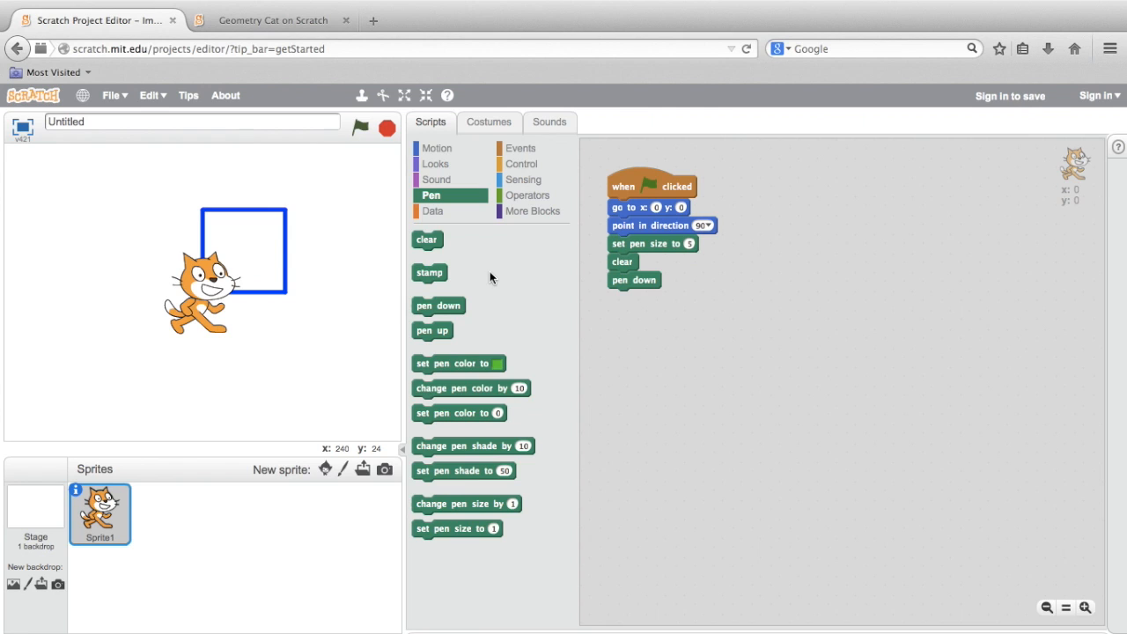
{"action": "mouse_move", "coordinate": [521, 166]}
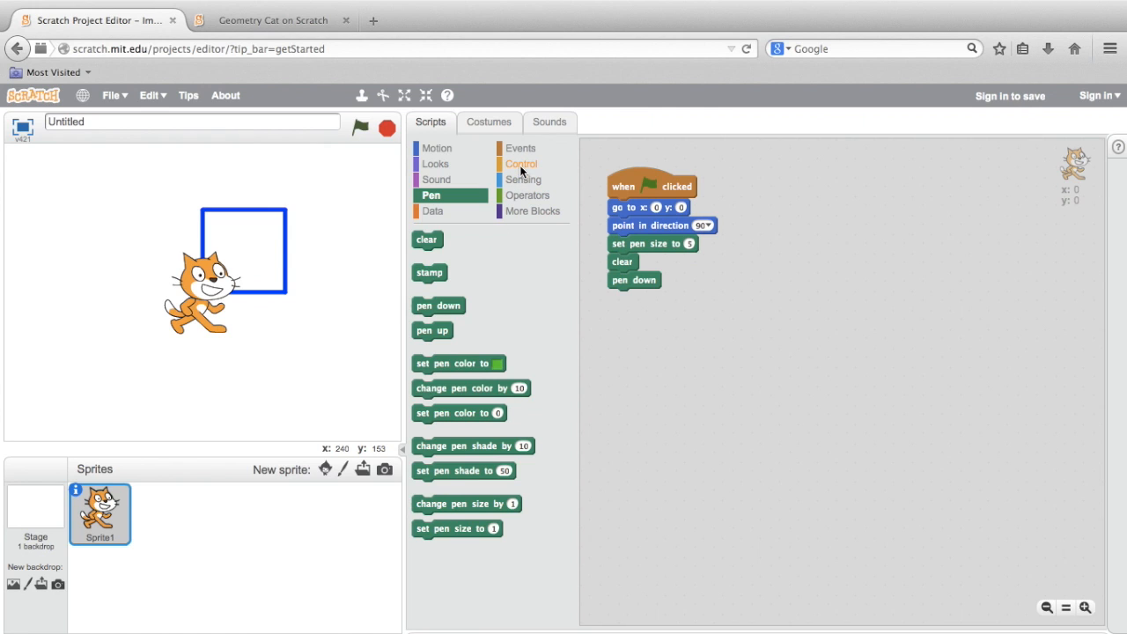
- Add a repeat loop under pen down containing a move 100 steps and a turn 90 degrees block
{"action": "left_click", "coordinate": [521, 163]}
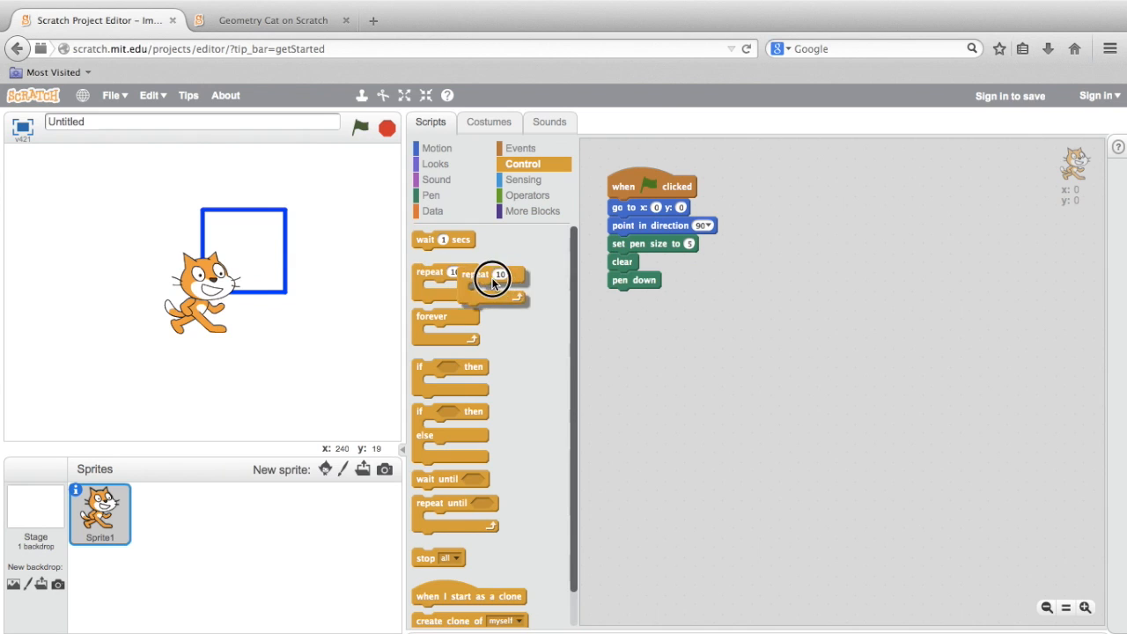
{"action": "left_click_drag", "start_coordinate": [493, 279], "coordinate": [630, 310]}
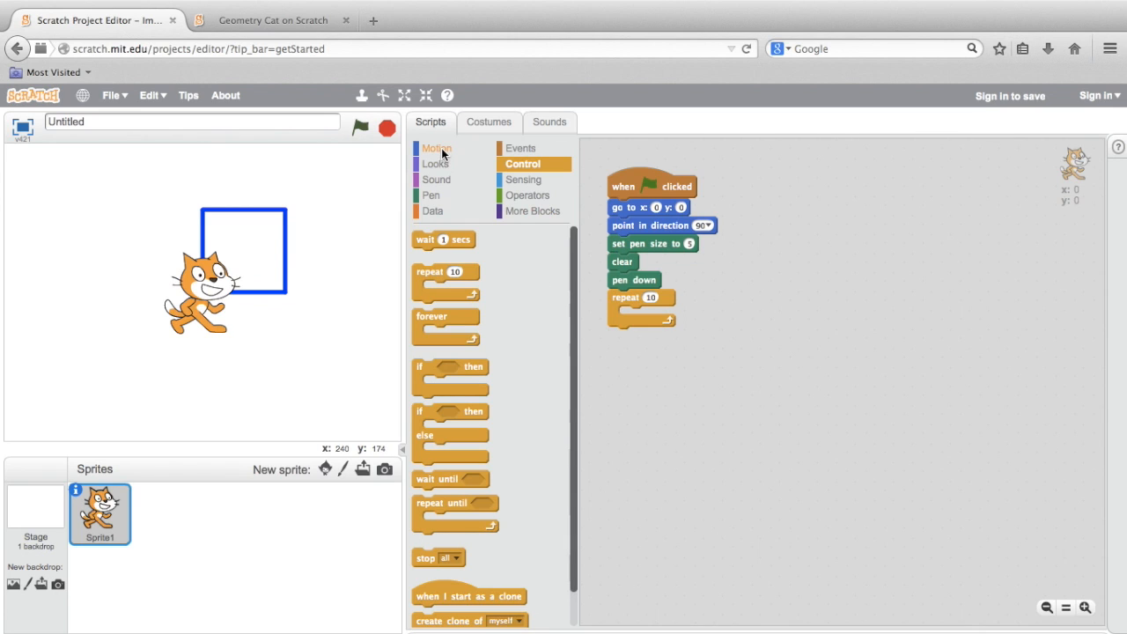
{"action": "left_click", "coordinate": [437, 148]}
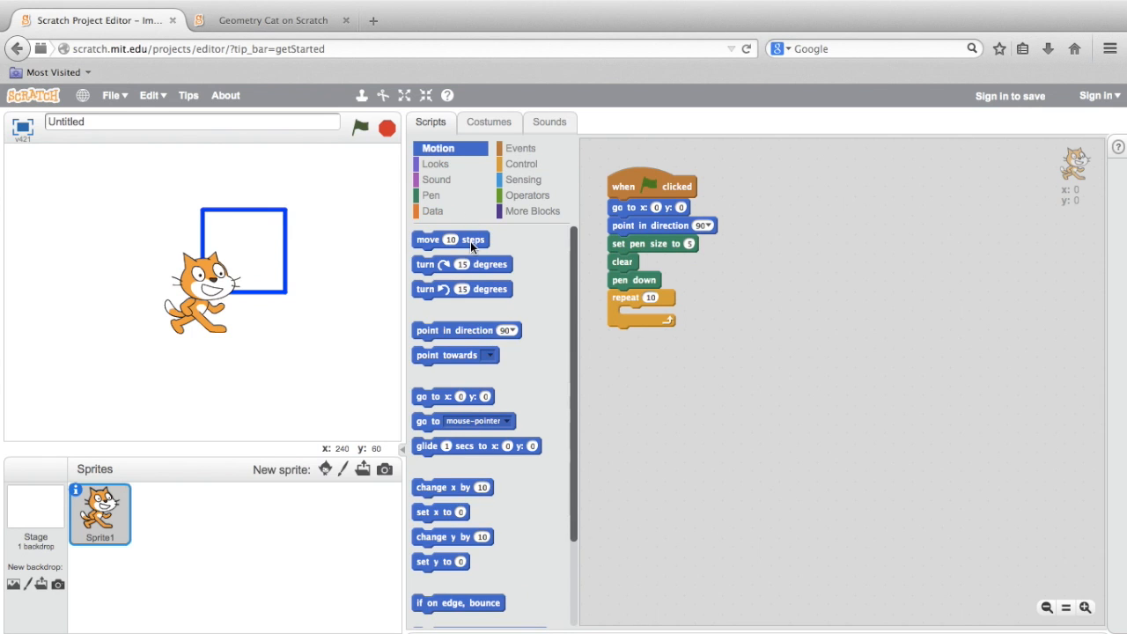
{"action": "left_click_drag", "start_coordinate": [450, 239], "coordinate": [653, 316]}
{"action": "type", "text": "100"}
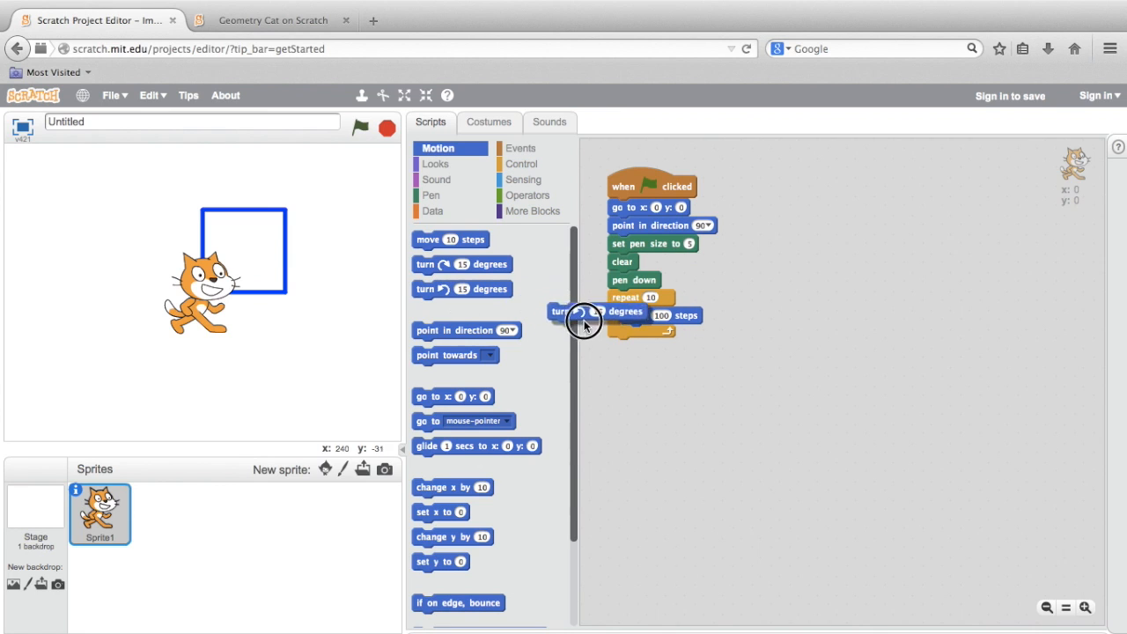
{"action": "left_click_drag", "start_coordinate": [560, 309], "coordinate": [643, 333]}
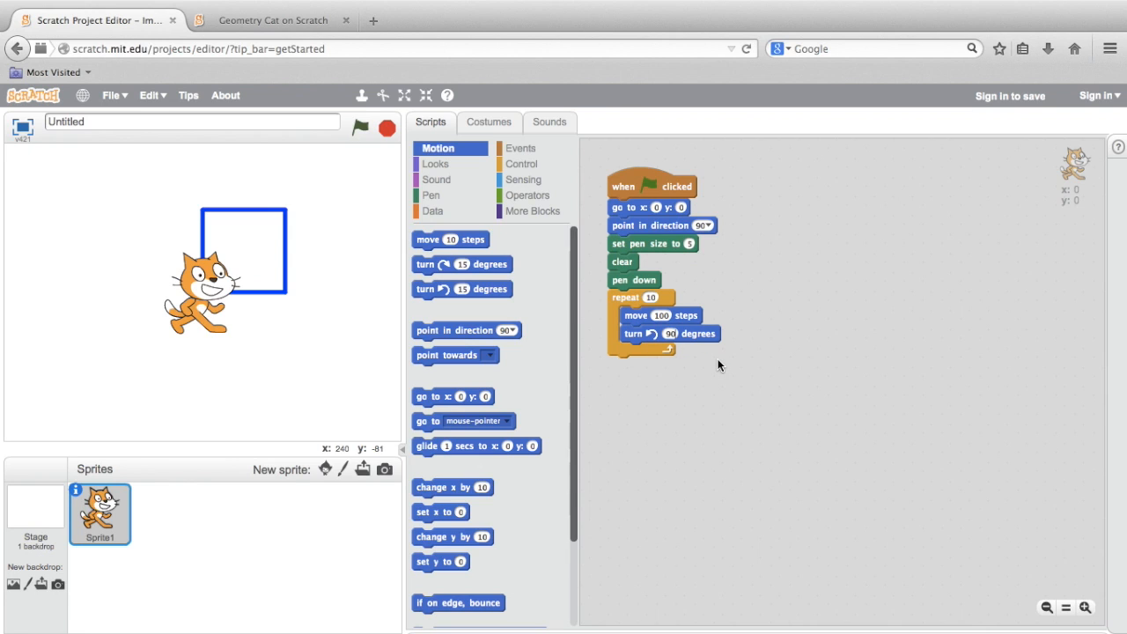
{"action": "mouse_move", "coordinate": [523, 180]}
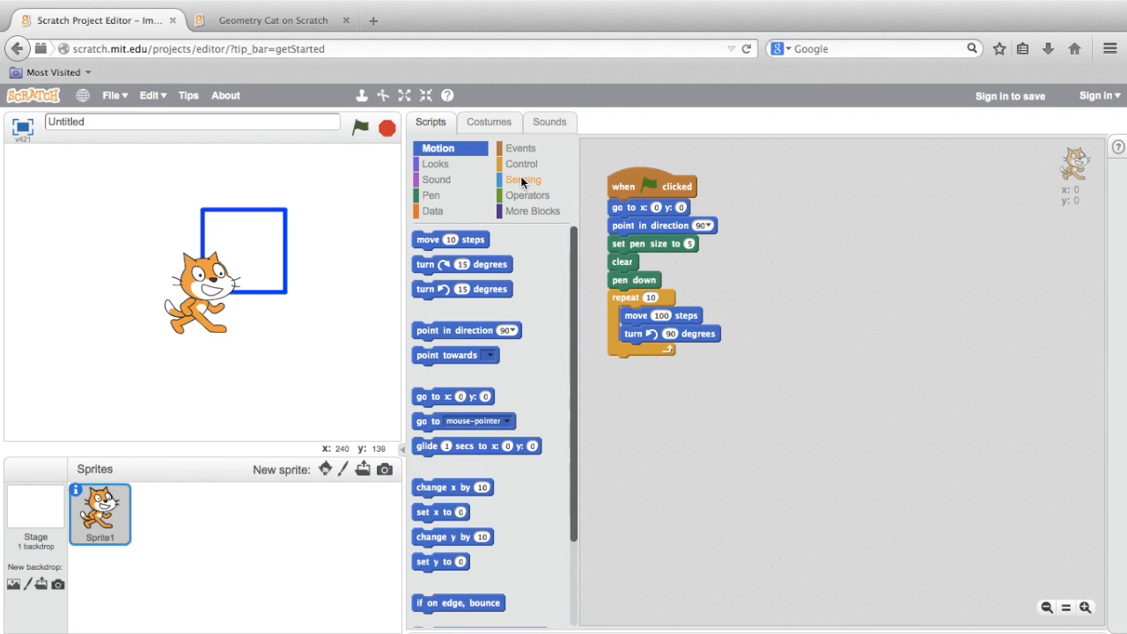
- Insert a wait 1 secs block after the move inside the repeat loop
{"action": "left_click", "coordinate": [521, 164]}
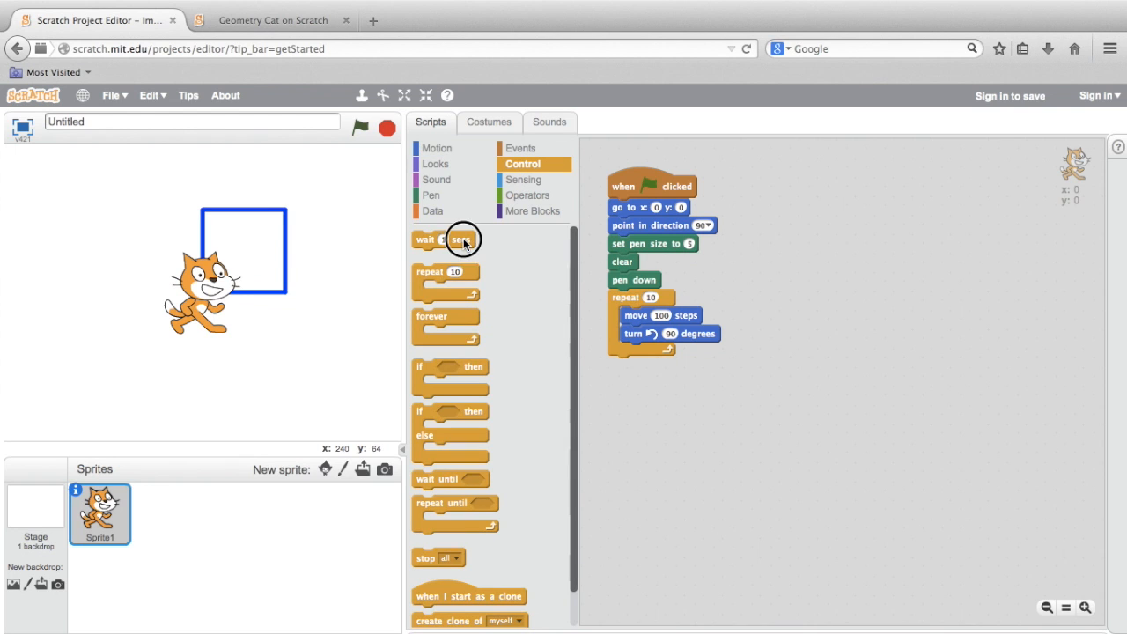
{"action": "left_click_drag", "start_coordinate": [444, 239], "coordinate": [652, 333]}
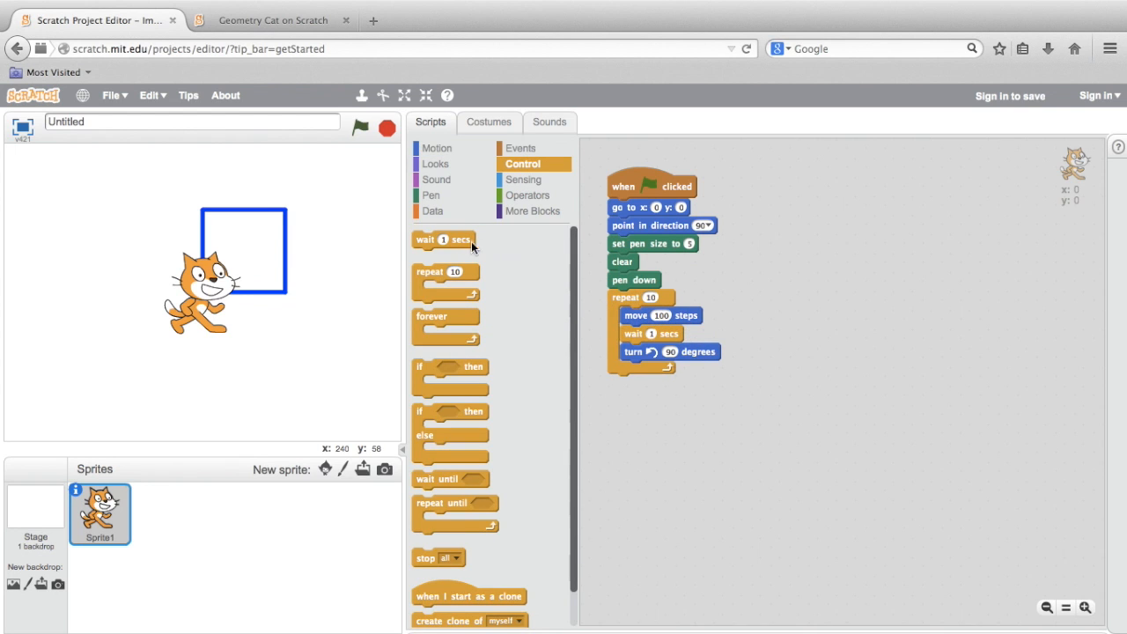
{"action": "left_click", "coordinate": [430, 193]}
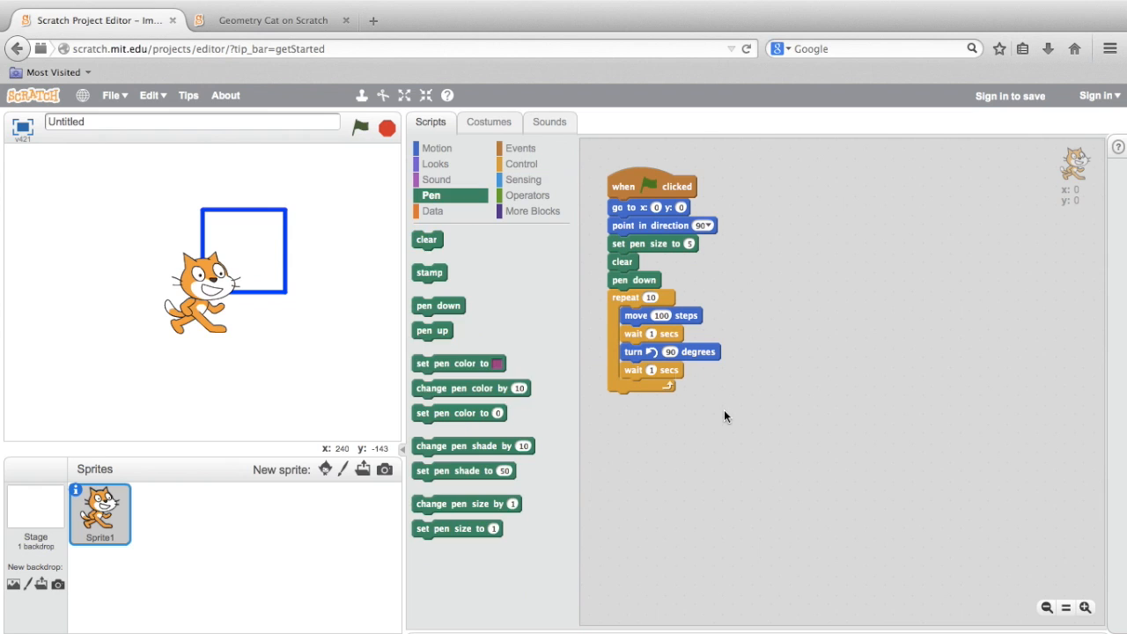
{"action": "mouse_move", "coordinate": [690, 313]}
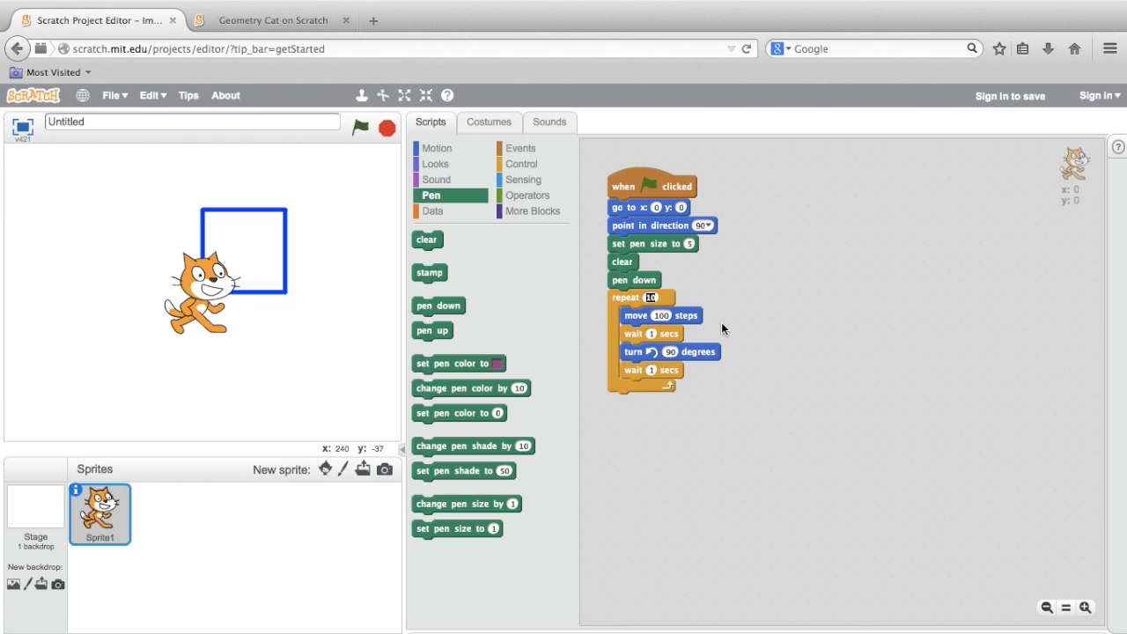
{"action": "mouse_move", "coordinate": [778, 363]}
{"action": "type", "text": "4"}
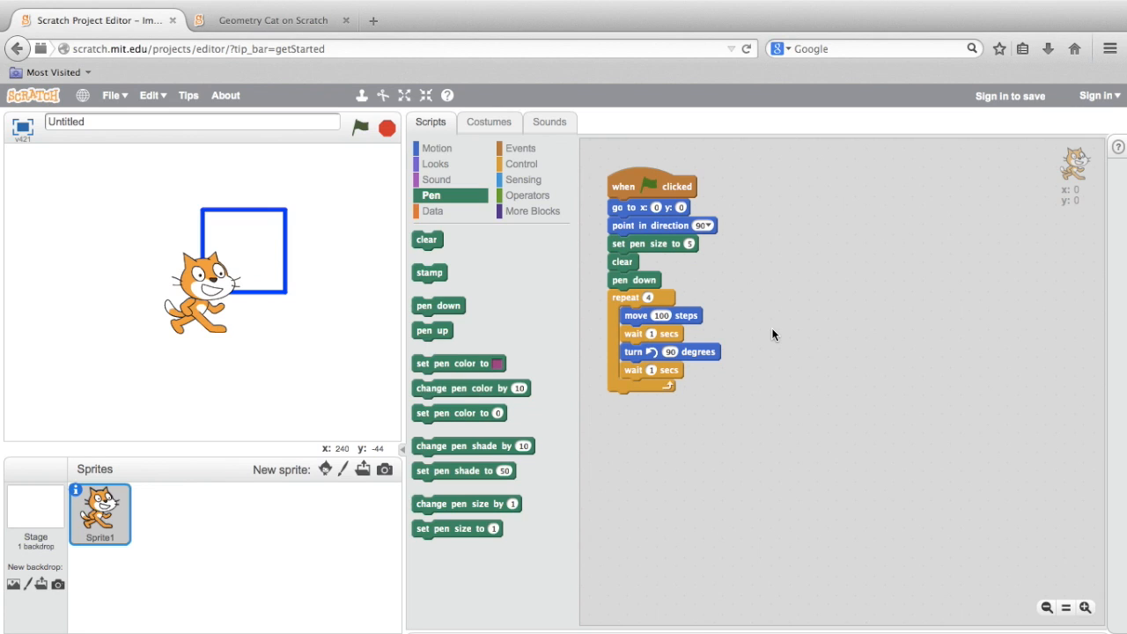
{"action": "left_click", "coordinate": [359, 127]}
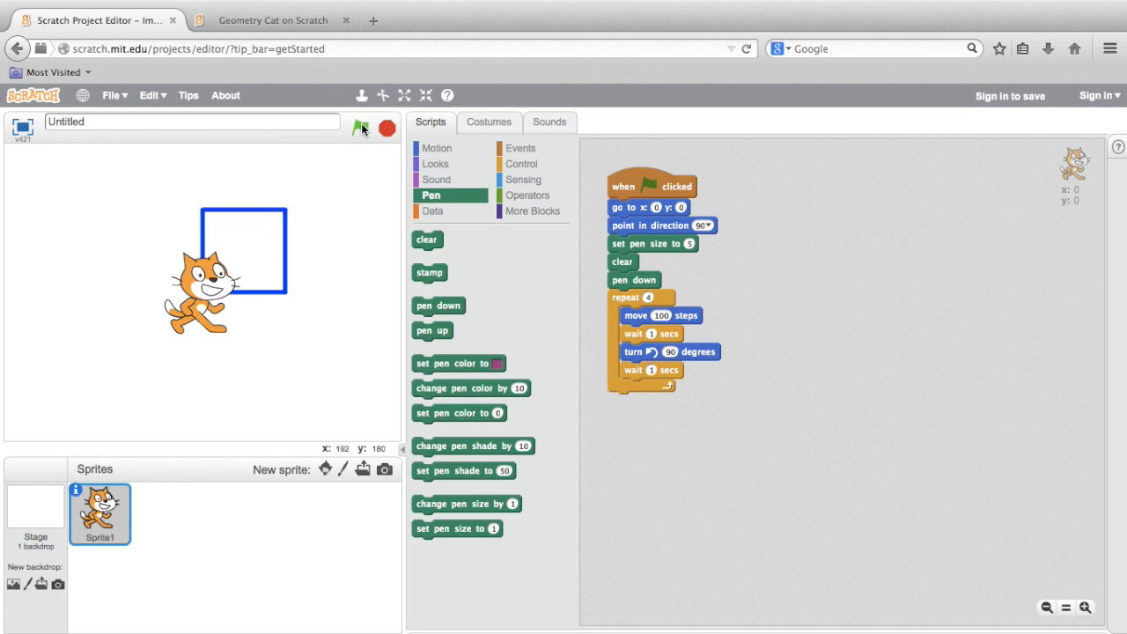
{"action": "left_click", "coordinate": [360, 127]}
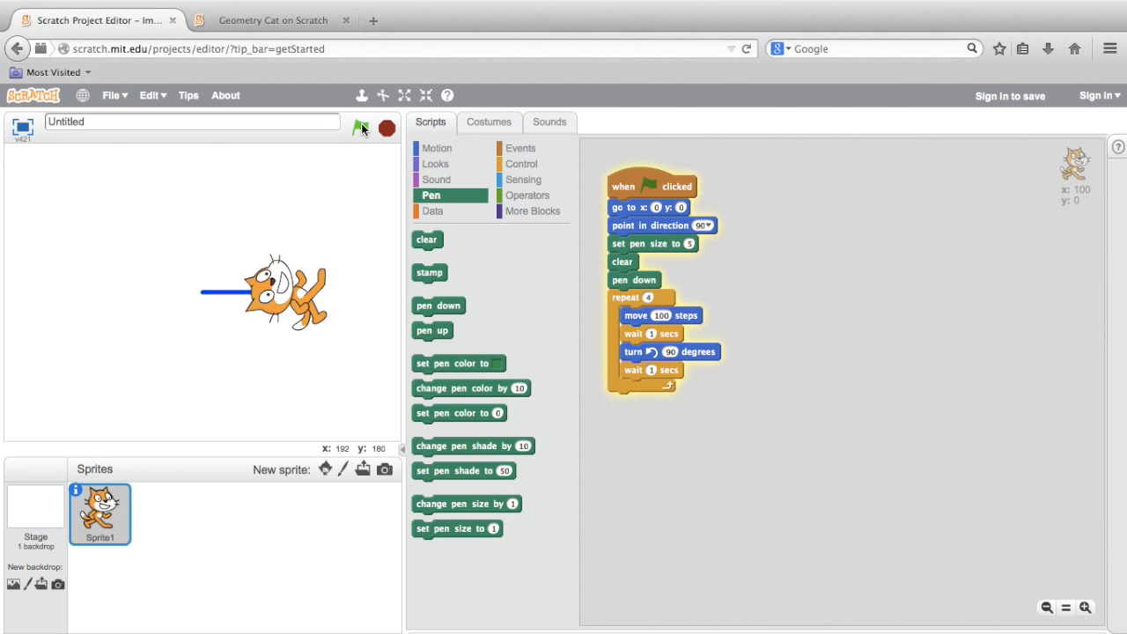
{"action": "left_click", "coordinate": [361, 129]}
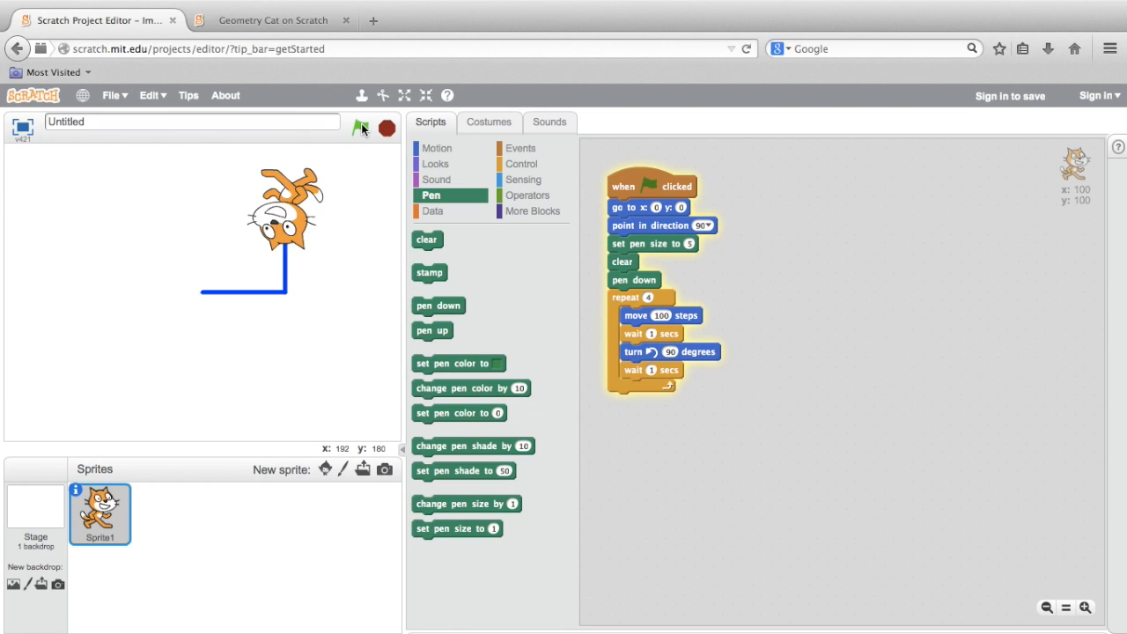
{"action": "left_click", "coordinate": [361, 129]}
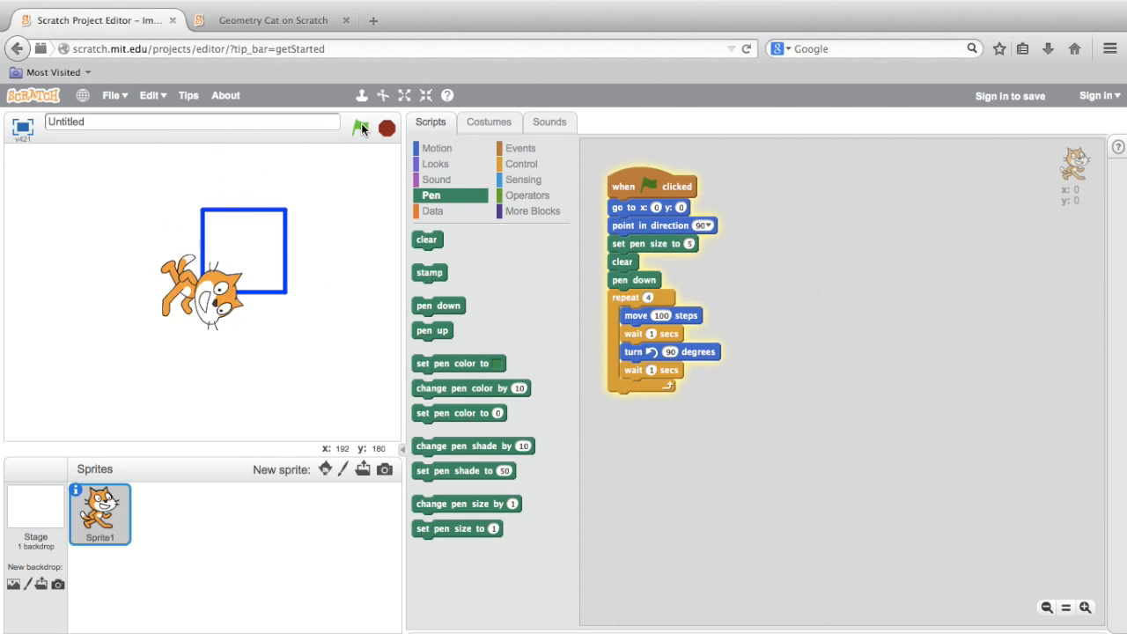
{"action": "left_click", "coordinate": [361, 129]}
{"action": "type", "text": "3"}
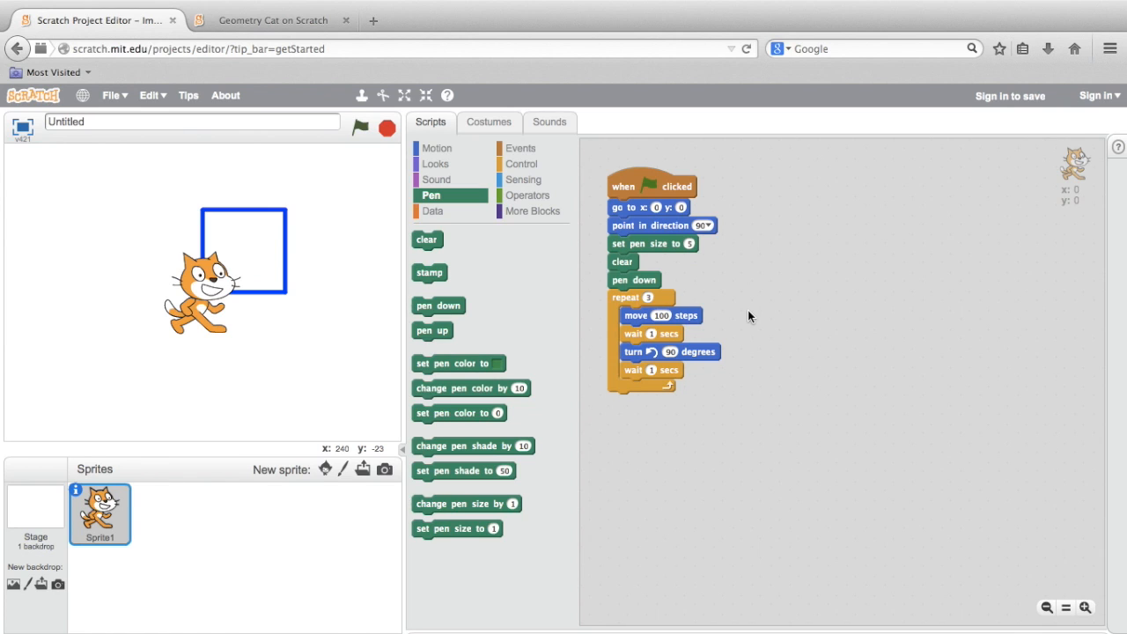
{"action": "mouse_move", "coordinate": [687, 353]}
{"action": "type", "text": "120"}
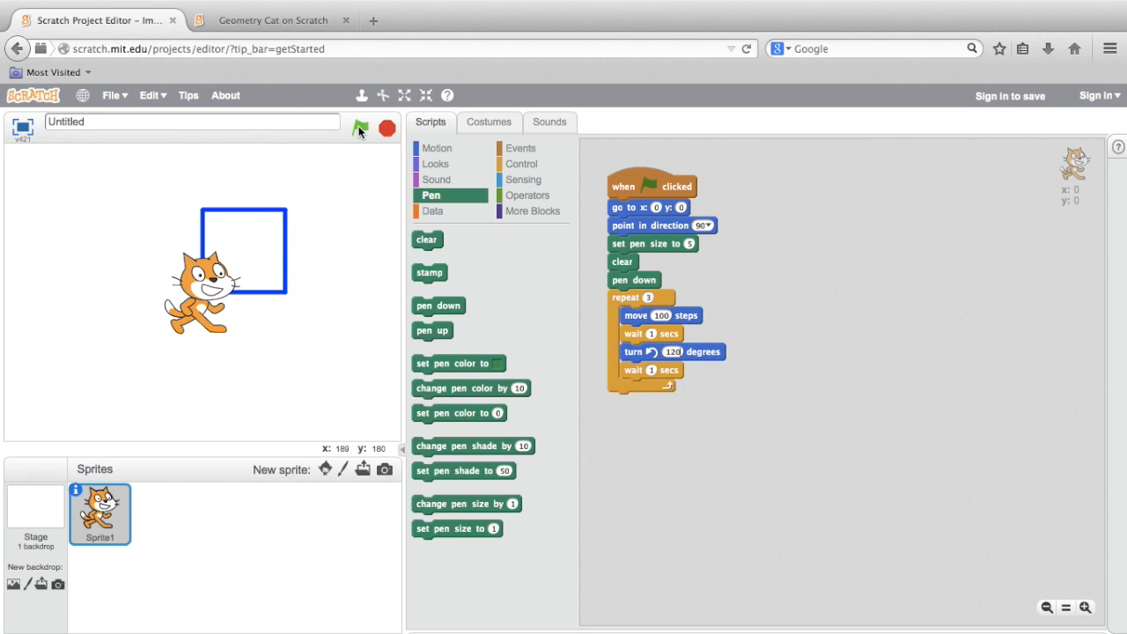
- Run the script with repeat 3 and a 120-degree turn to draw a blue triangle
{"action": "left_click", "coordinate": [359, 128]}
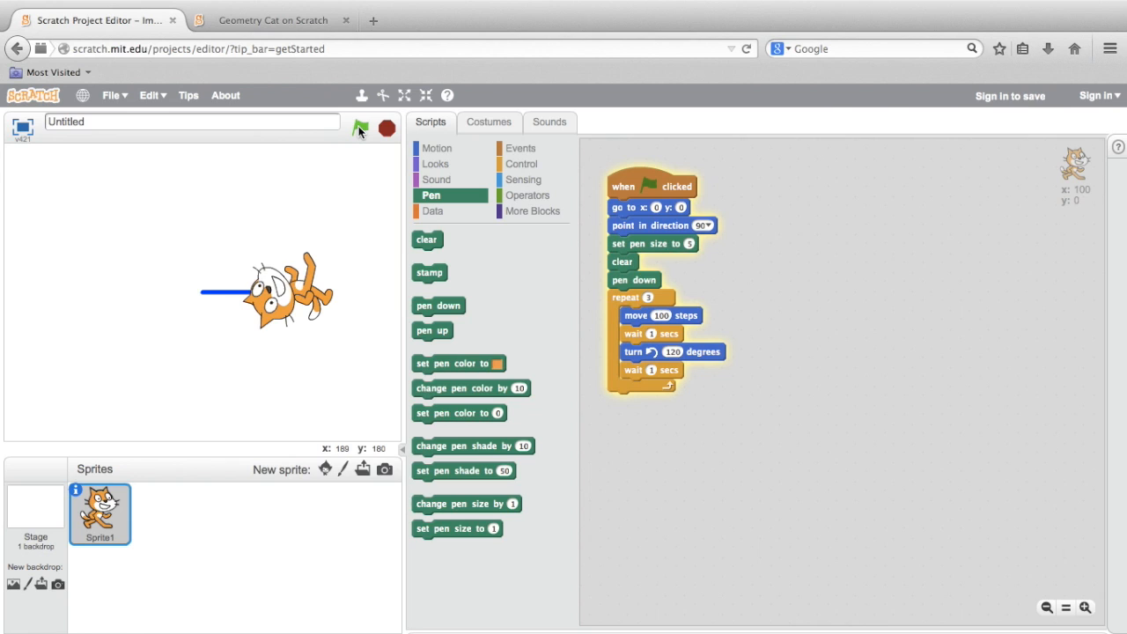
{"action": "left_click", "coordinate": [360, 128]}
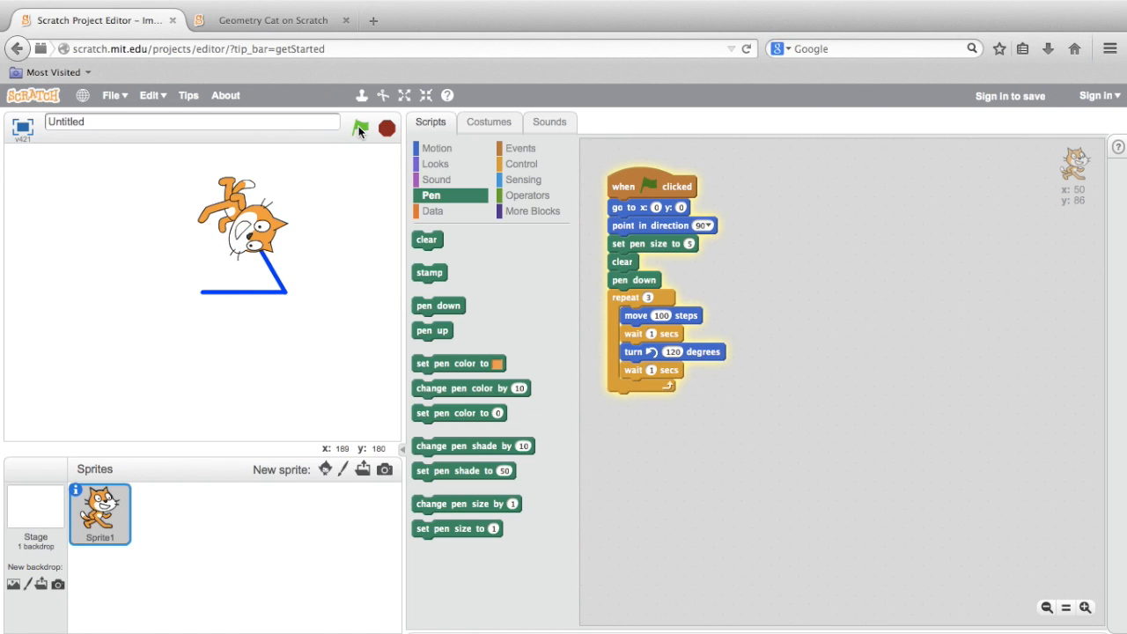
{"action": "left_click", "coordinate": [359, 129]}
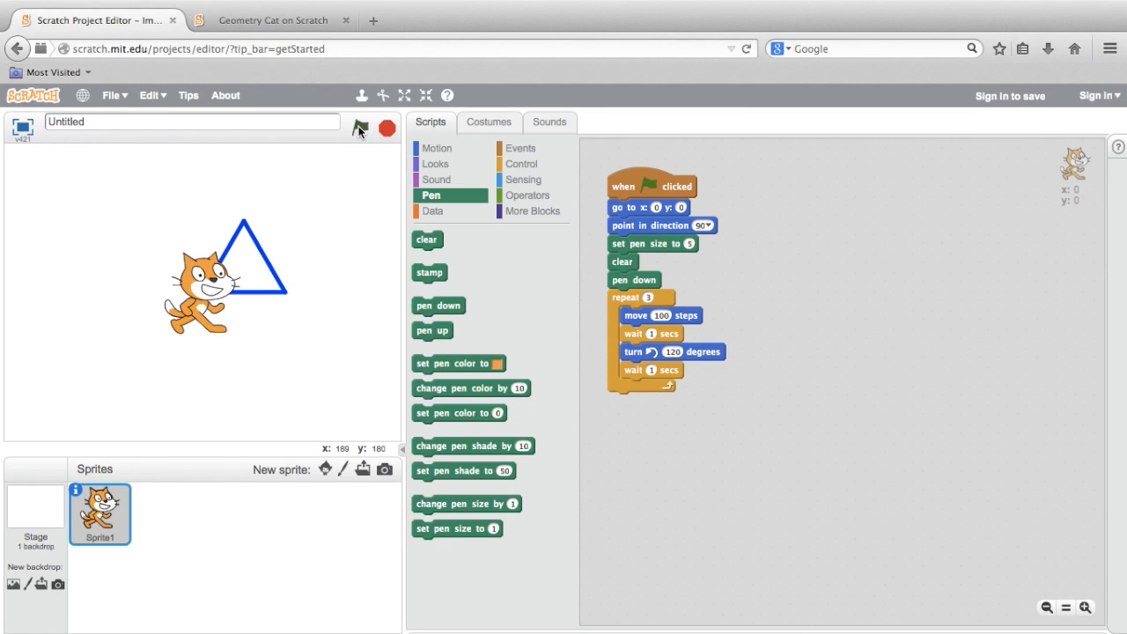
{"action": "mouse_move", "coordinate": [528, 194]}
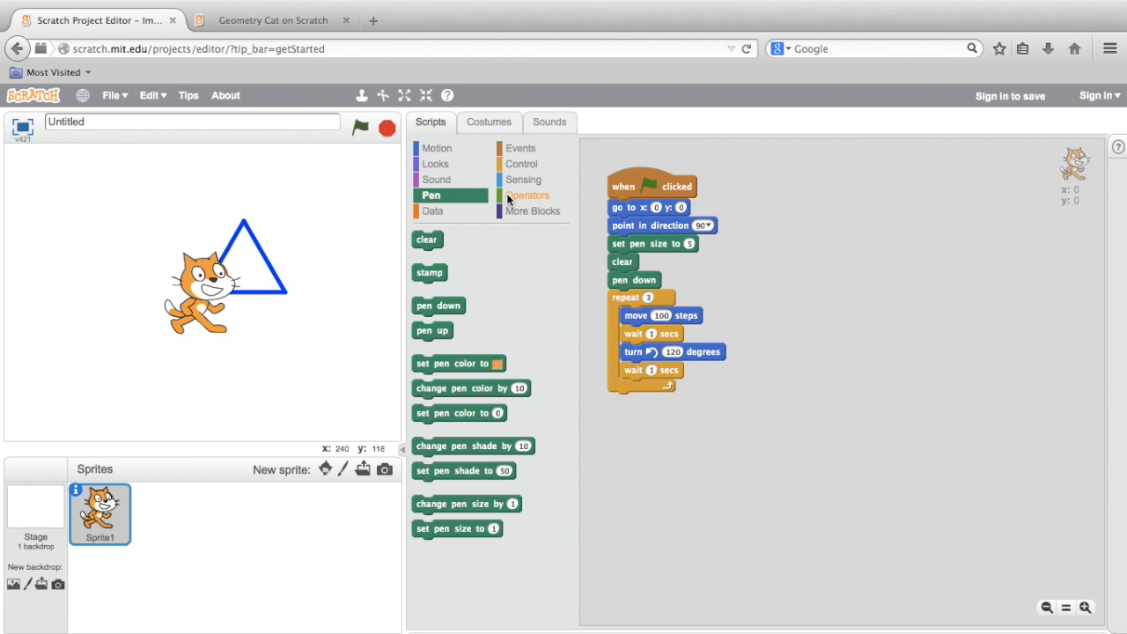
- Show the Operators palette to get a division block for the turn degrees slot
{"action": "left_click", "coordinate": [529, 196]}
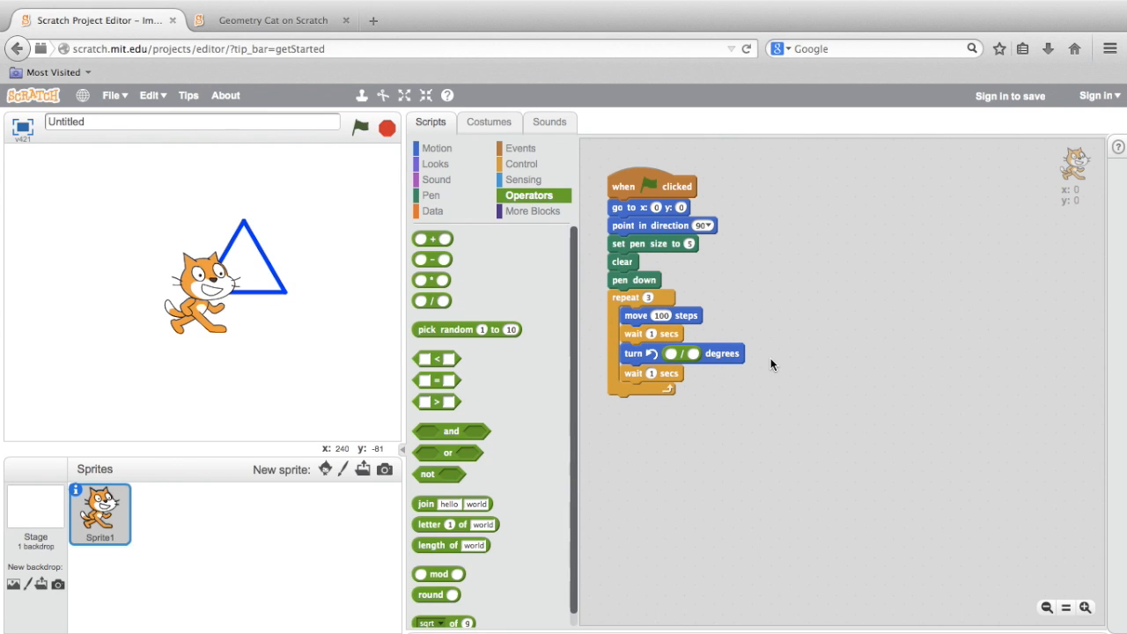
{"action": "mouse_move", "coordinate": [669, 356]}
{"action": "type", "text": "360"}
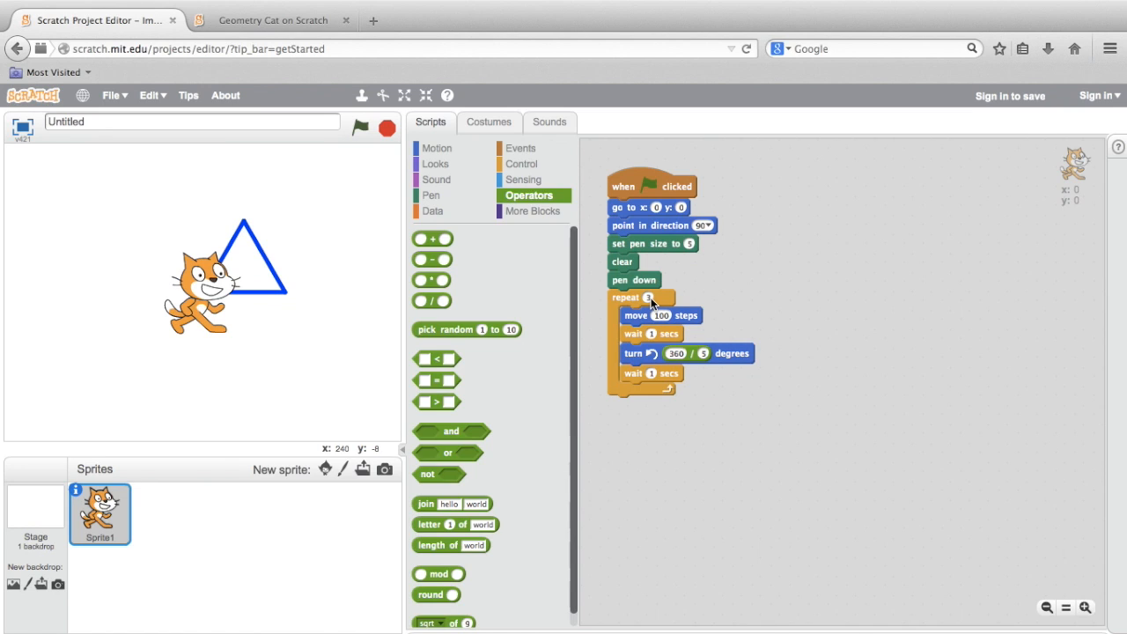
{"action": "mouse_move", "coordinate": [775, 312]}
{"action": "type", "text": "5"}
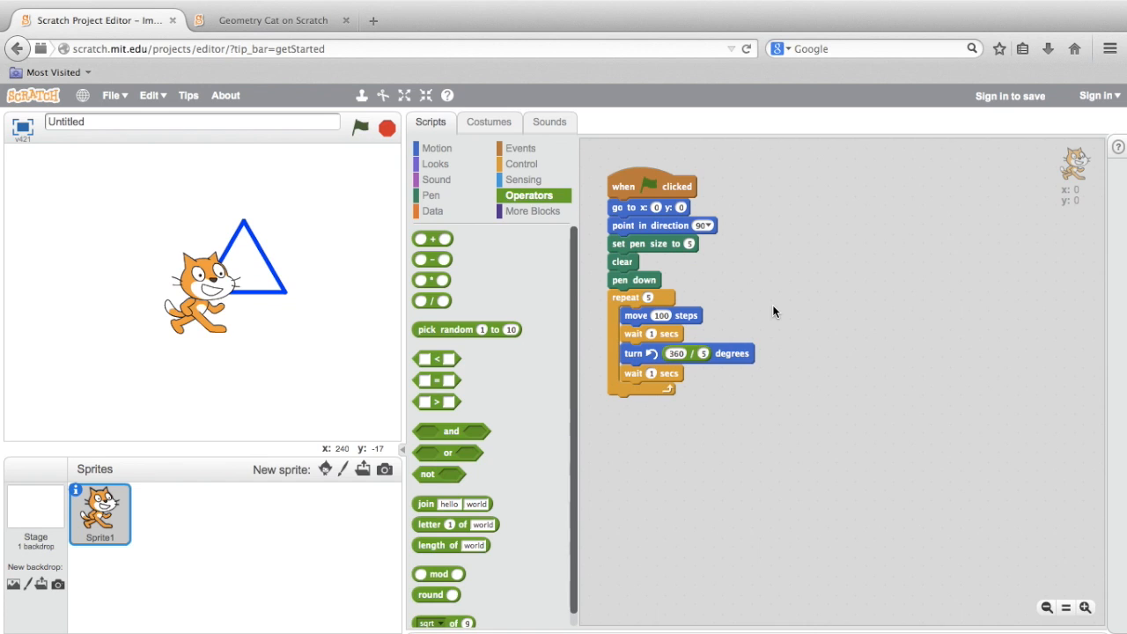
- Run the script with repeat 5 and a 360/5 turn to draw a blue pentagon
{"action": "left_click", "coordinate": [359, 127]}
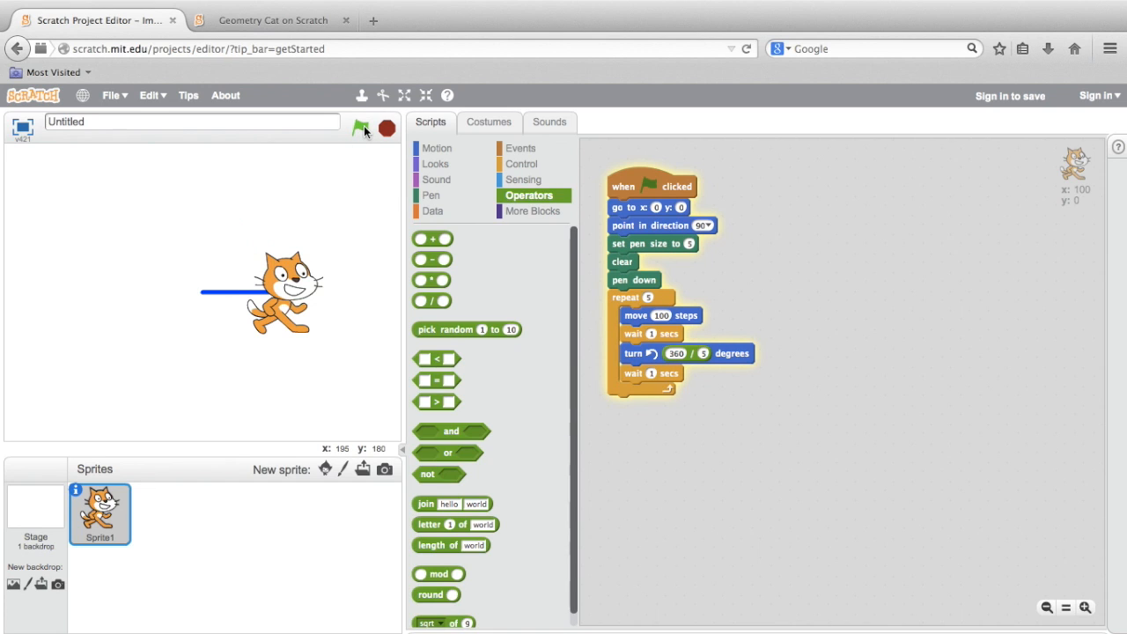
{"action": "left_click", "coordinate": [361, 128]}
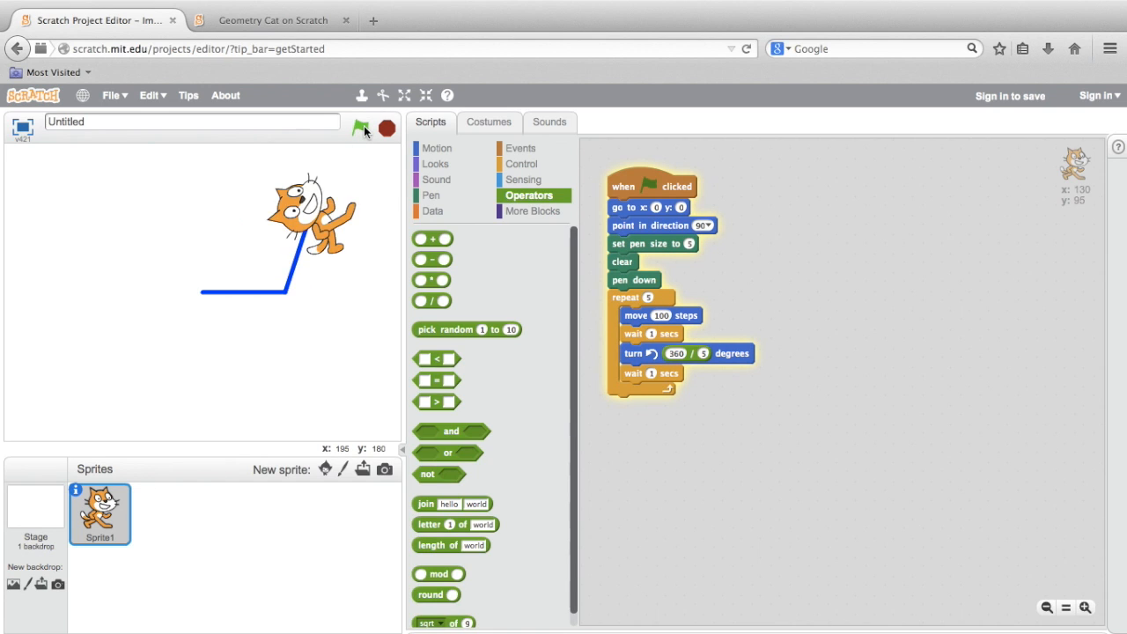
{"action": "left_click", "coordinate": [363, 128]}
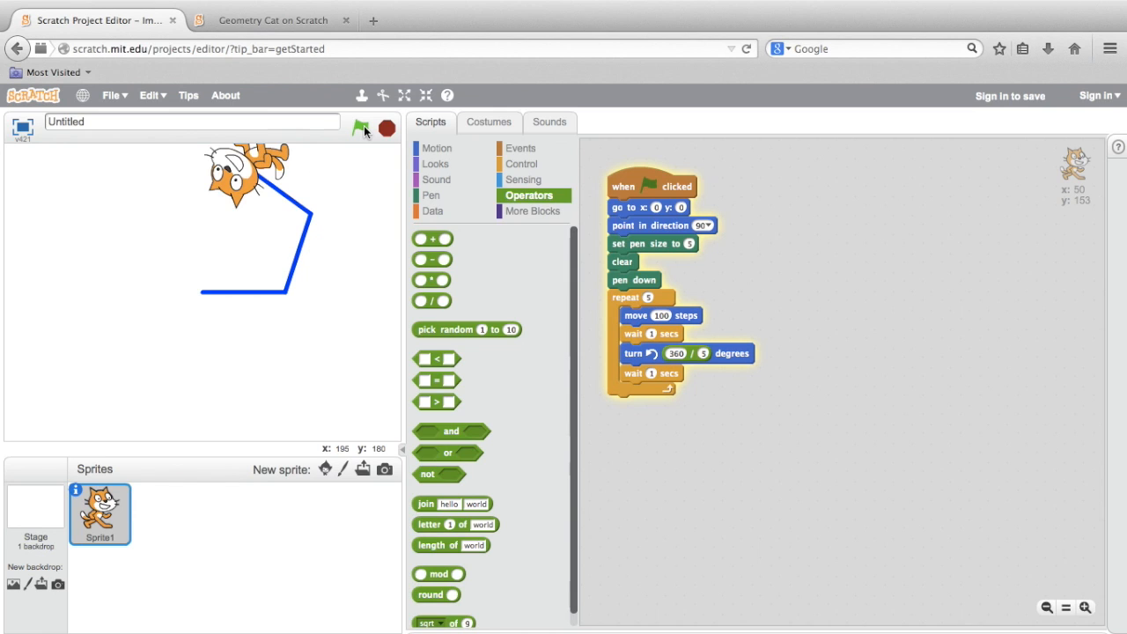
{"action": "left_click", "coordinate": [362, 129]}
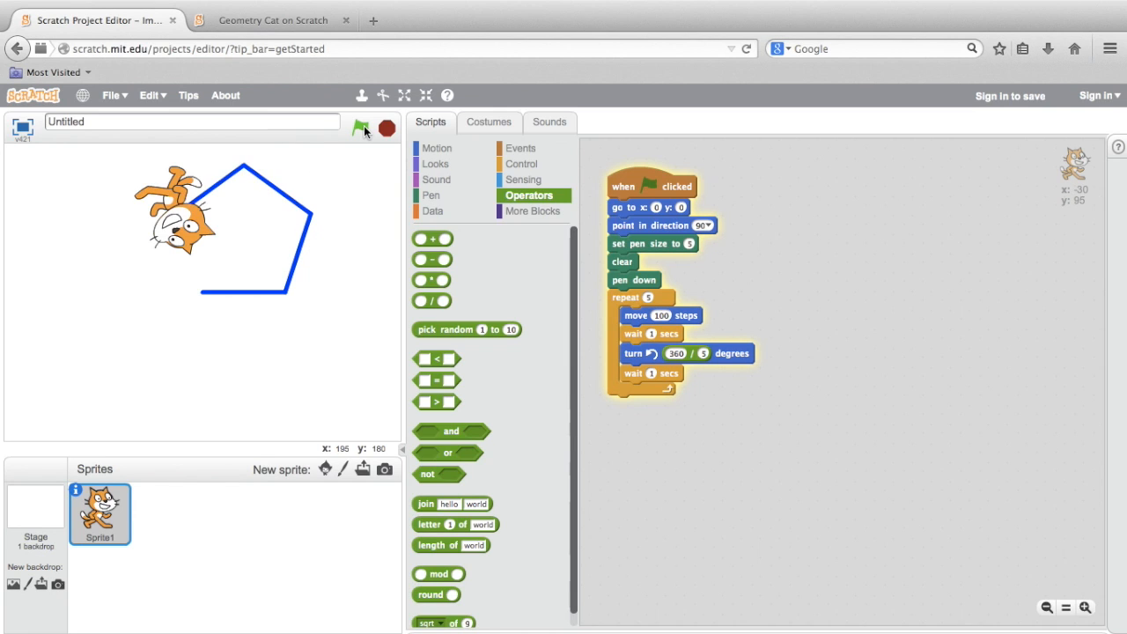
{"action": "left_click", "coordinate": [362, 128]}
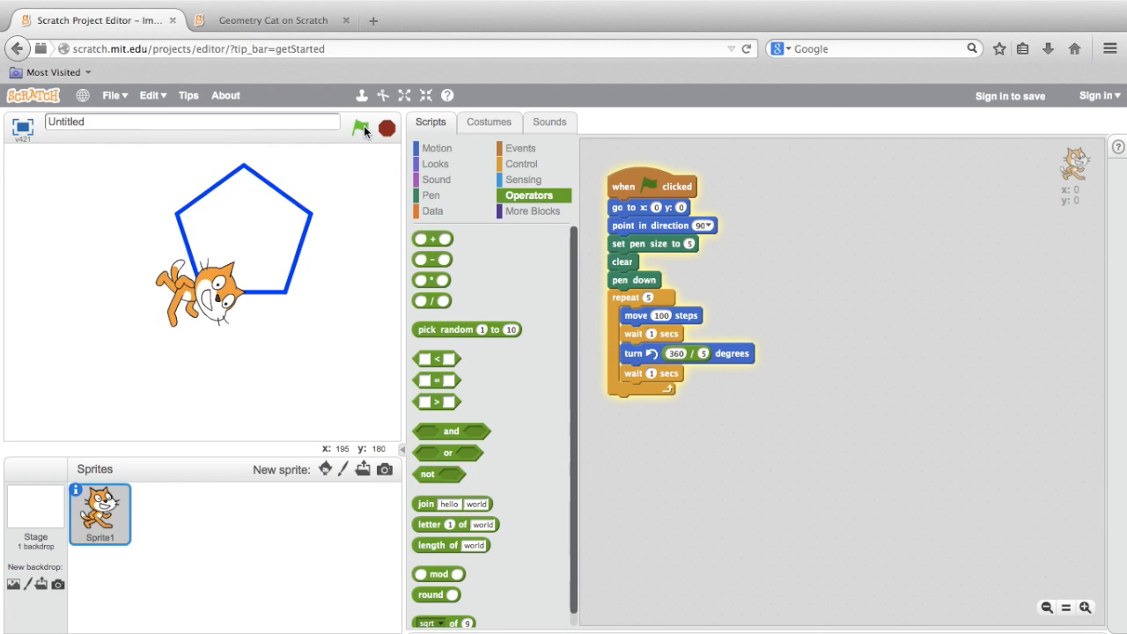
{"action": "left_click", "coordinate": [363, 129]}
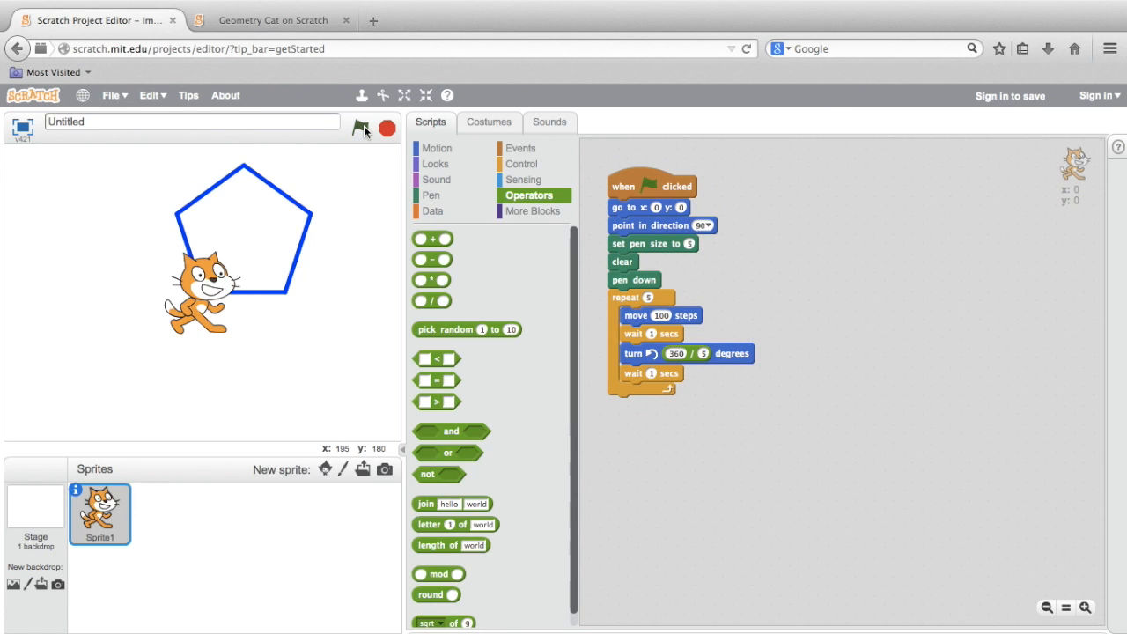